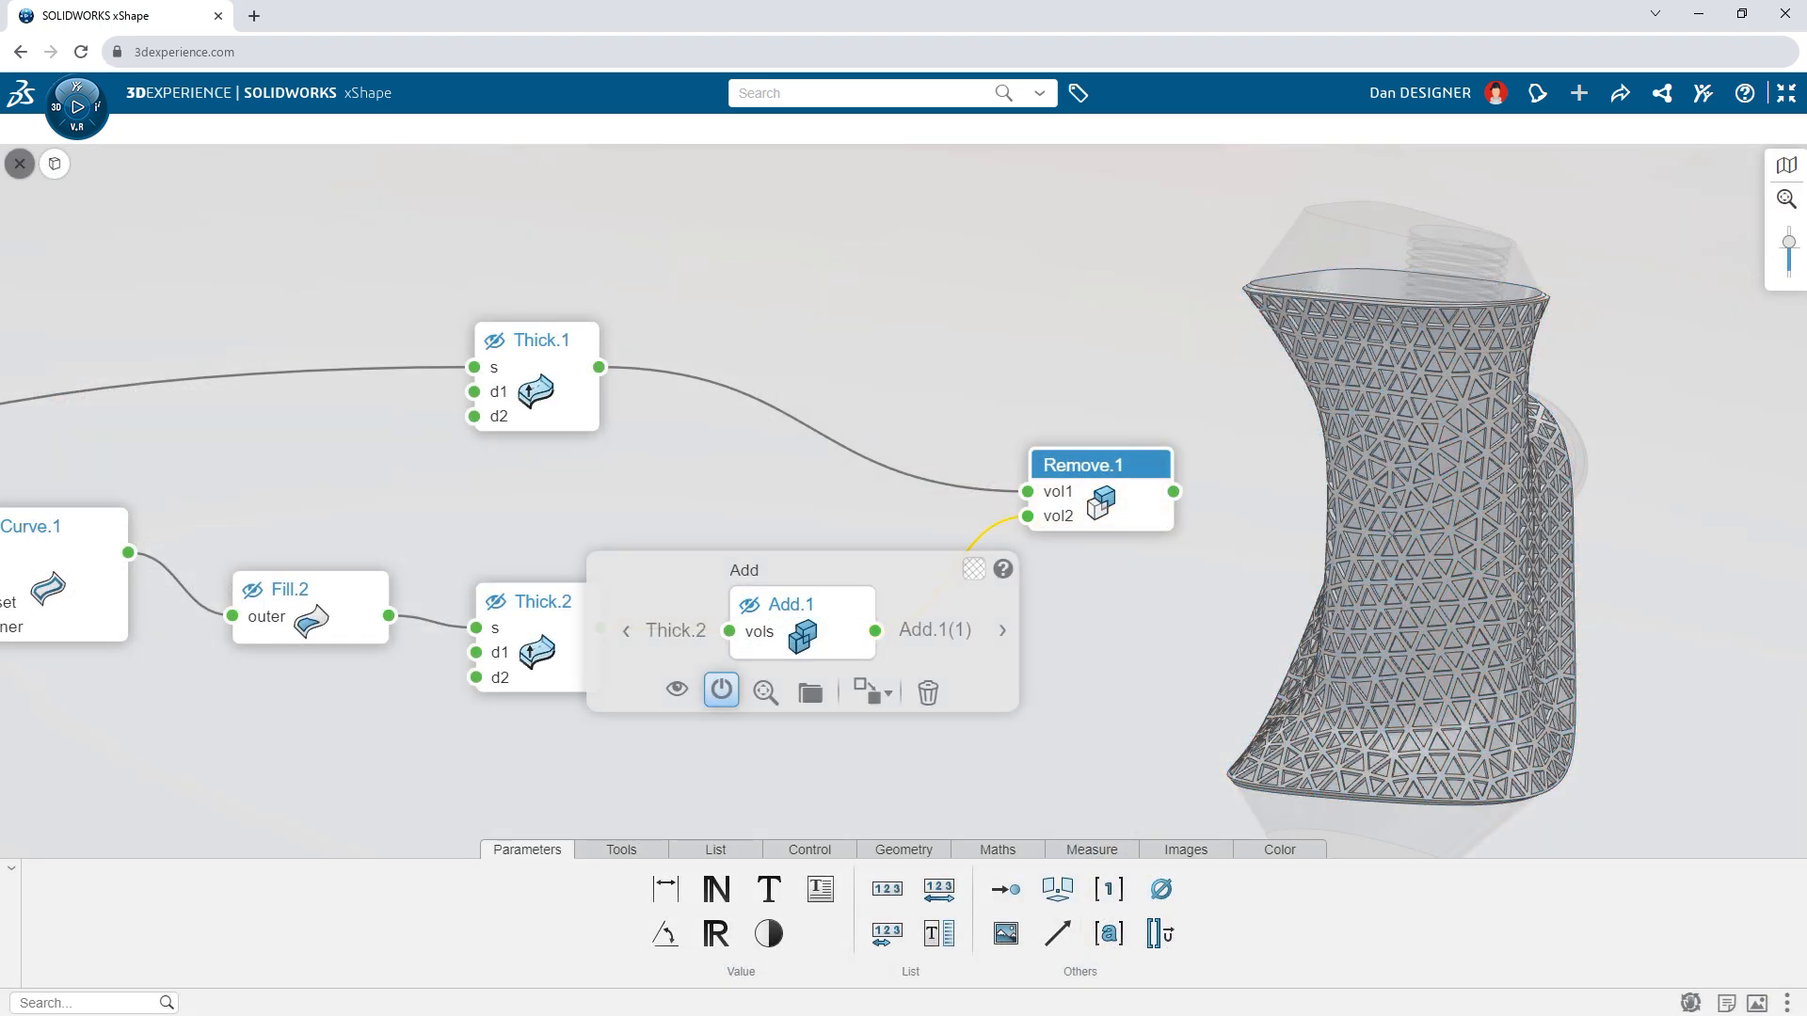
# Close the lattice grip graph editor to begin a new shape with a reference picture.
pyautogui.click(54, 162)
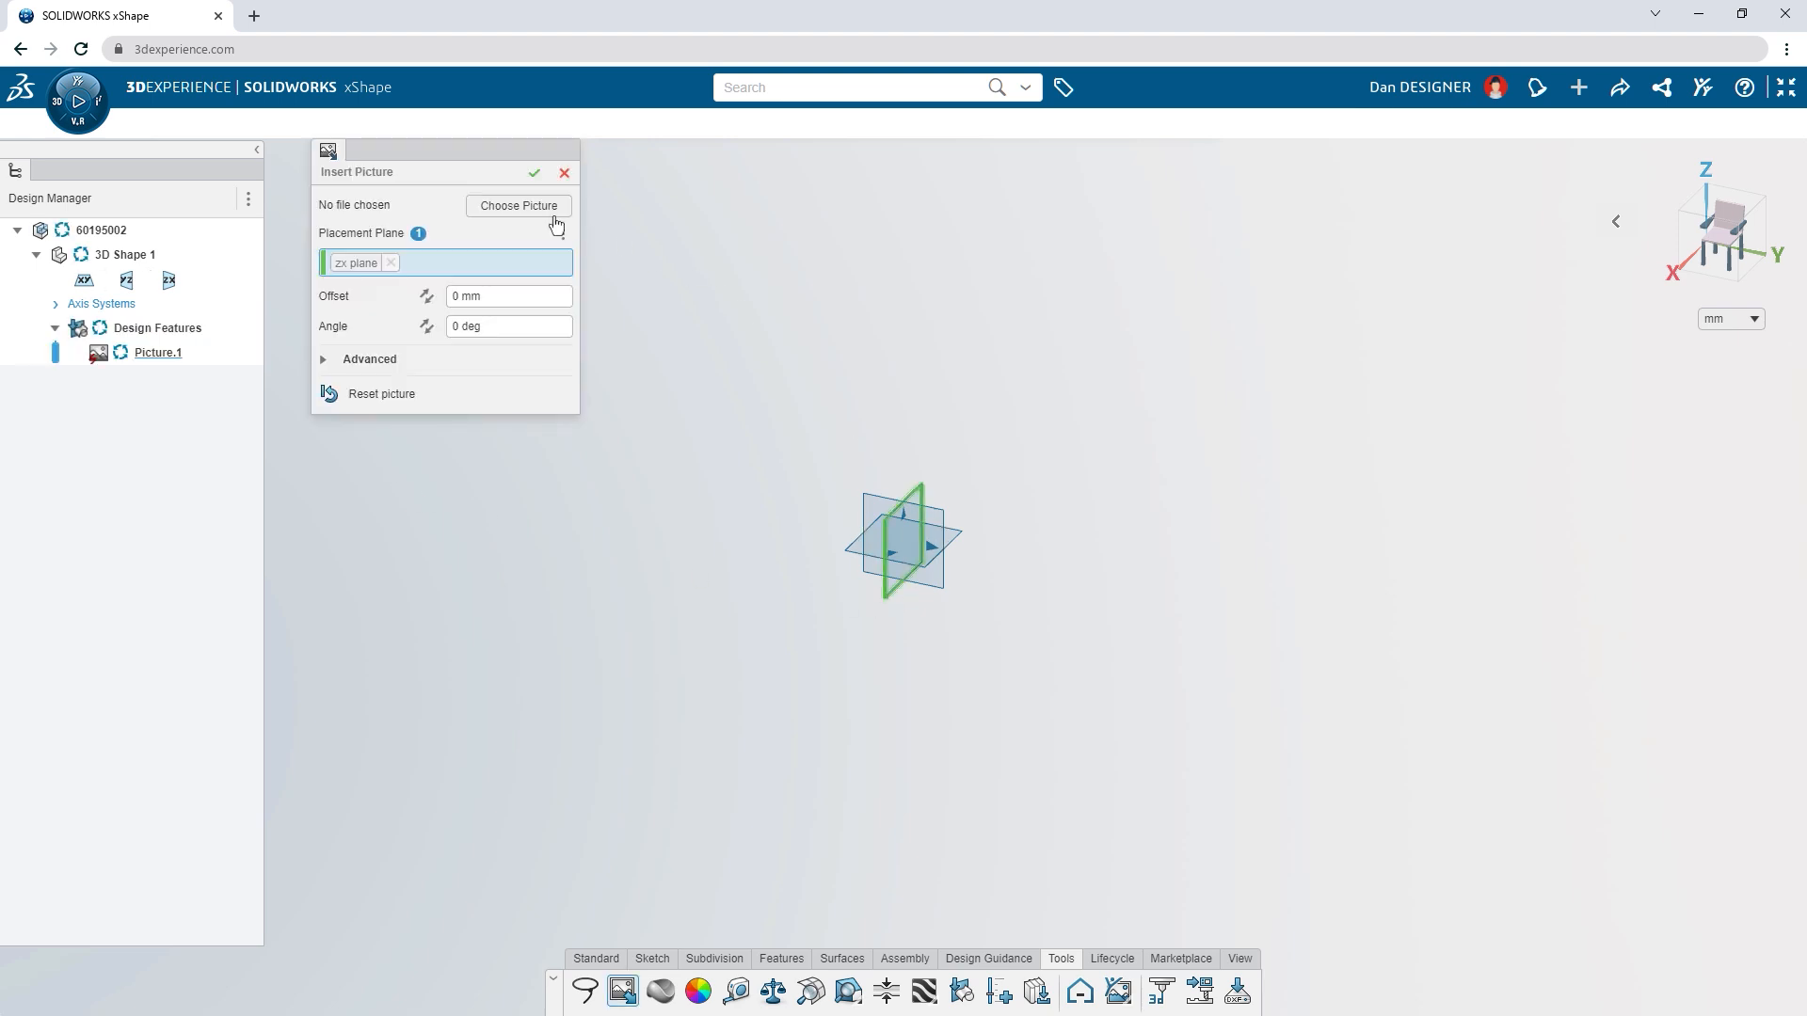
# Place the reference image and insert a Subdivision Box with divisions reduced to 2.
pyautogui.click(518, 205)
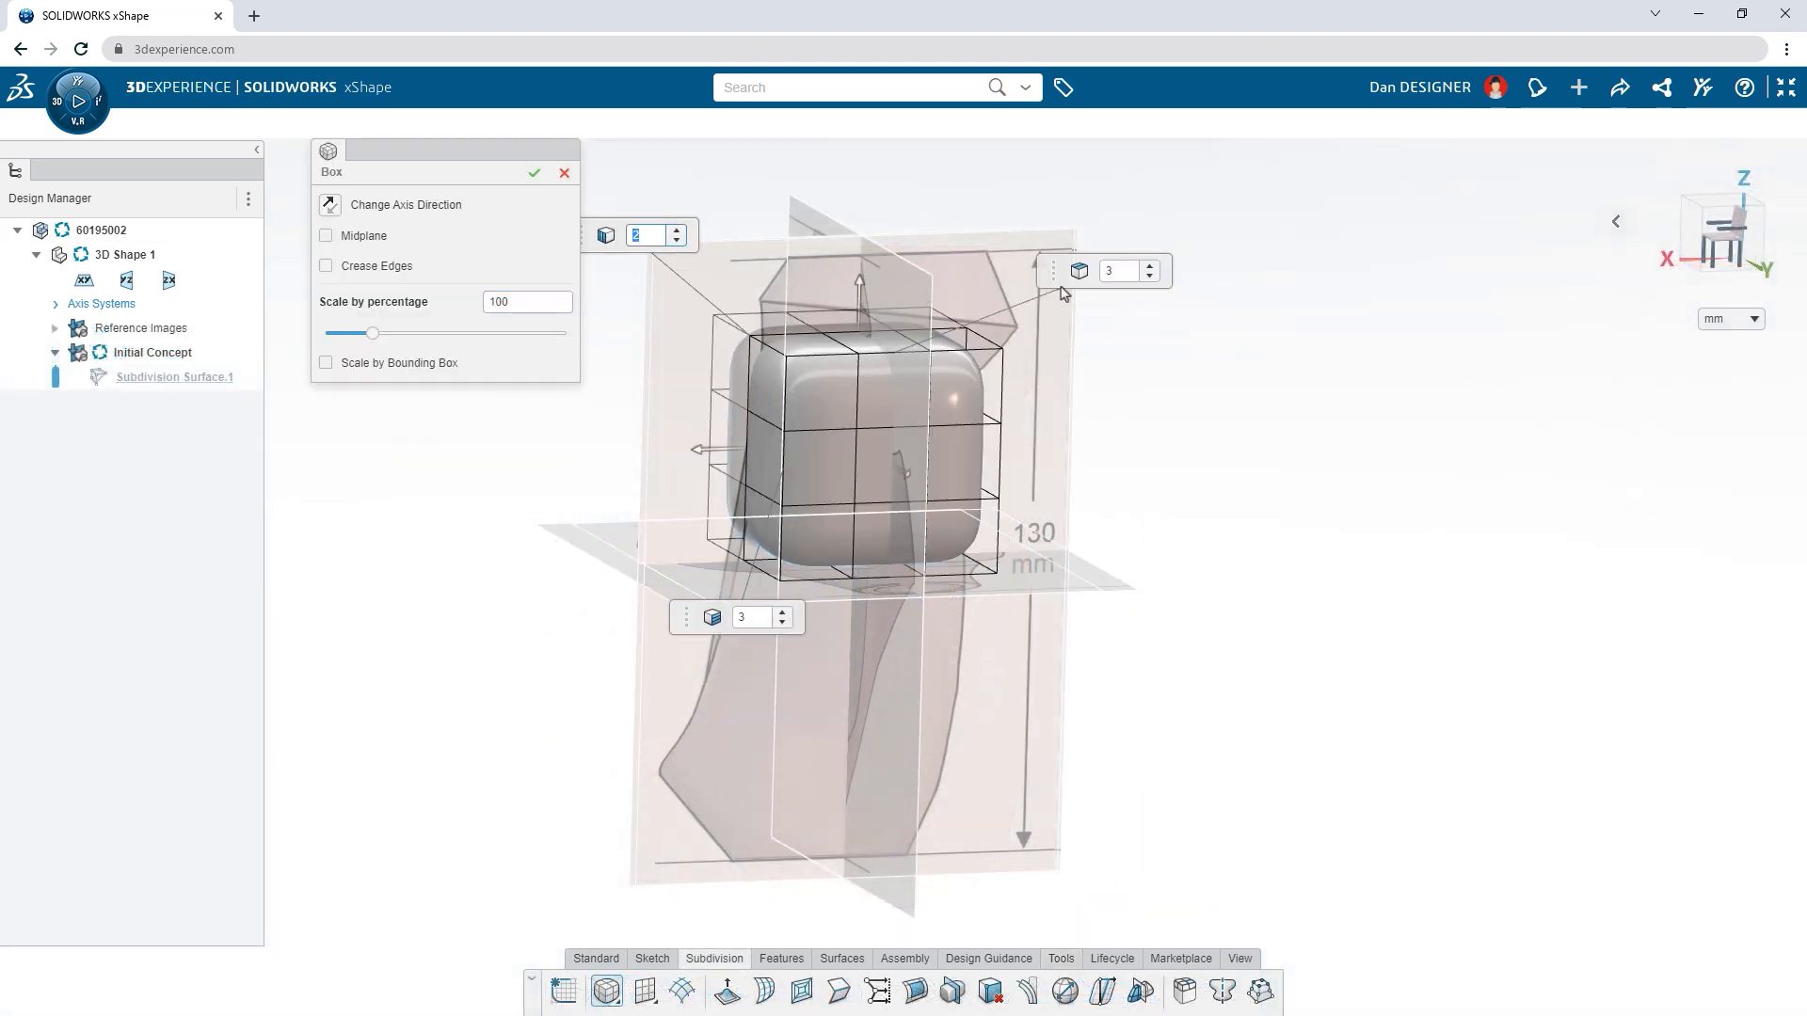
pyautogui.click(789, 622)
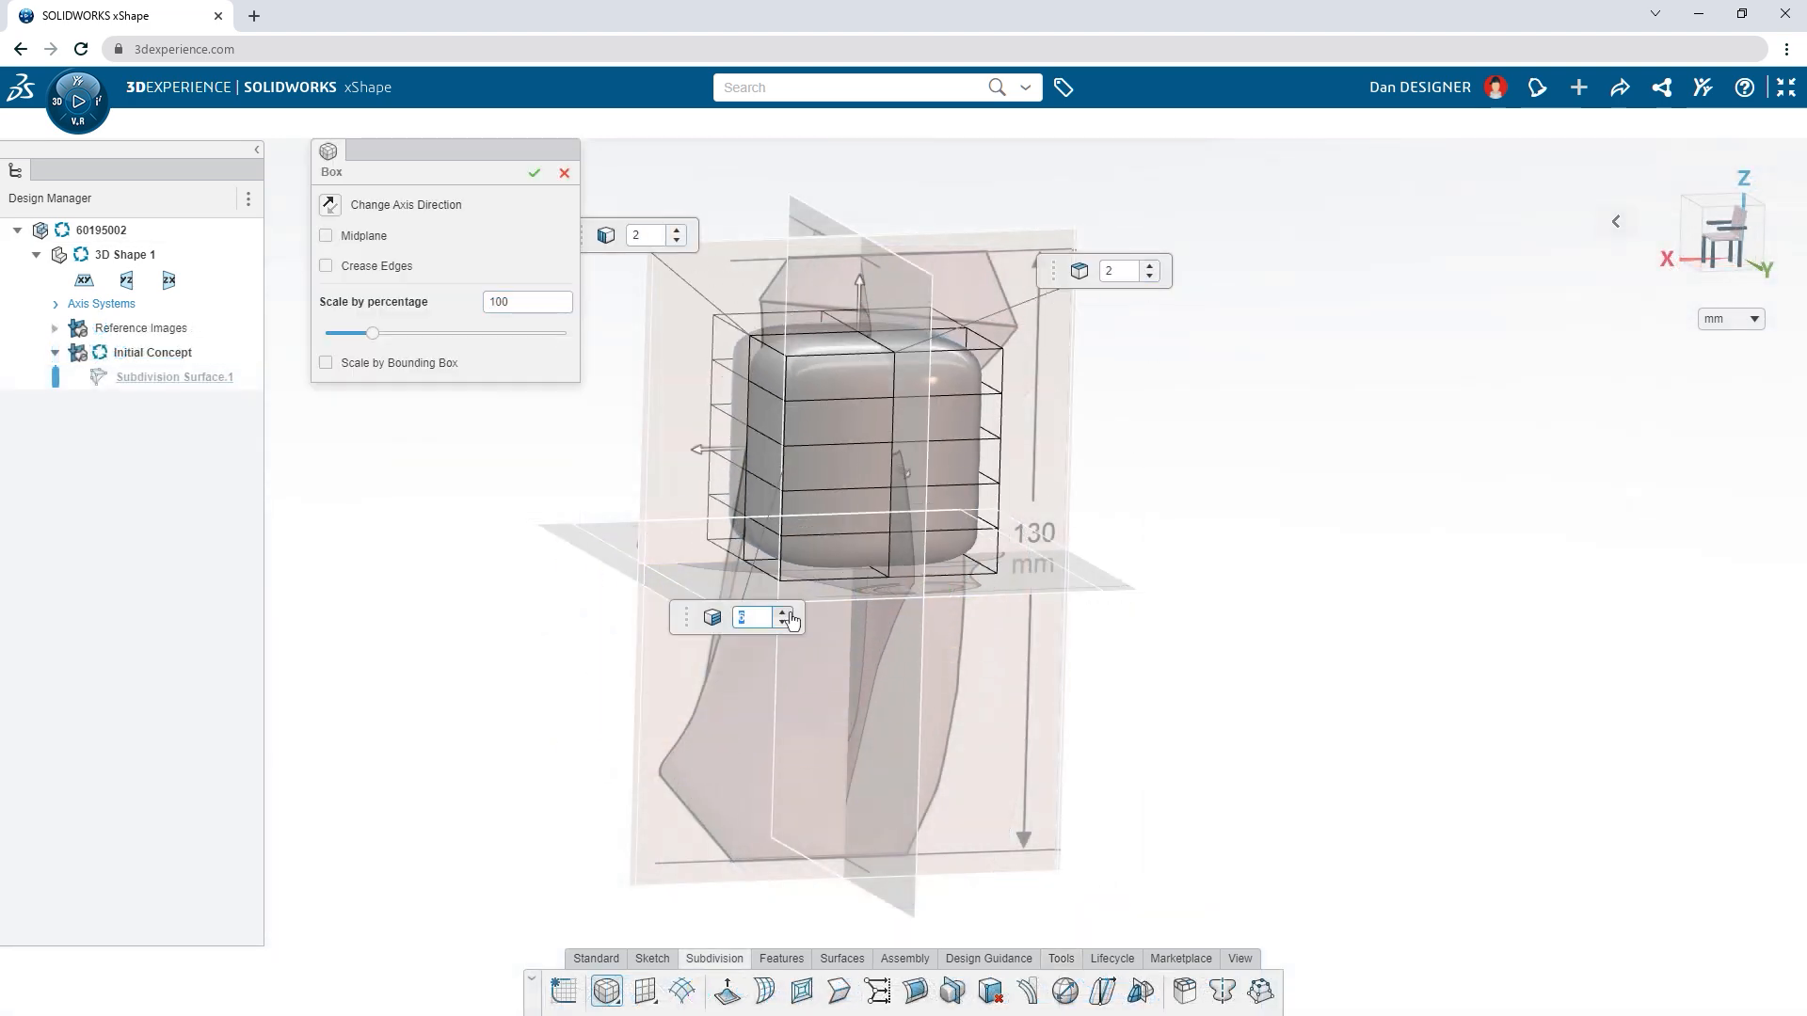
pyautogui.click(327, 364)
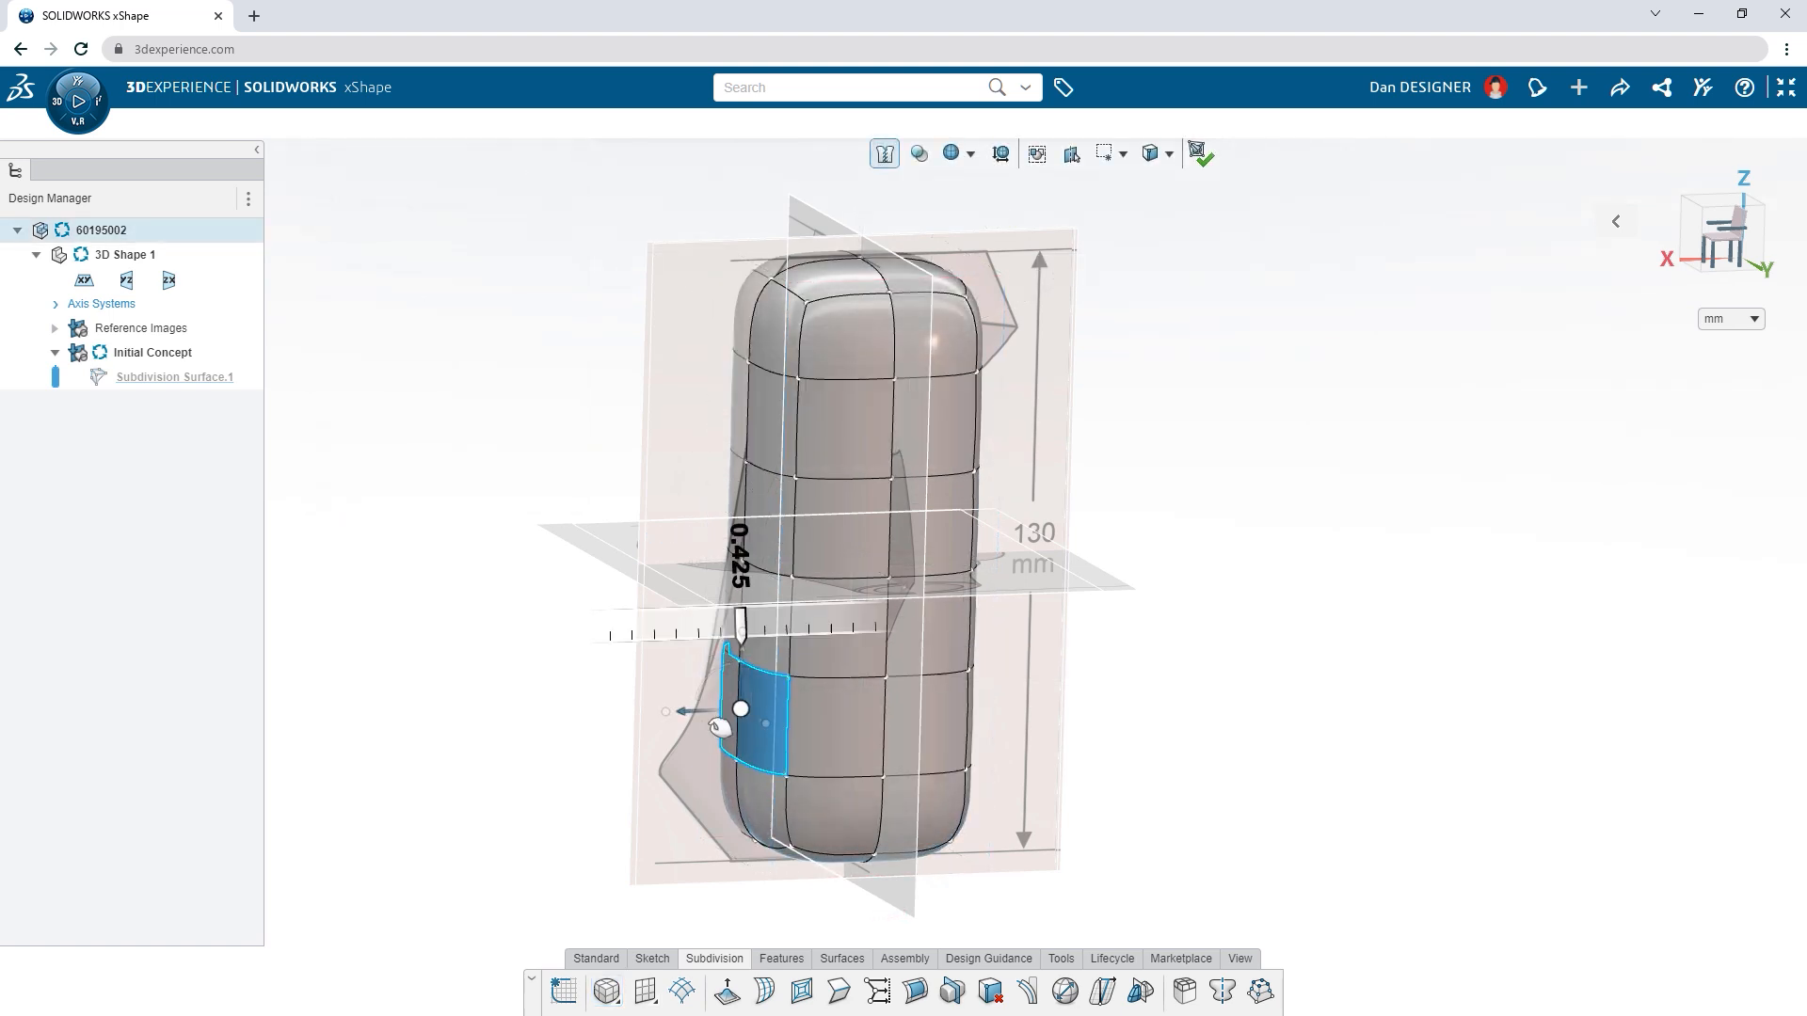
# Pull faces, line-align the edge loop and crease an edge to rough out the grip.
pyautogui.moveTo(737, 709); pyautogui.dragTo(700, 668)
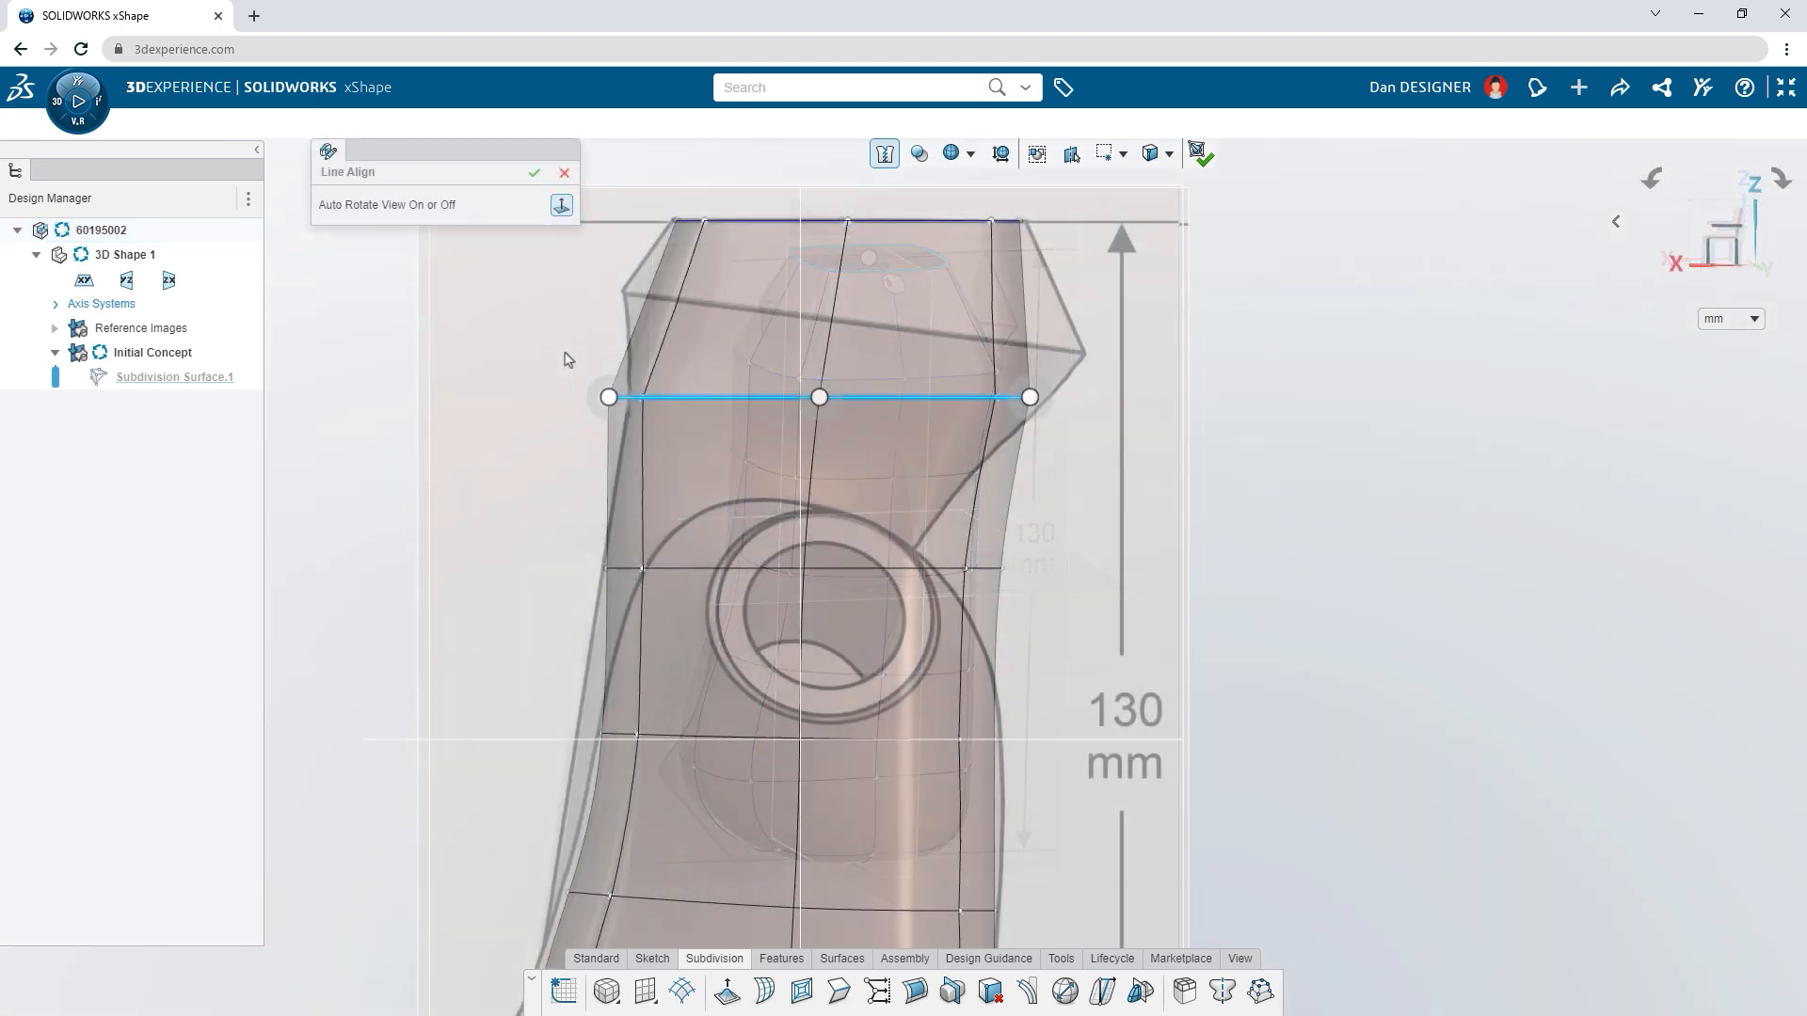
pyautogui.moveTo(610, 396); pyautogui.dragTo(610, 284)
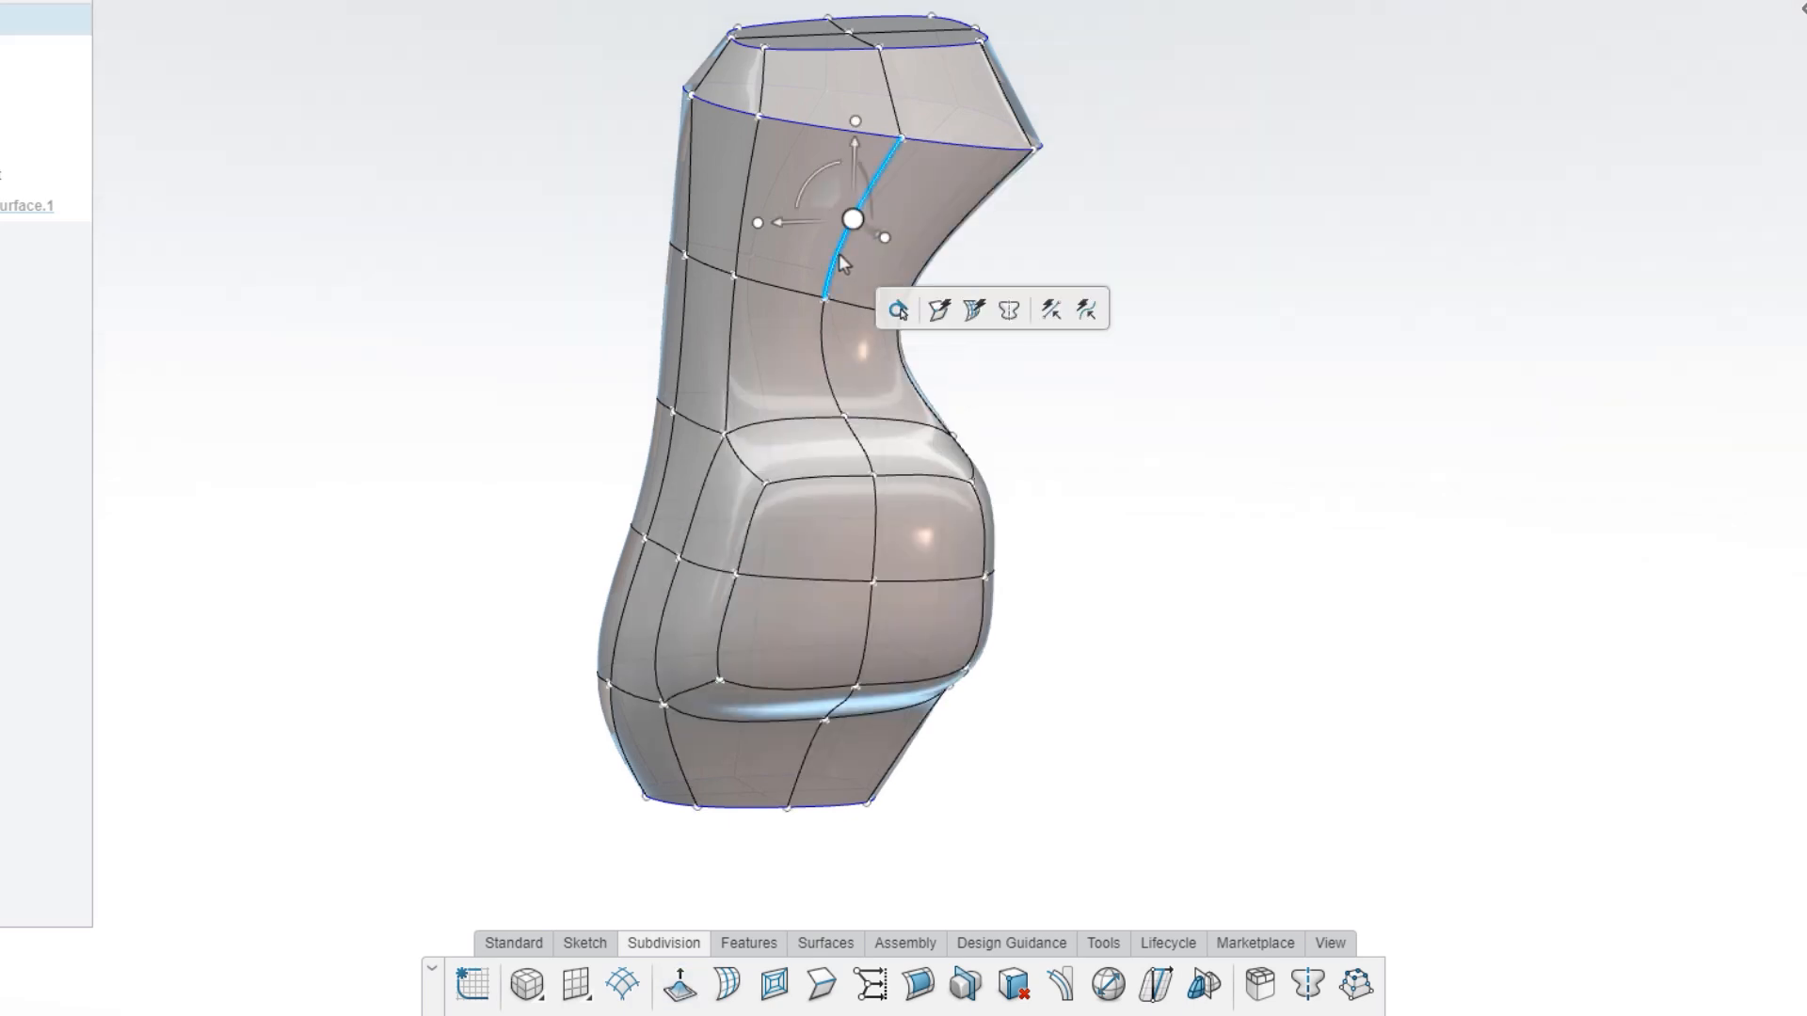
pyautogui.click(918, 582)
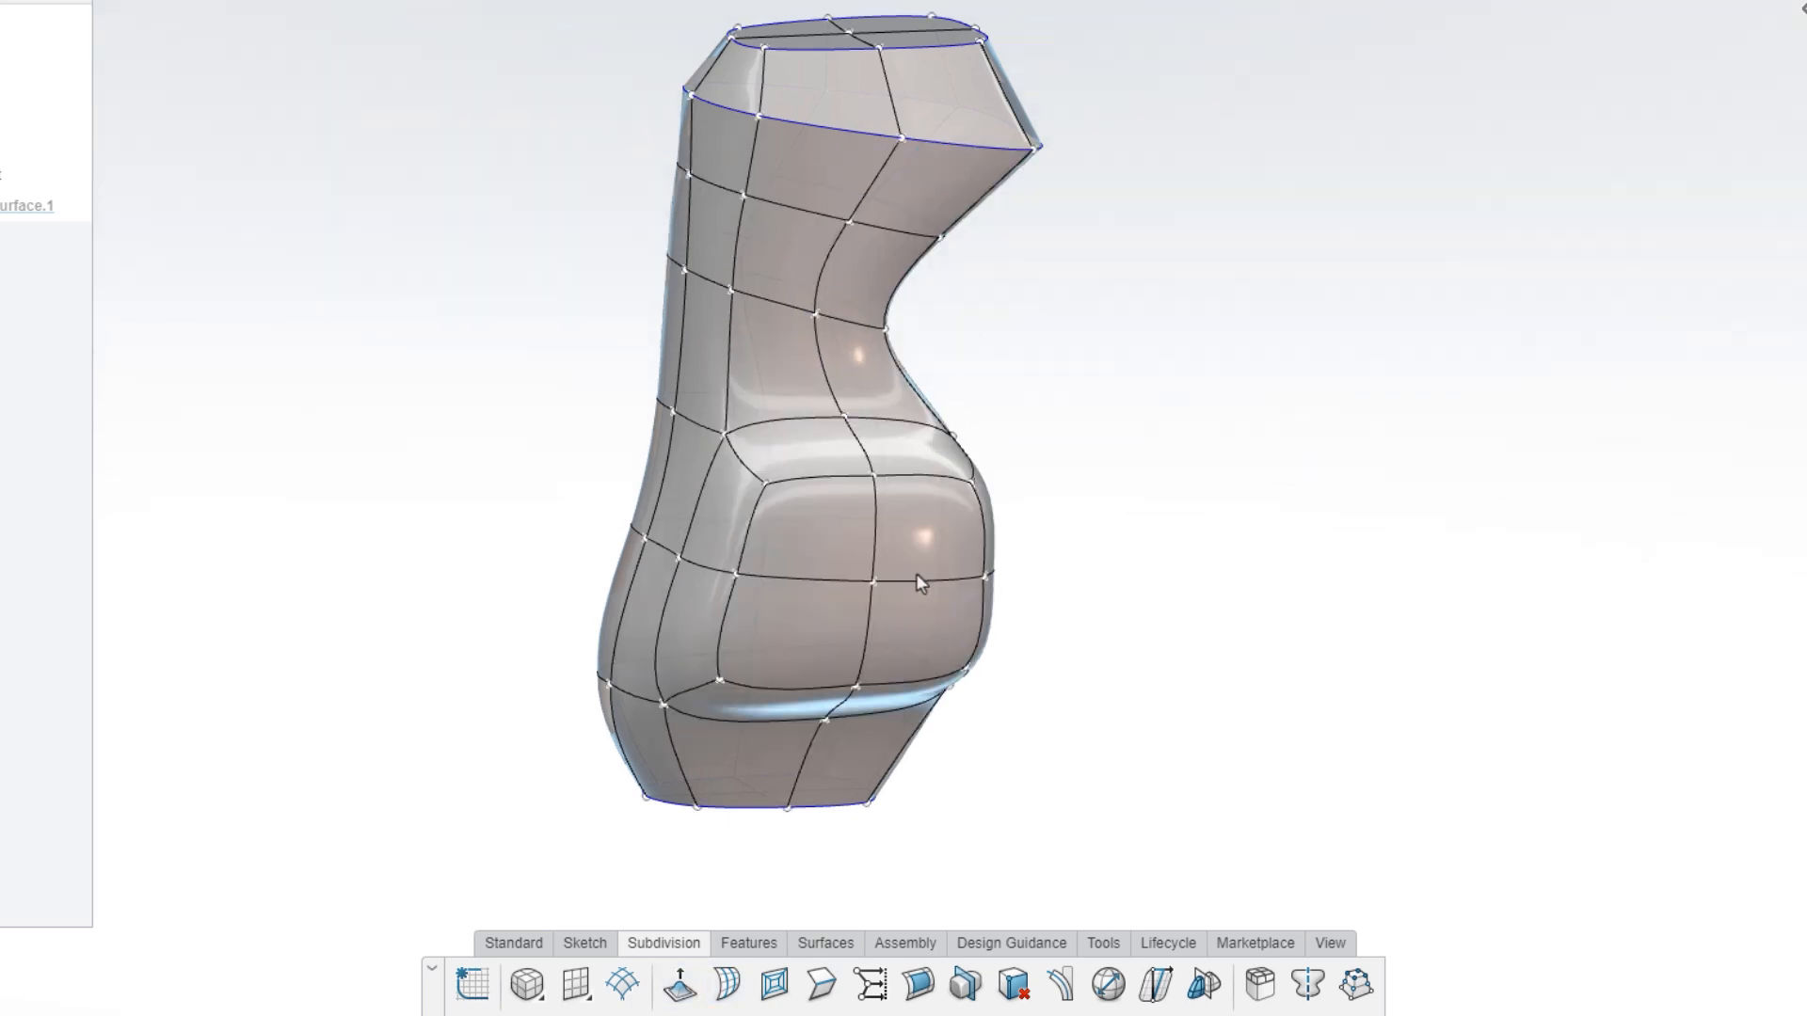
pyautogui.click(822, 986)
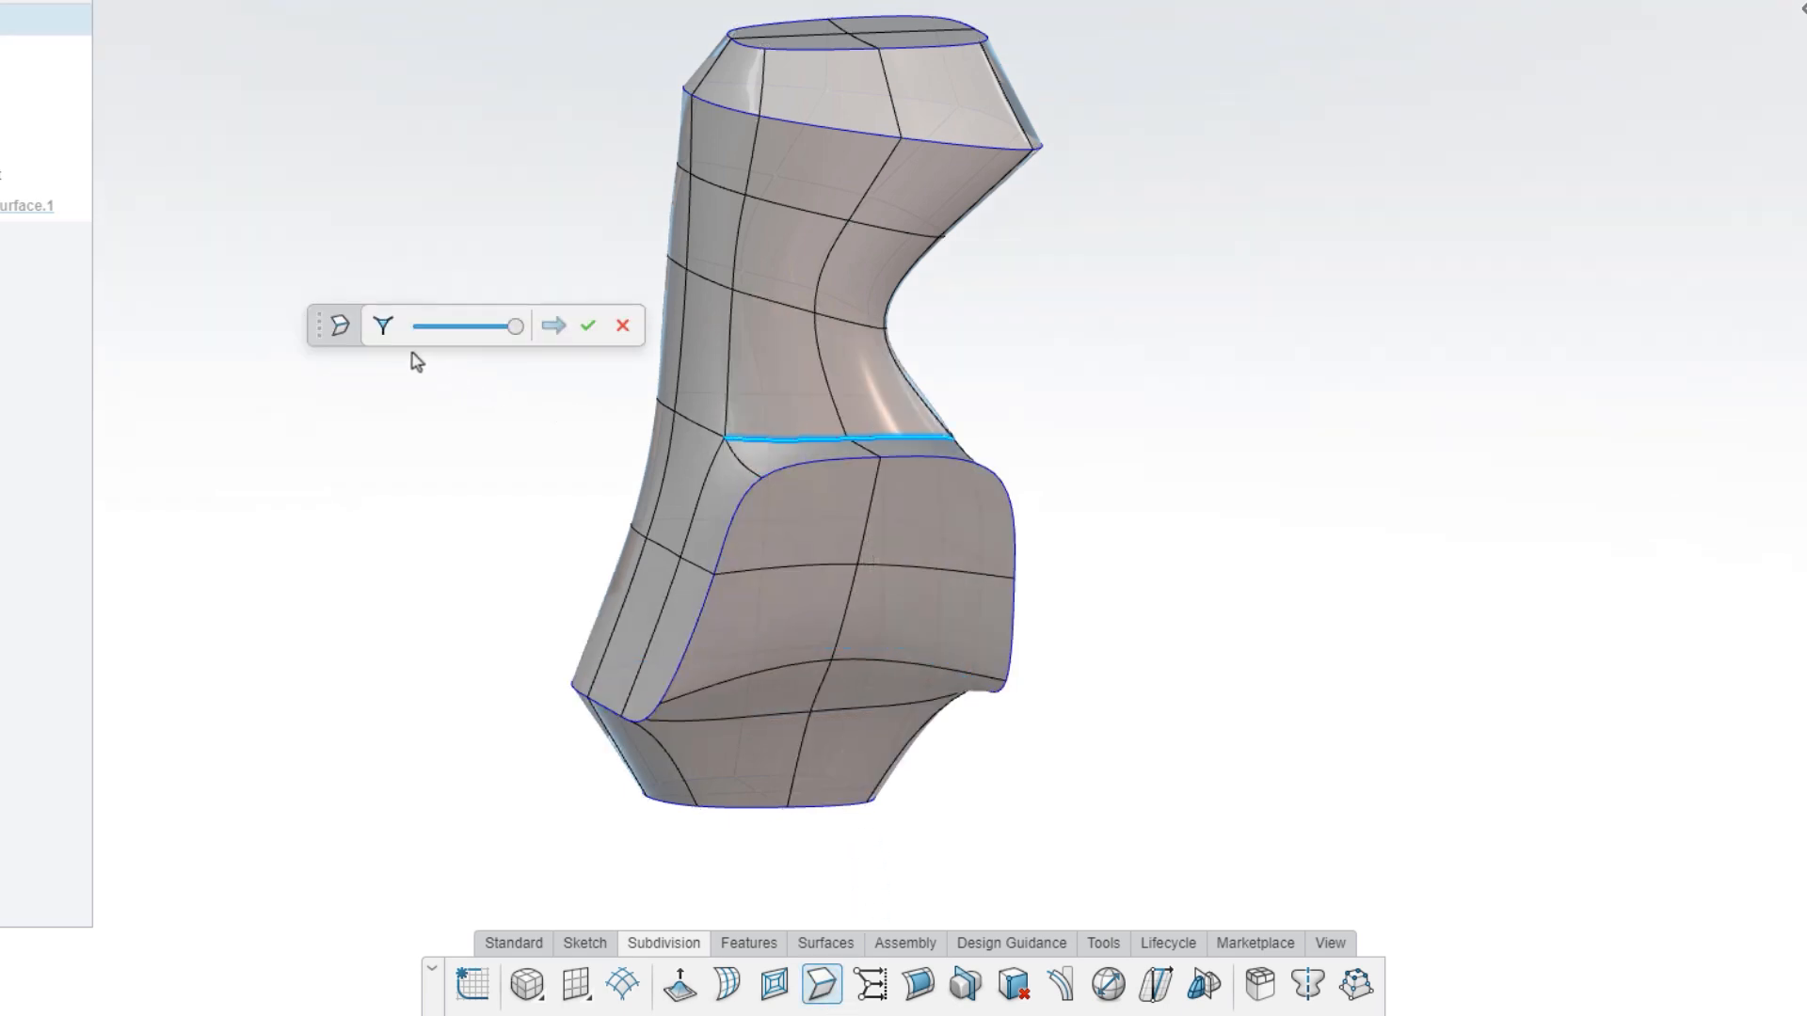
pyautogui.moveTo(515, 327); pyautogui.dragTo(495, 326)
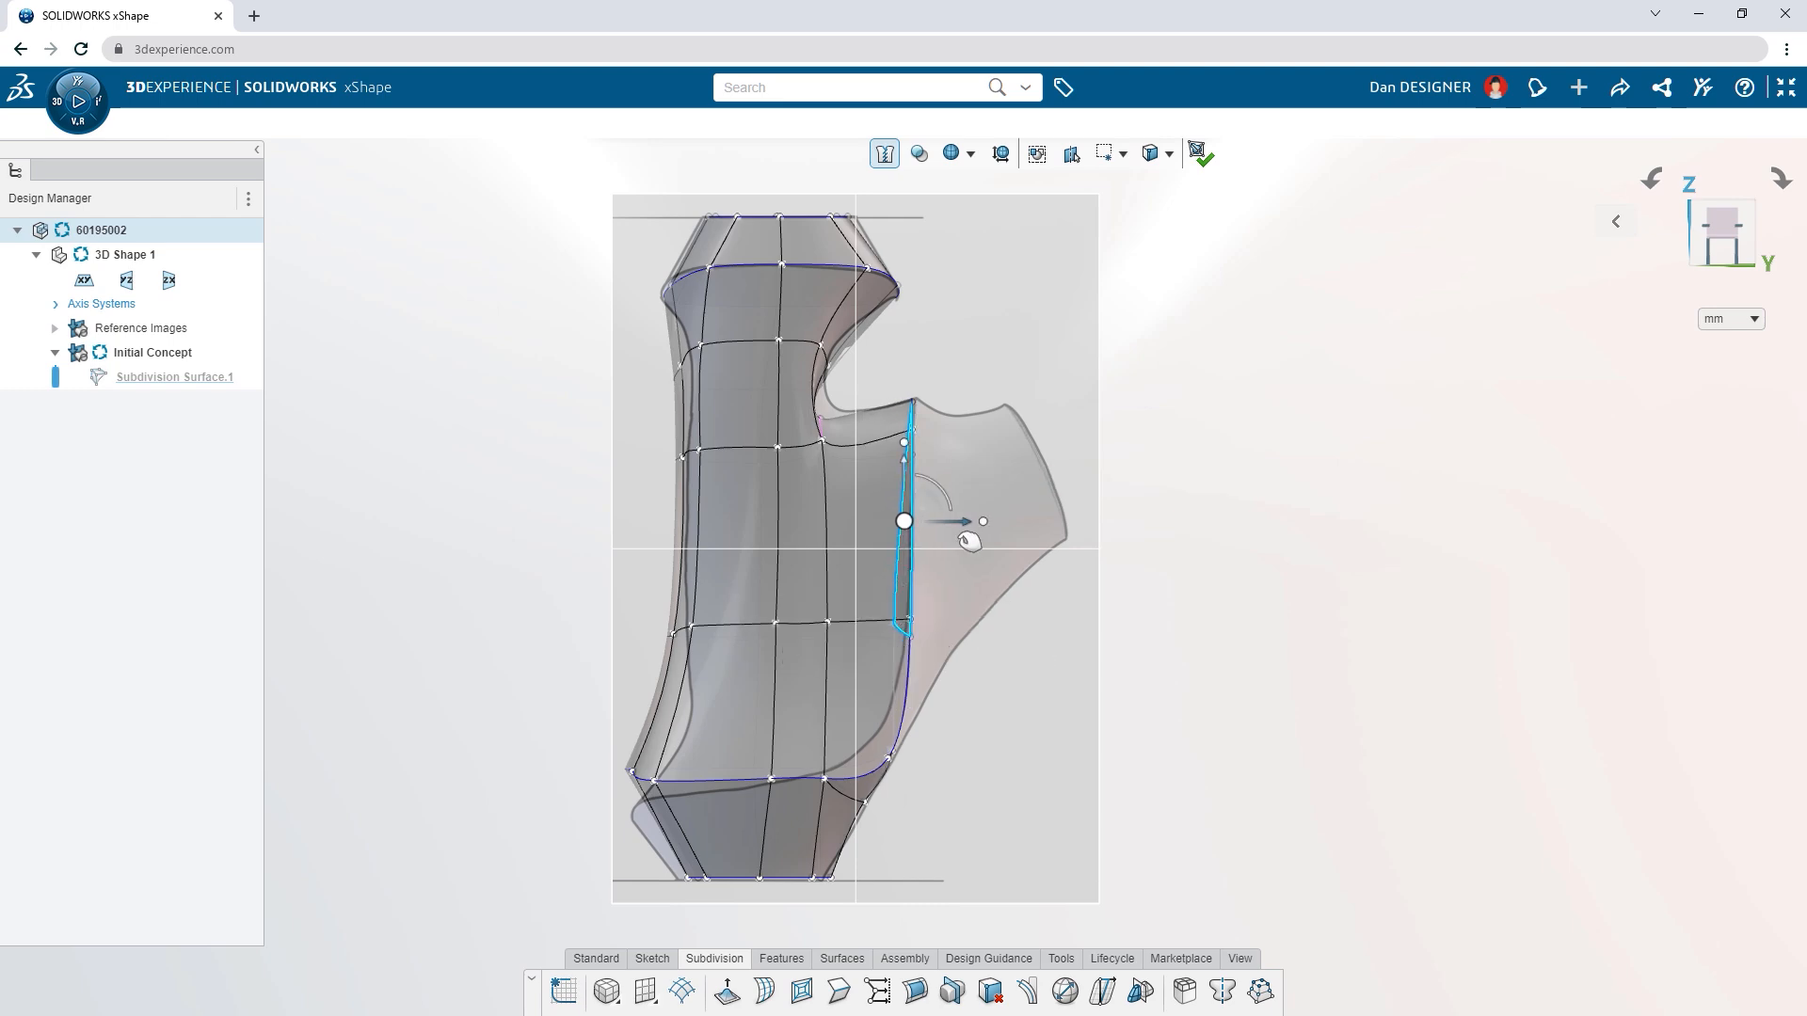
# Match the notch edge to the outline, create Knit Surface.1 and start a new subdivision concept.
pyautogui.click(919, 153)
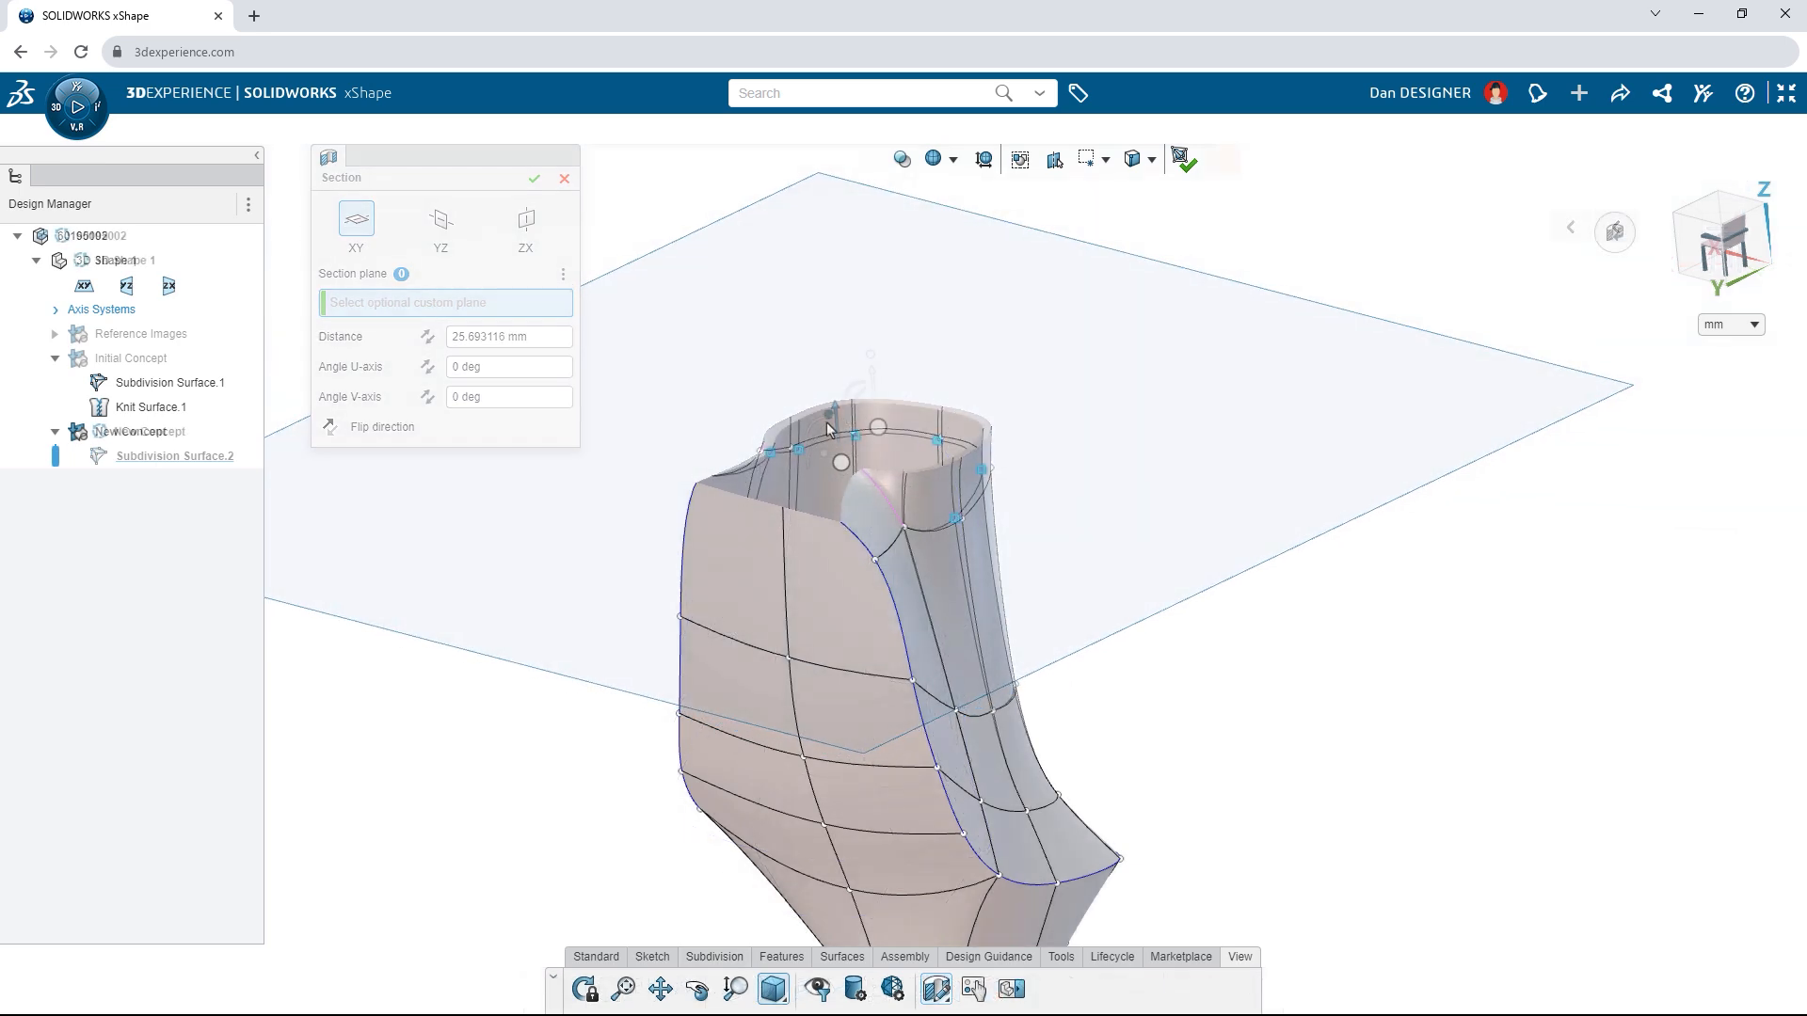
pyautogui.click(533, 179)
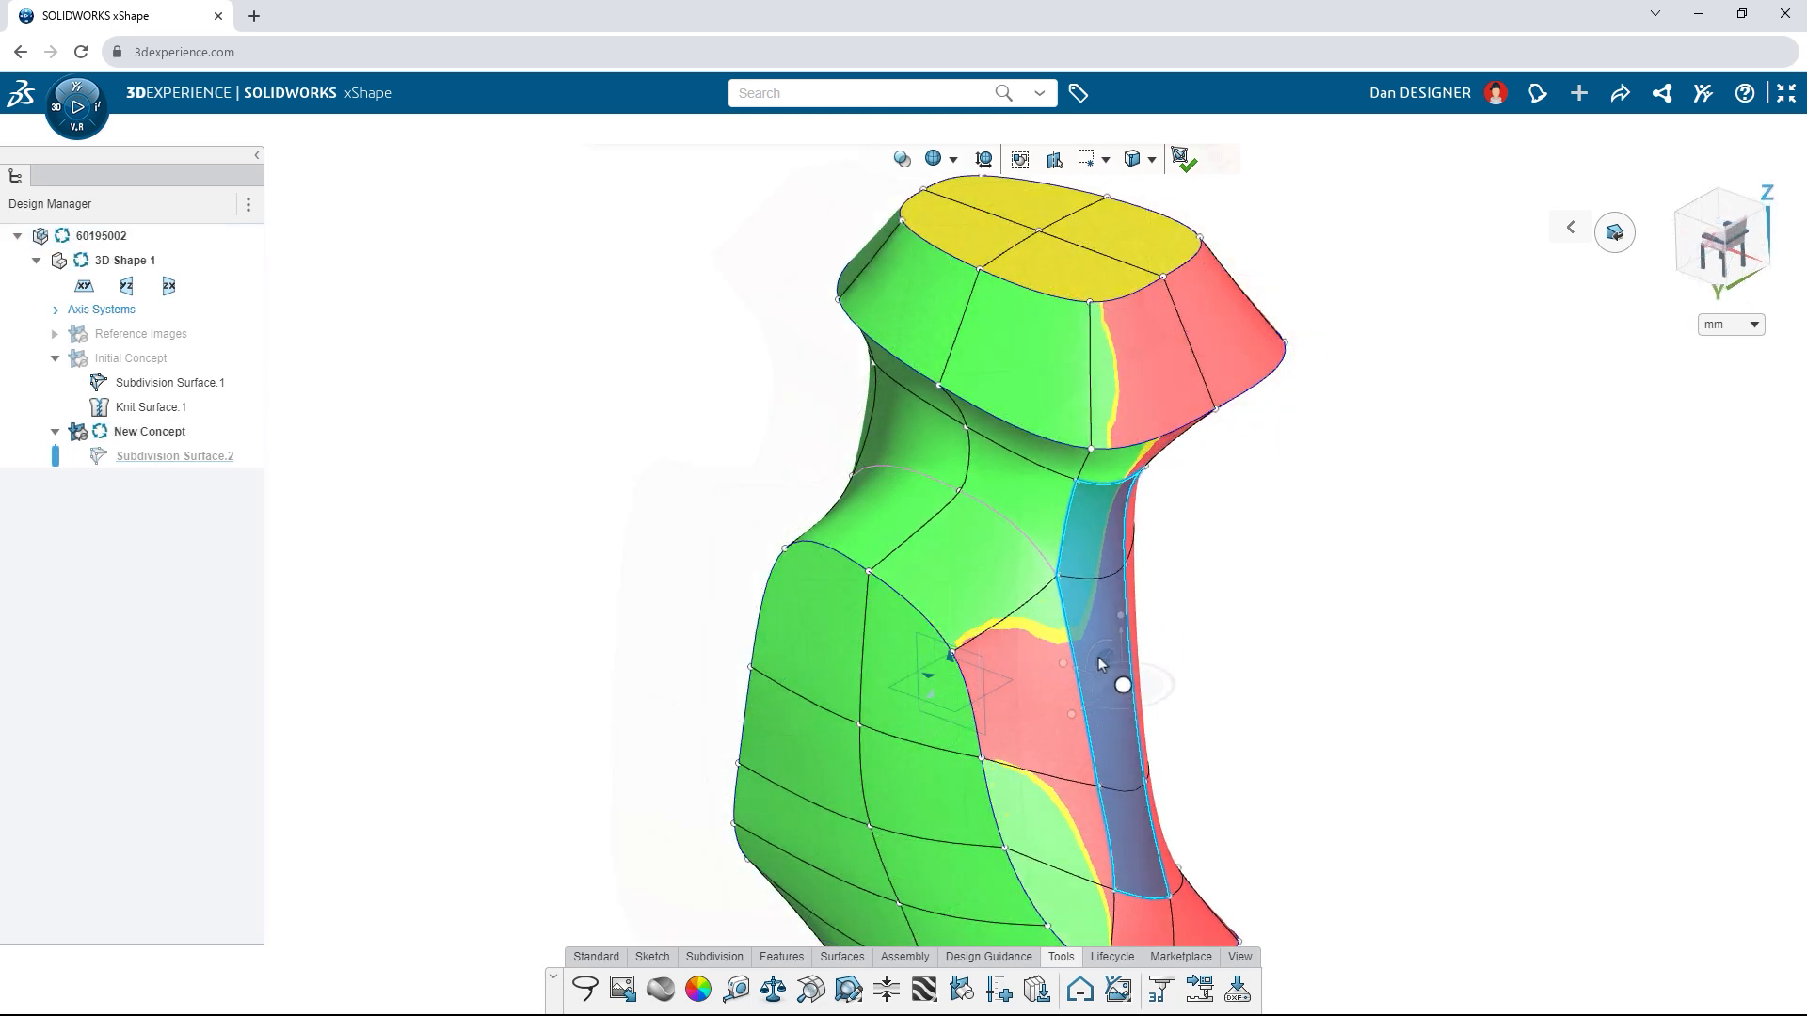
pyautogui.click(811, 989)
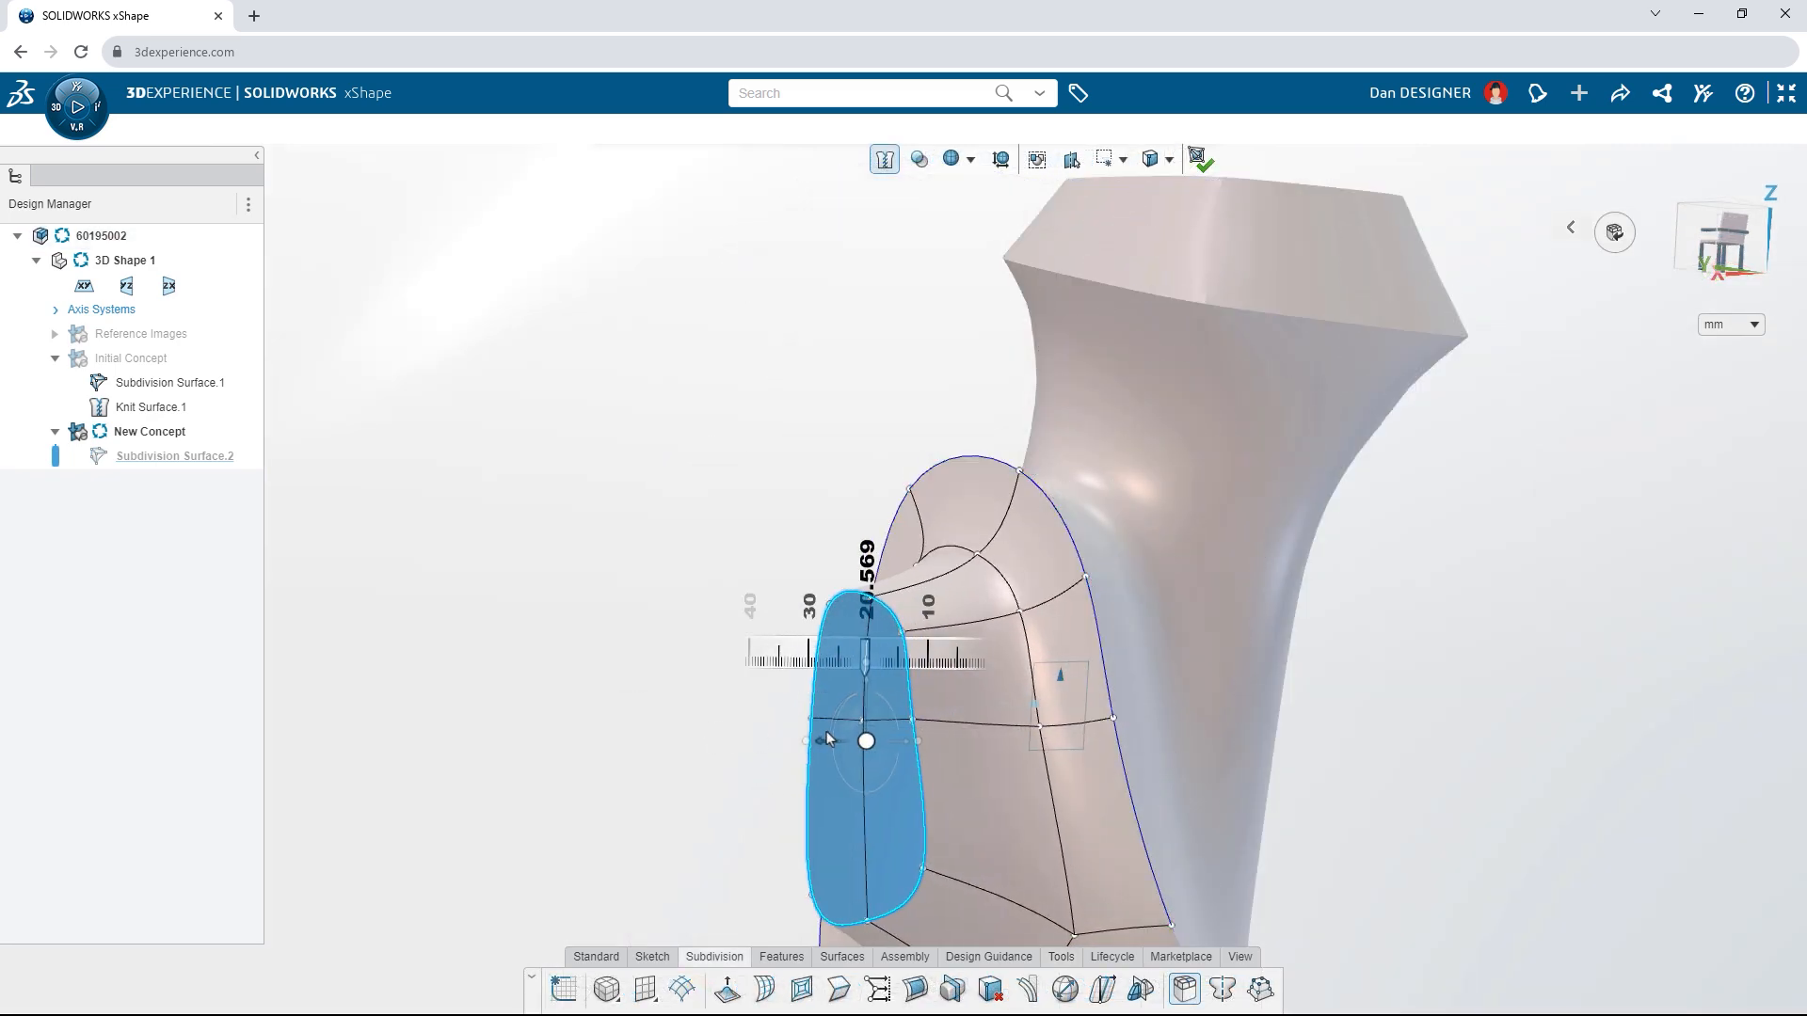
# Extrude a side face into a round boss and reshape its end with a 34 mm soft selection.
pyautogui.moveTo(867, 740); pyautogui.dragTo(920, 753)
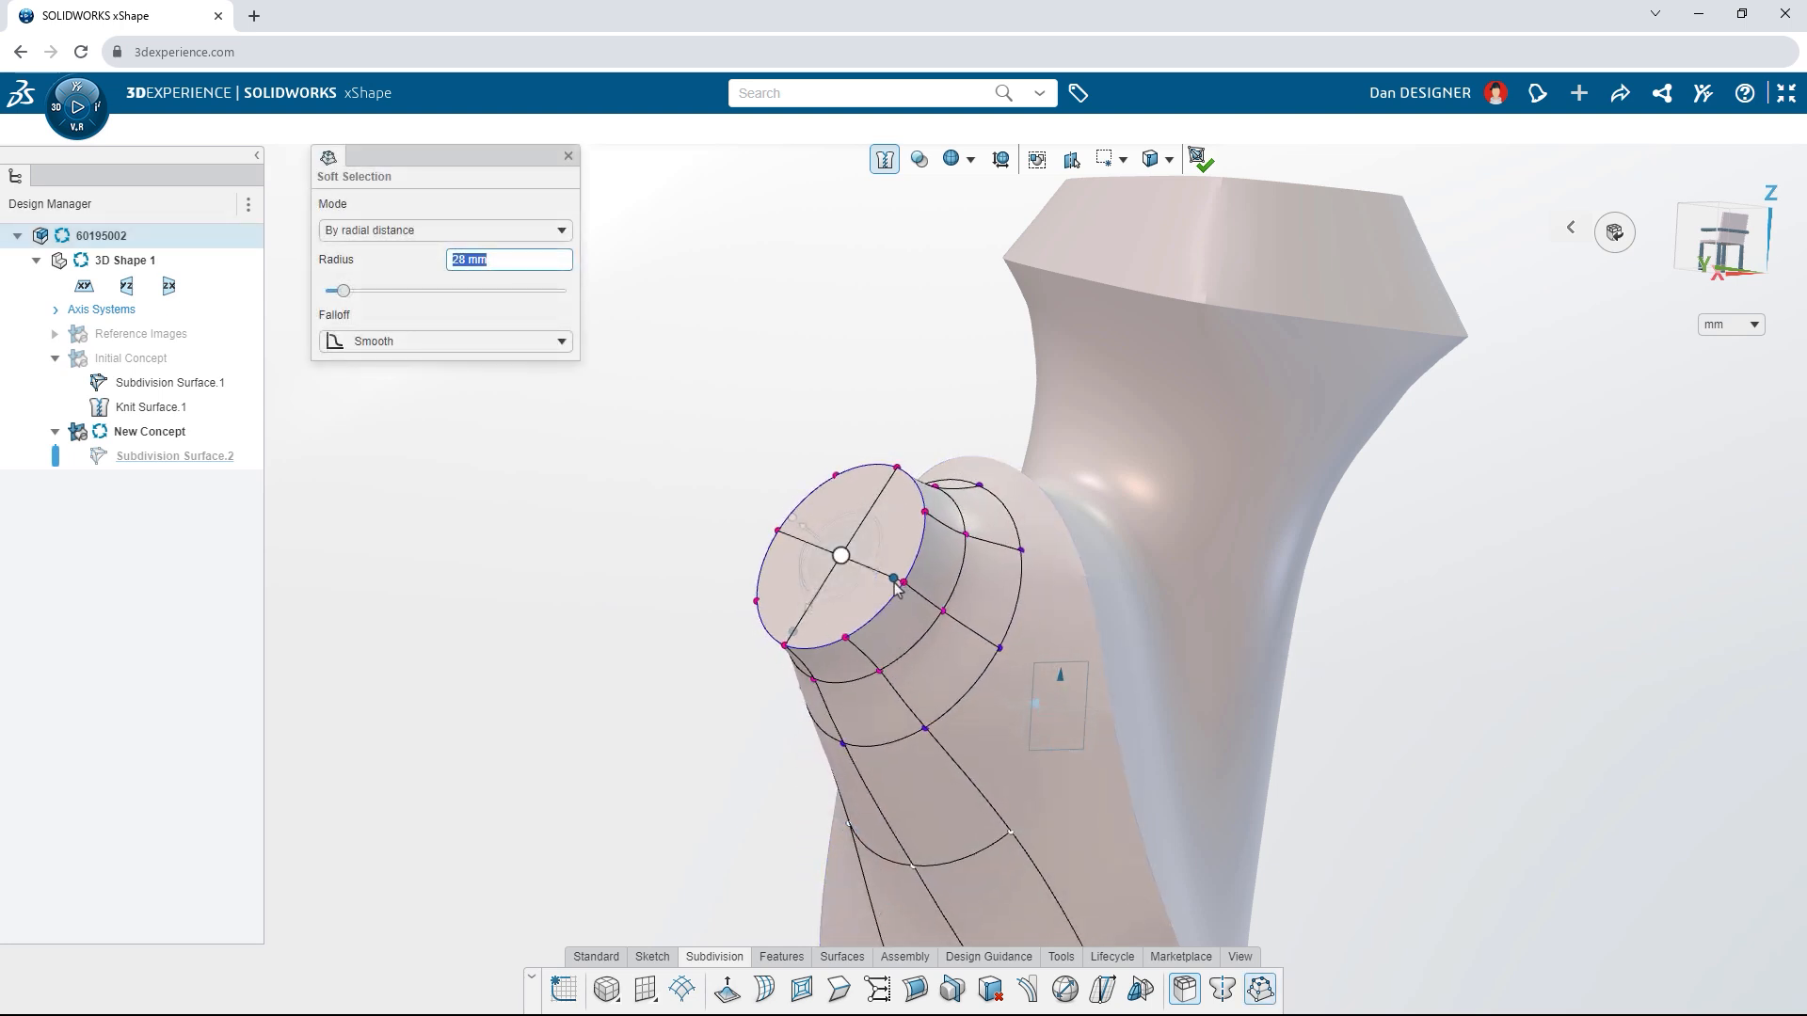
pyautogui.moveTo(841, 555); pyautogui.dragTo(800, 582)
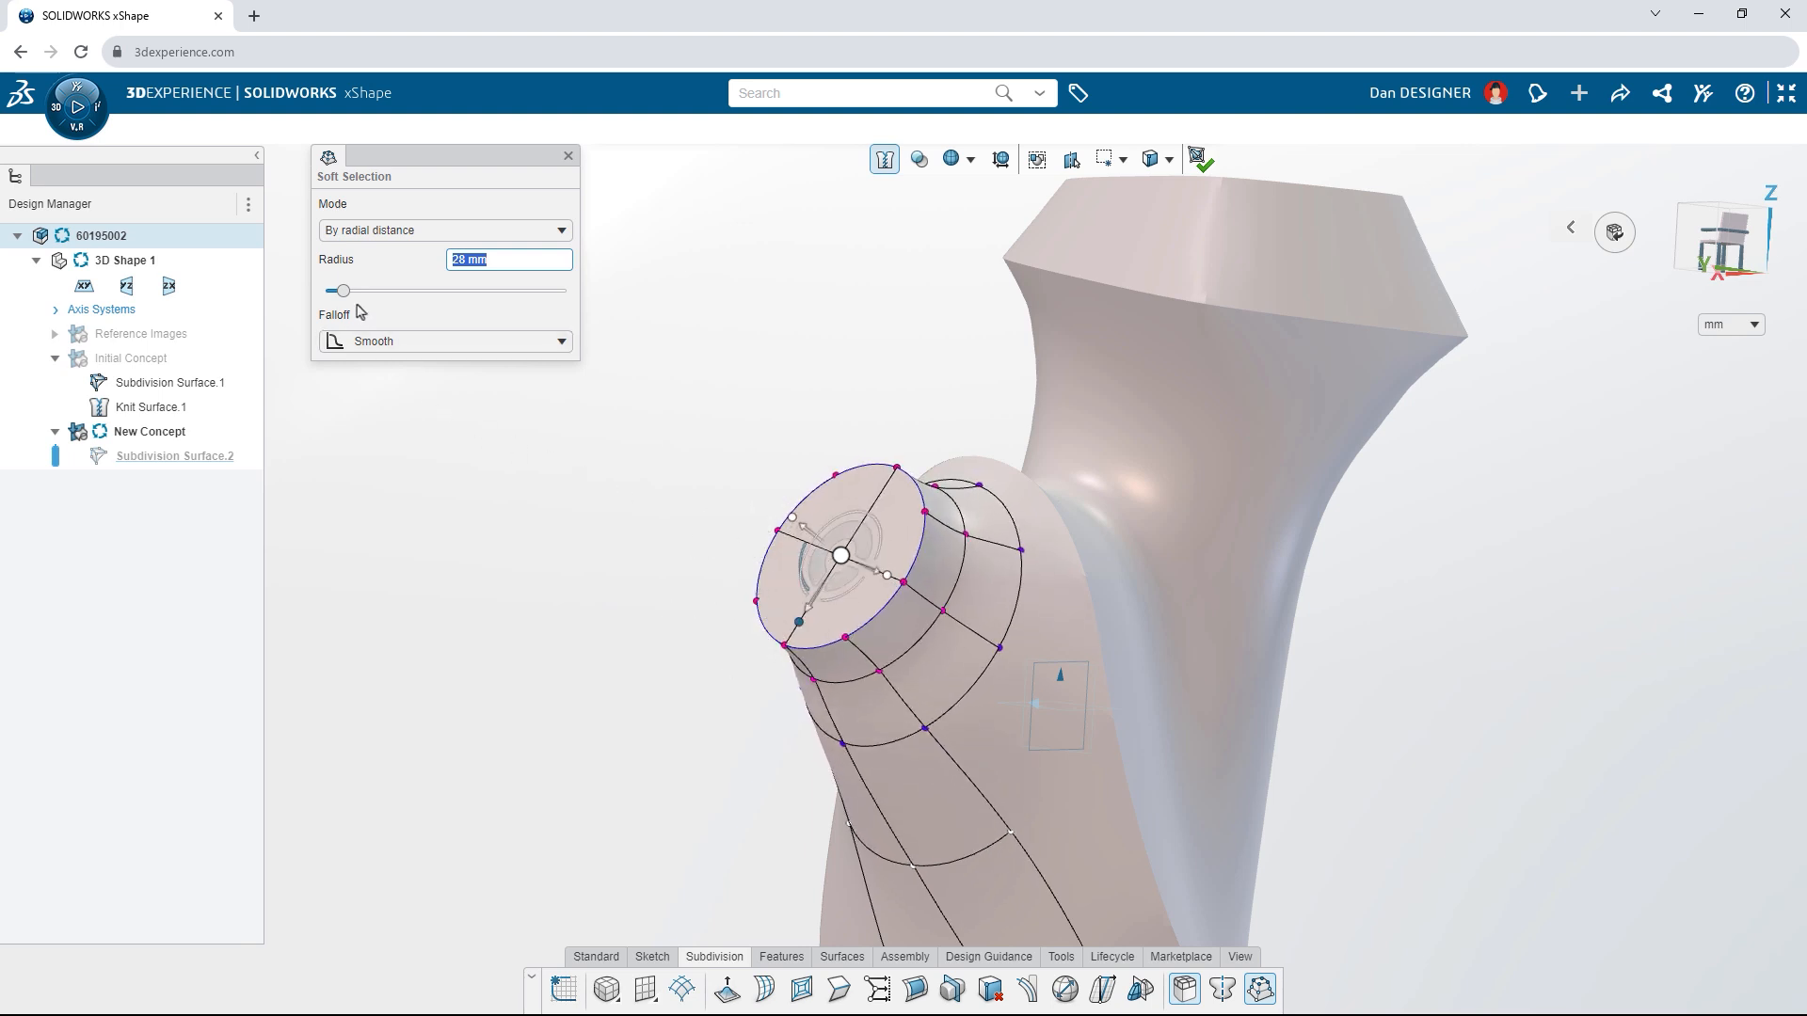
pyautogui.moveTo(340, 290); pyautogui.dragTo(349, 290)
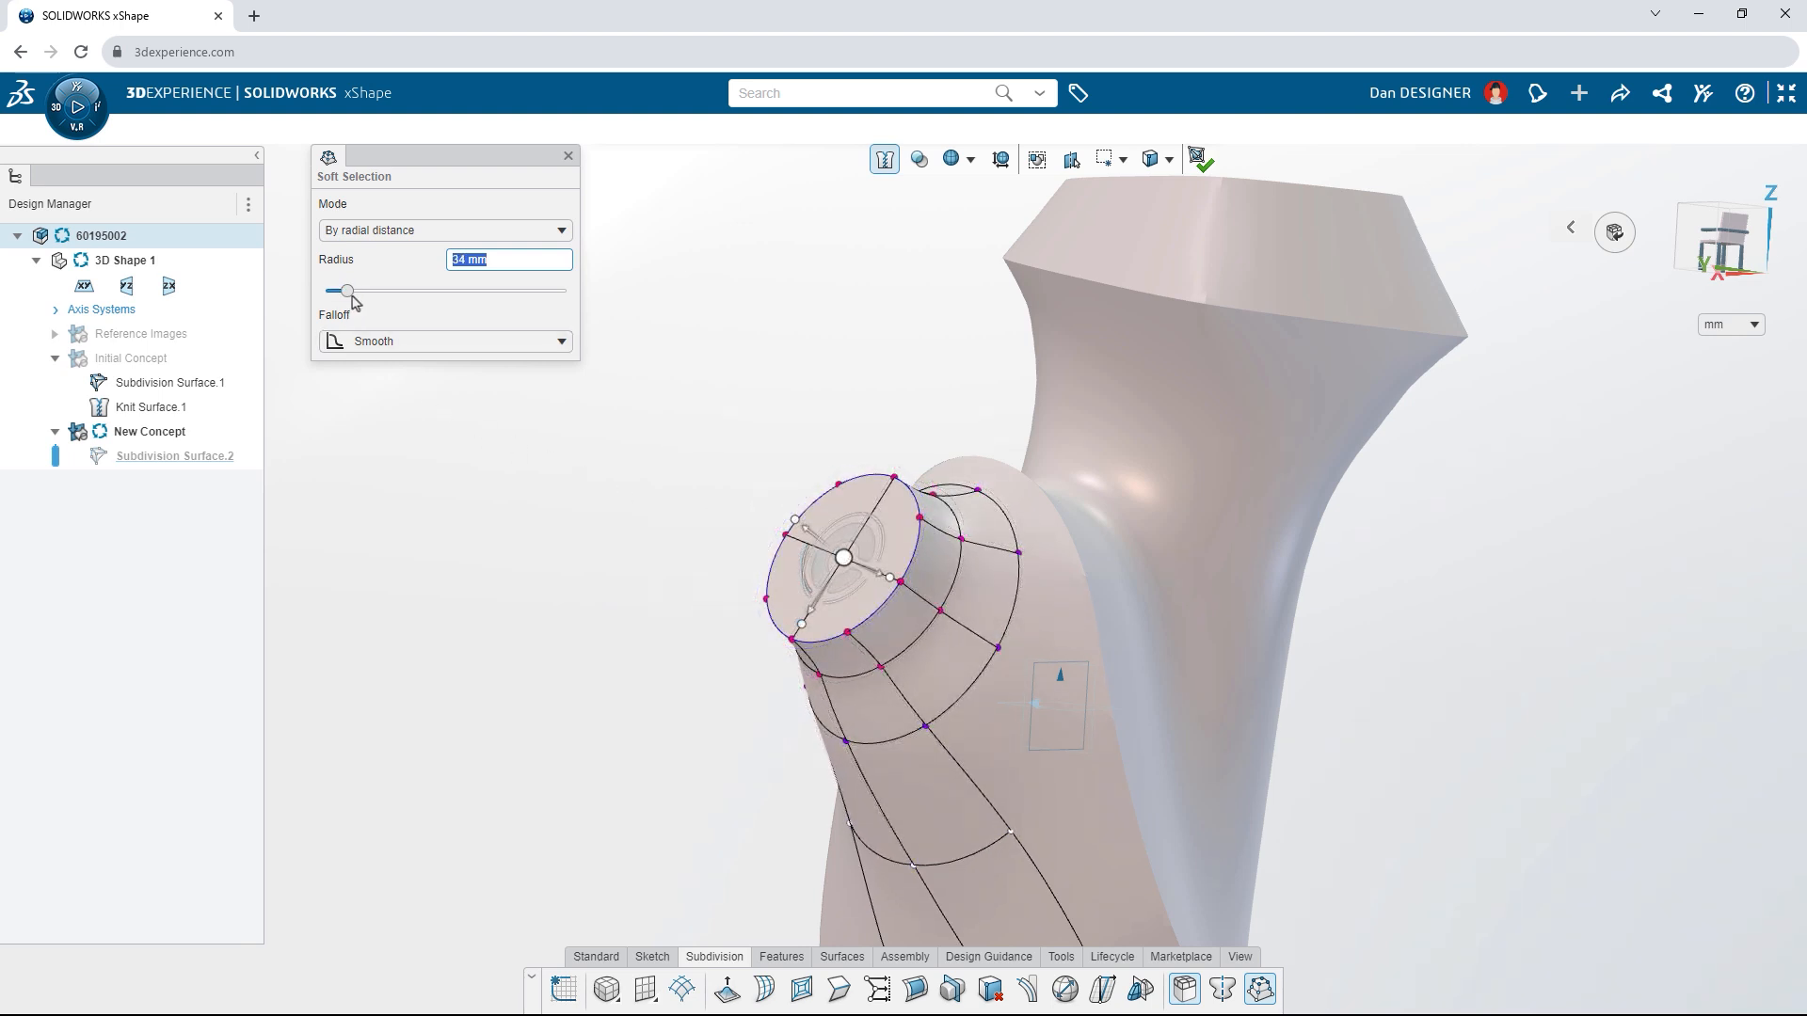
pyautogui.moveTo(847, 557); pyautogui.dragTo(841, 456)
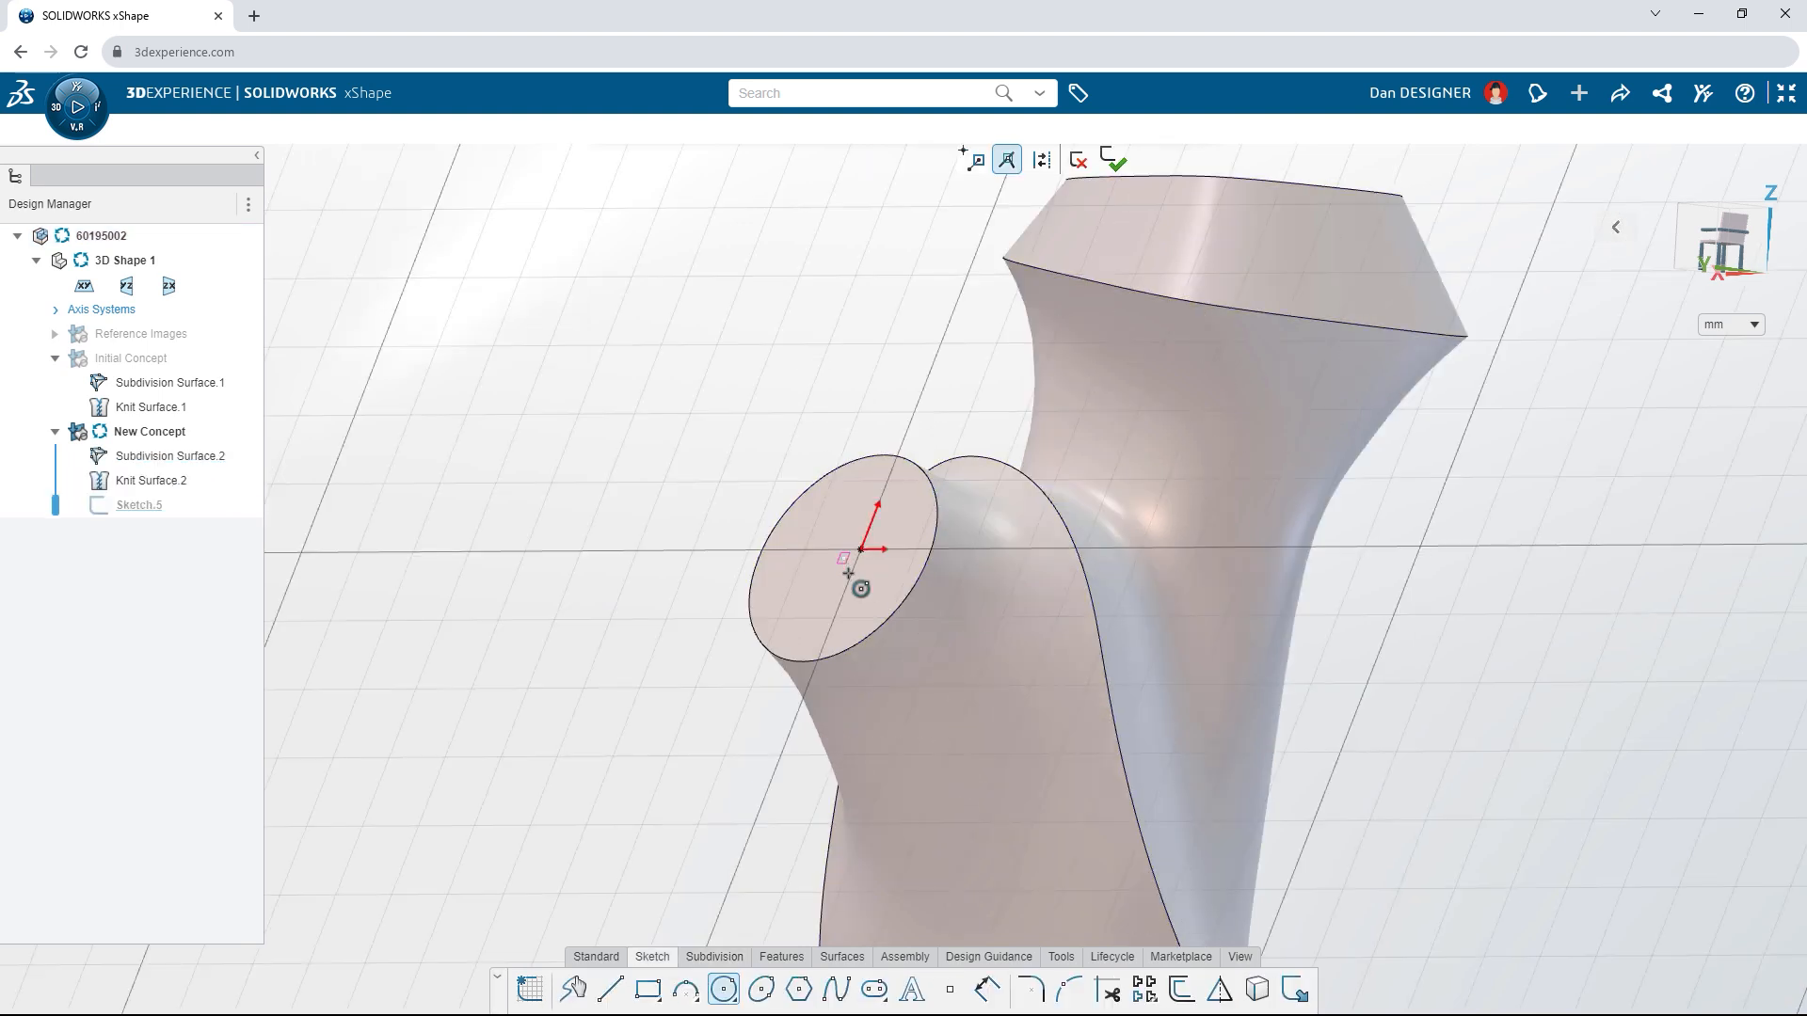
# Sketch a circle on the boss end, fillet the collar and extrude the ring face.
pyautogui.click(842, 542)
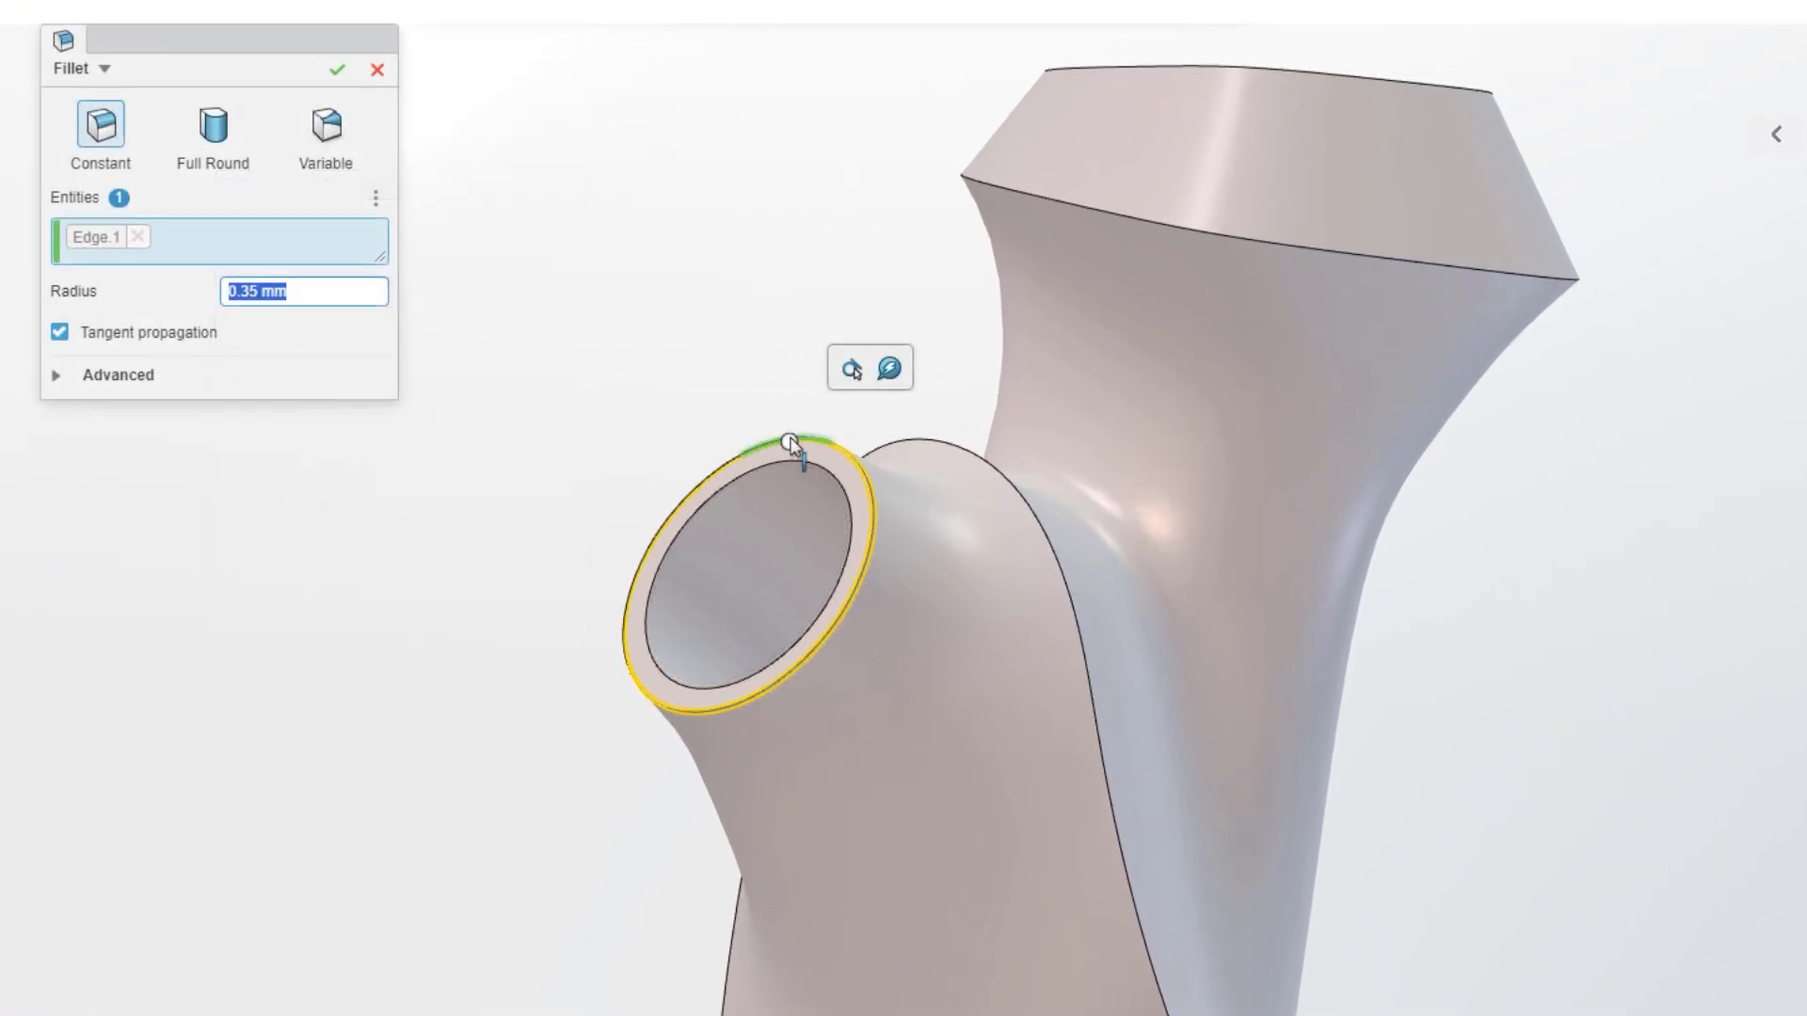
pyautogui.click(83, 68)
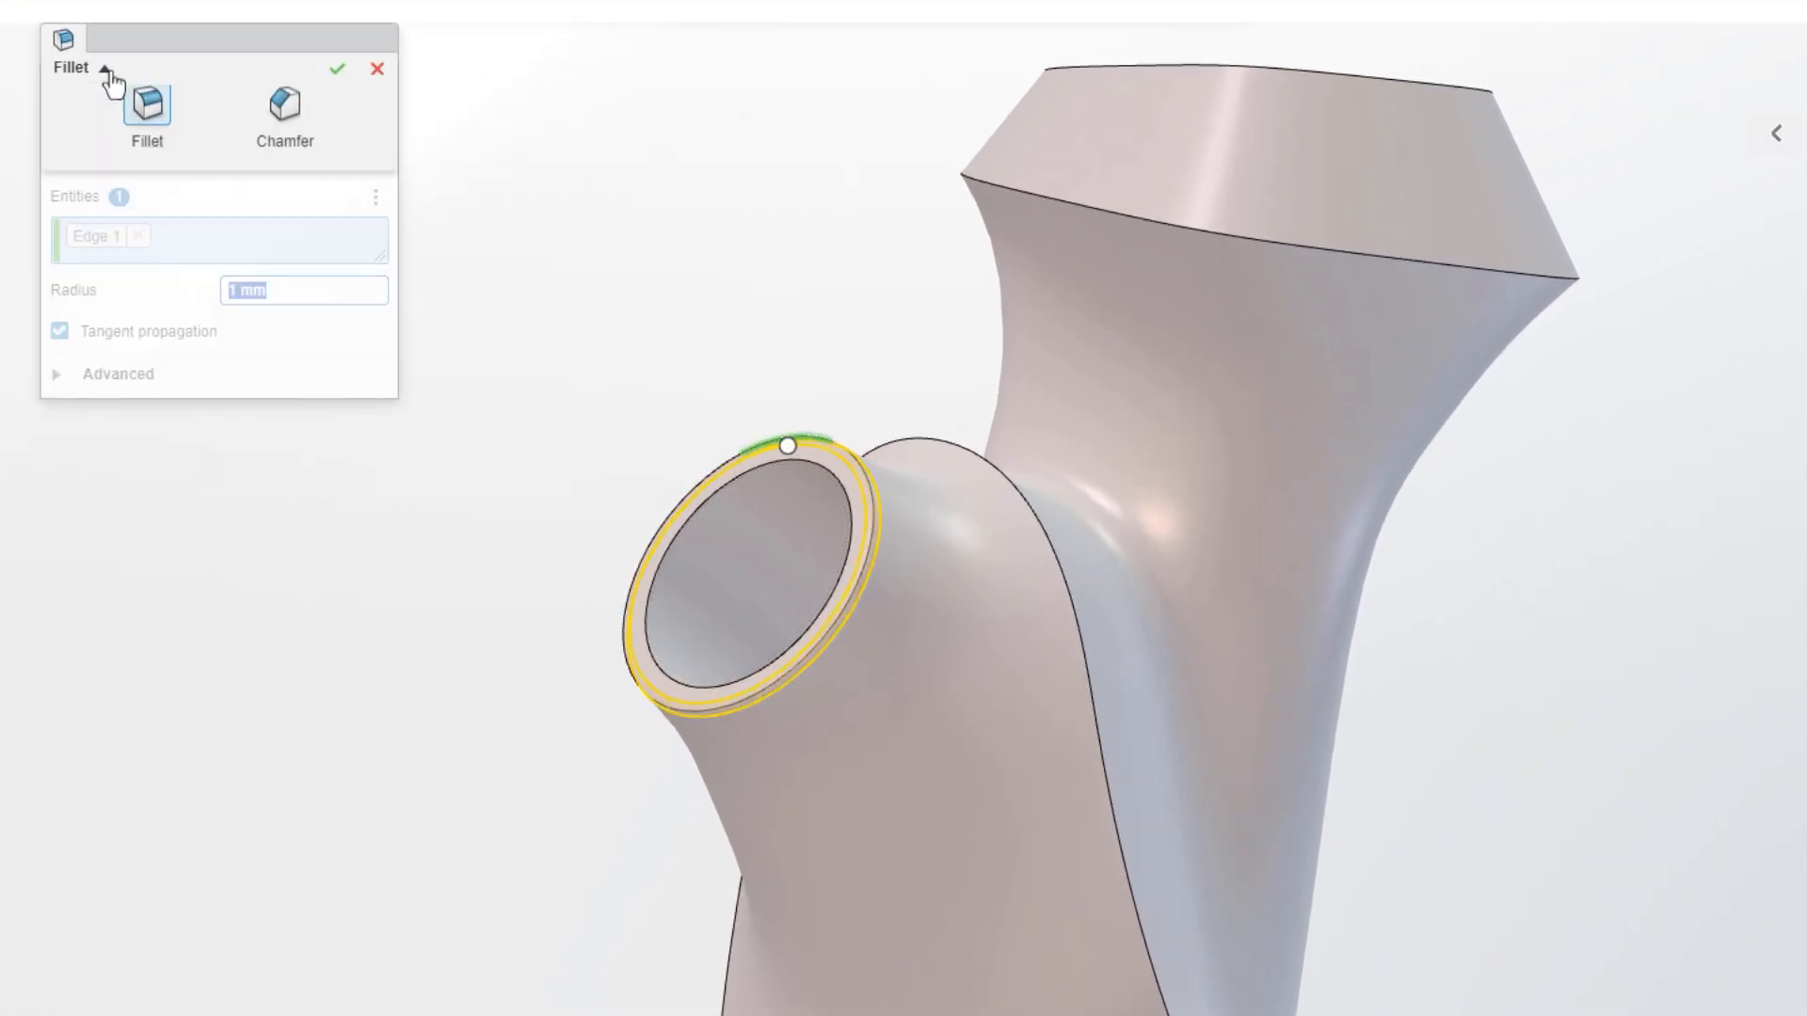
pyautogui.click(284, 104)
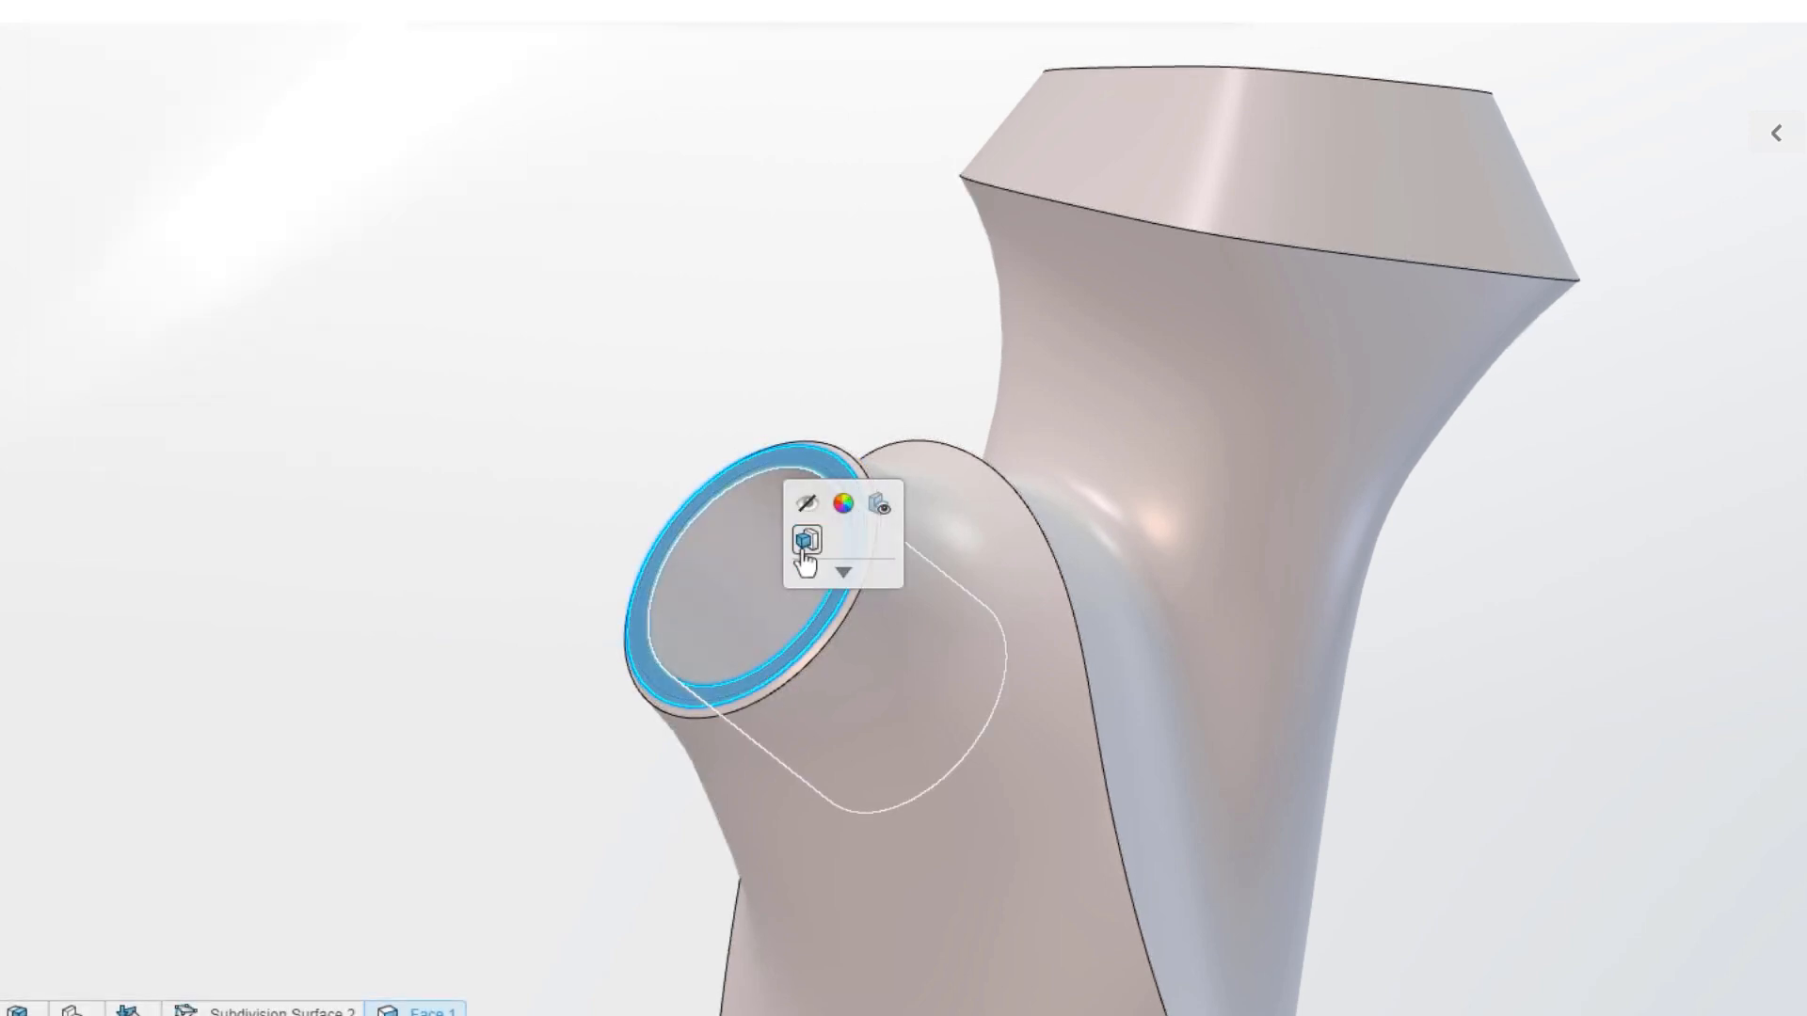
pyautogui.click(805, 543)
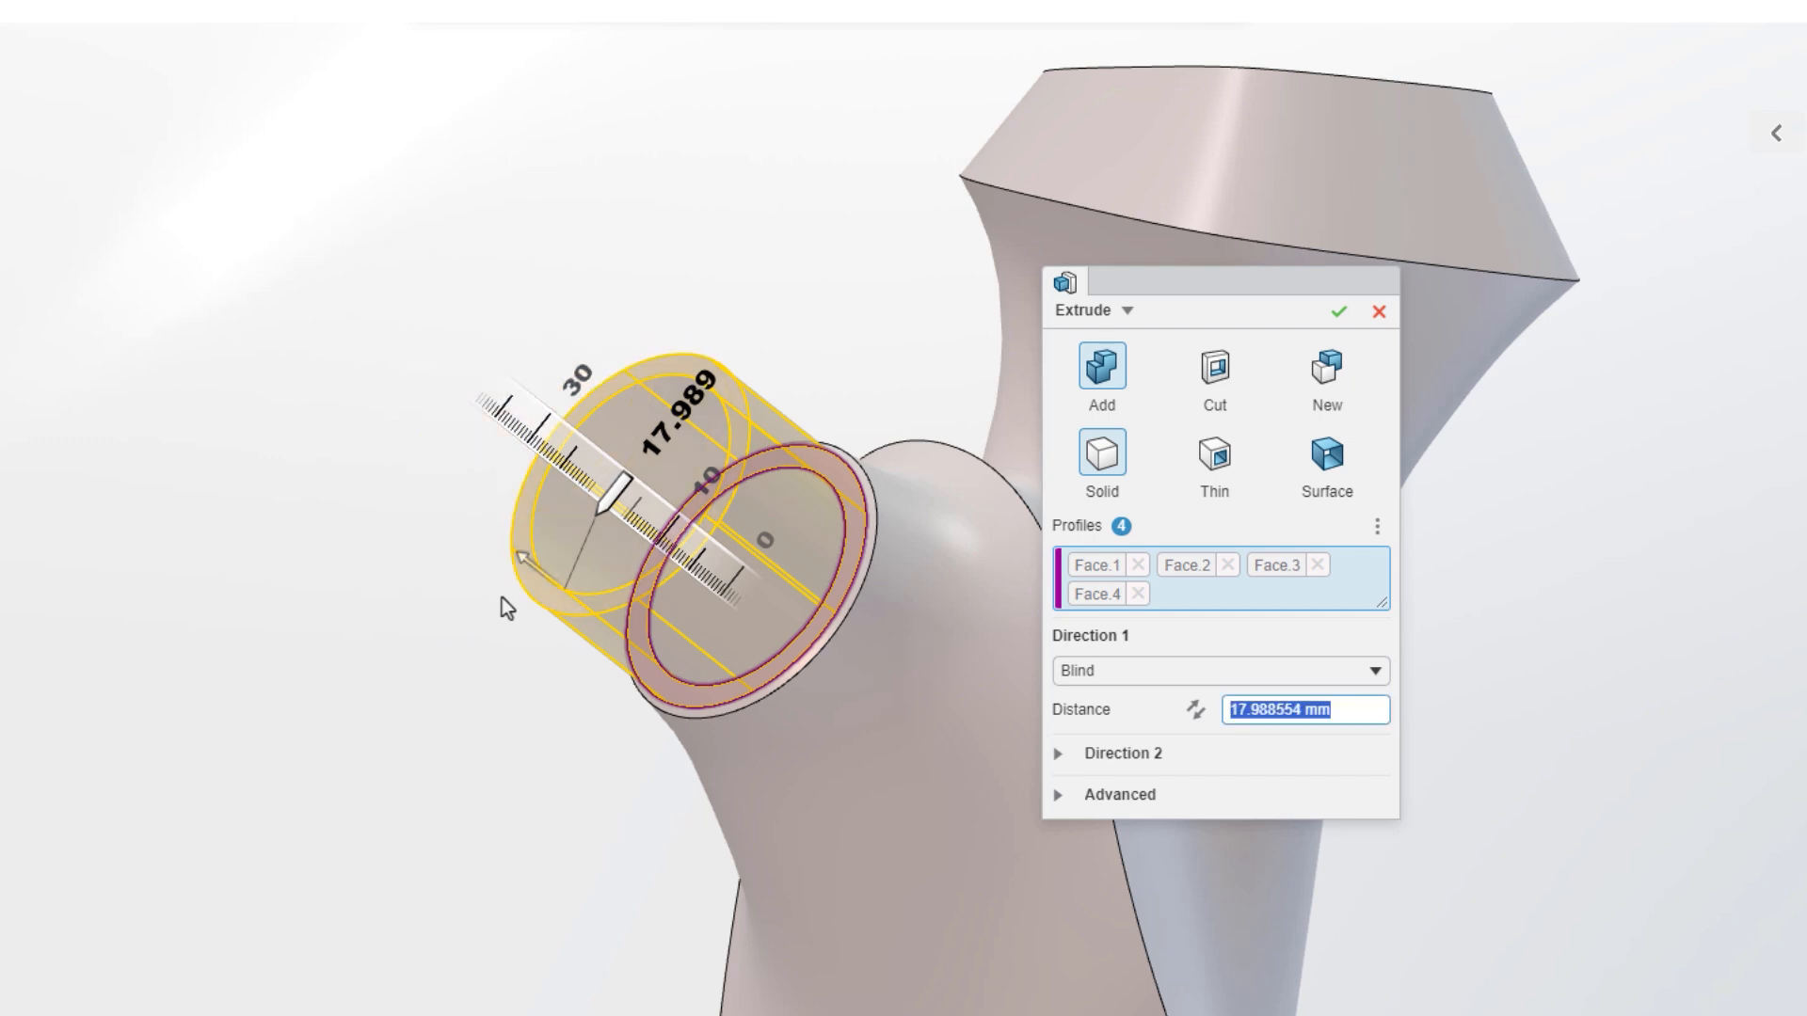
pyautogui.click(1084, 310)
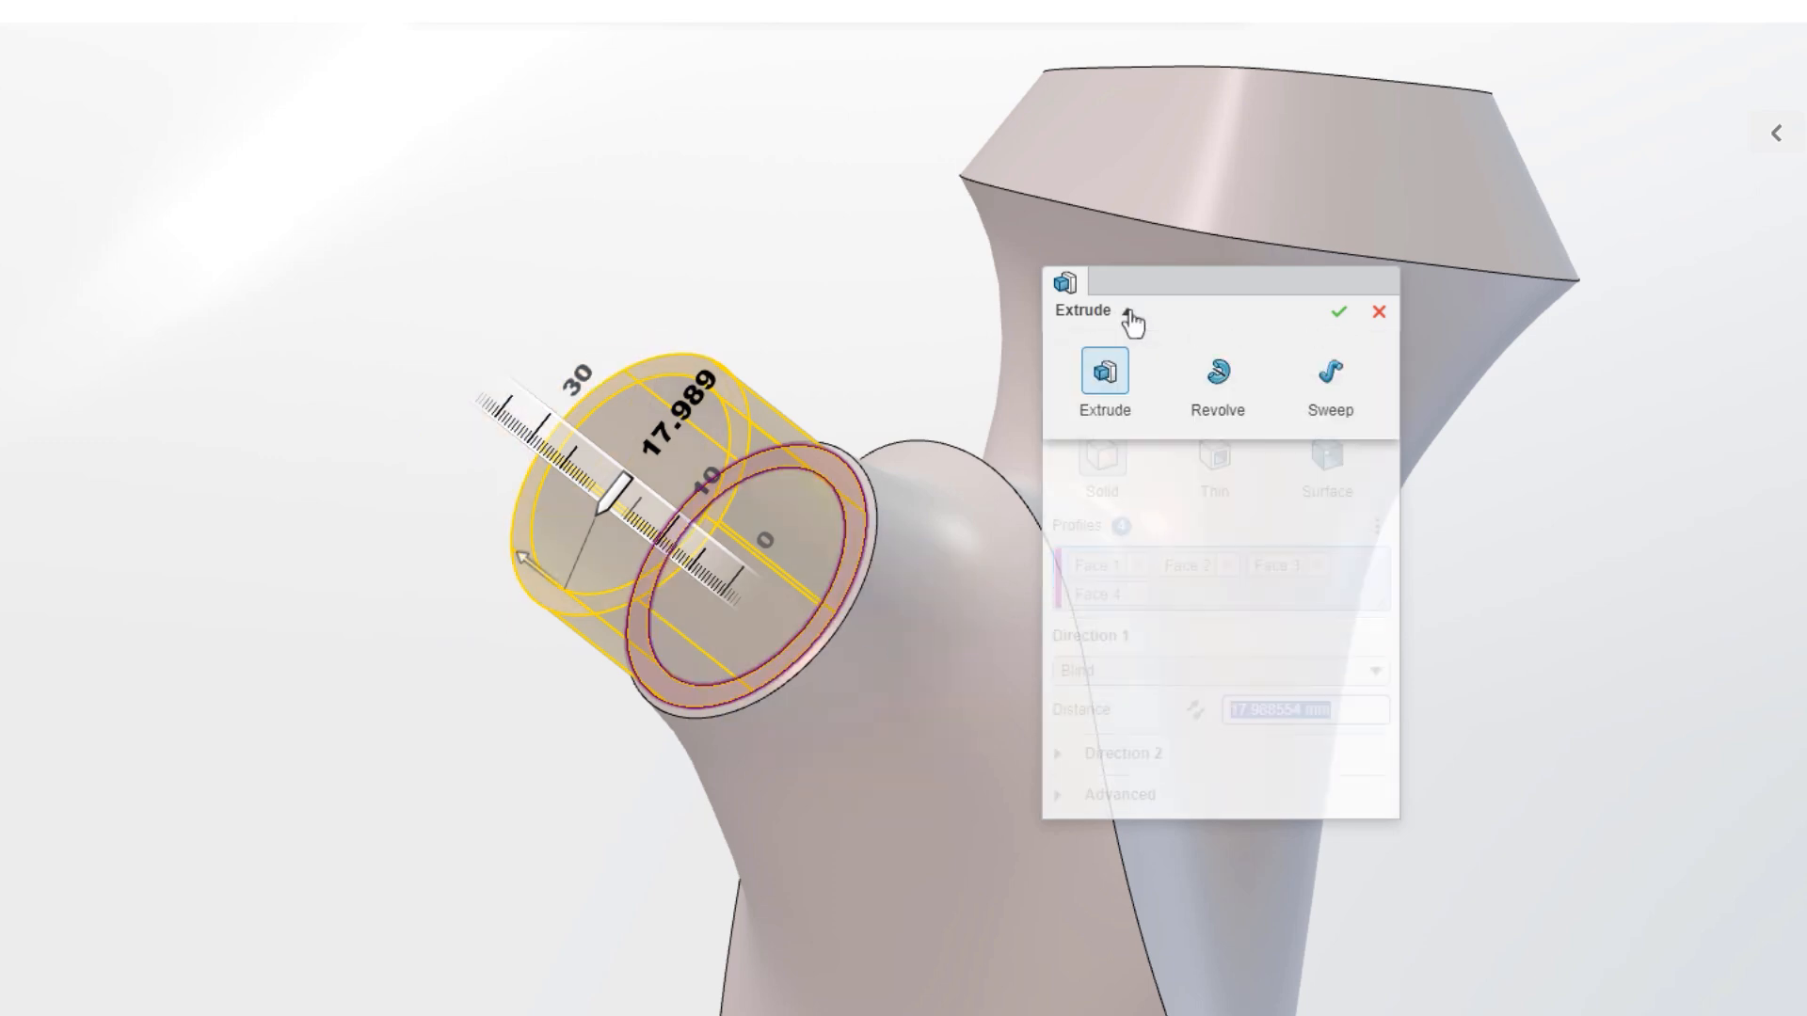
pyautogui.click(1326, 378)
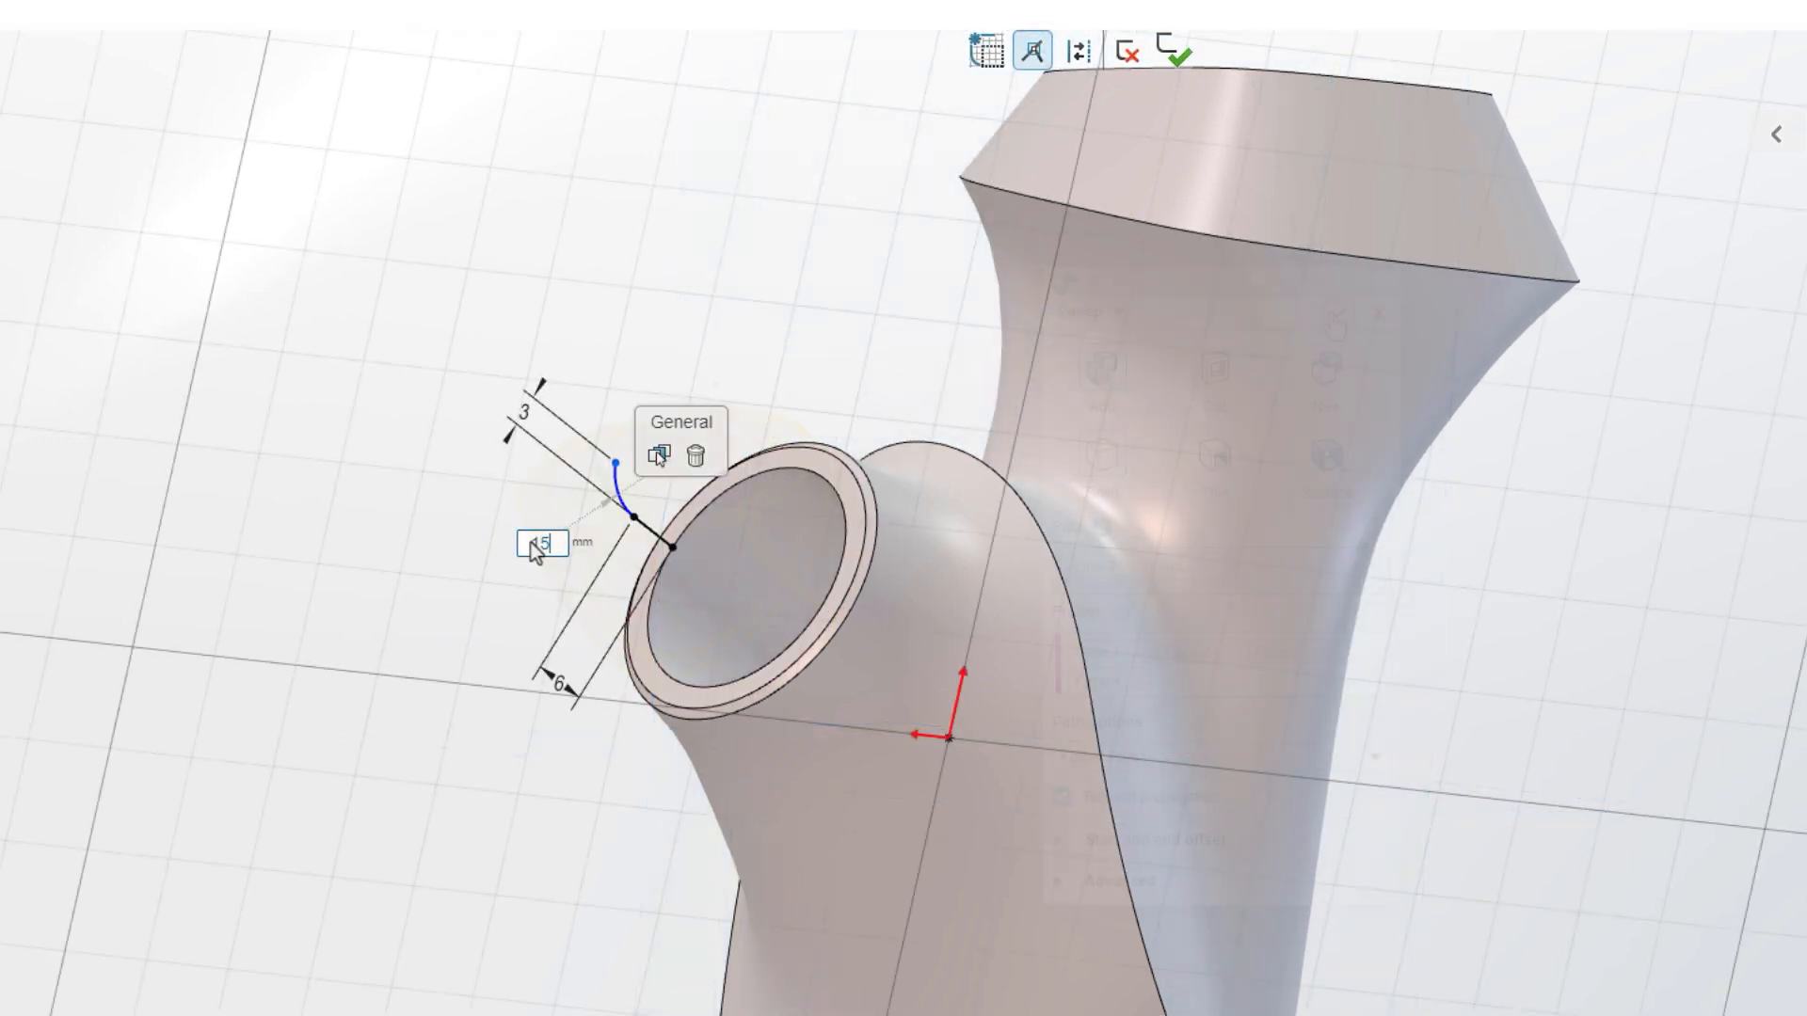
# Edit the lip dimension and set the boss opening thread to M20x2.5.
pyautogui.click(379, 681)
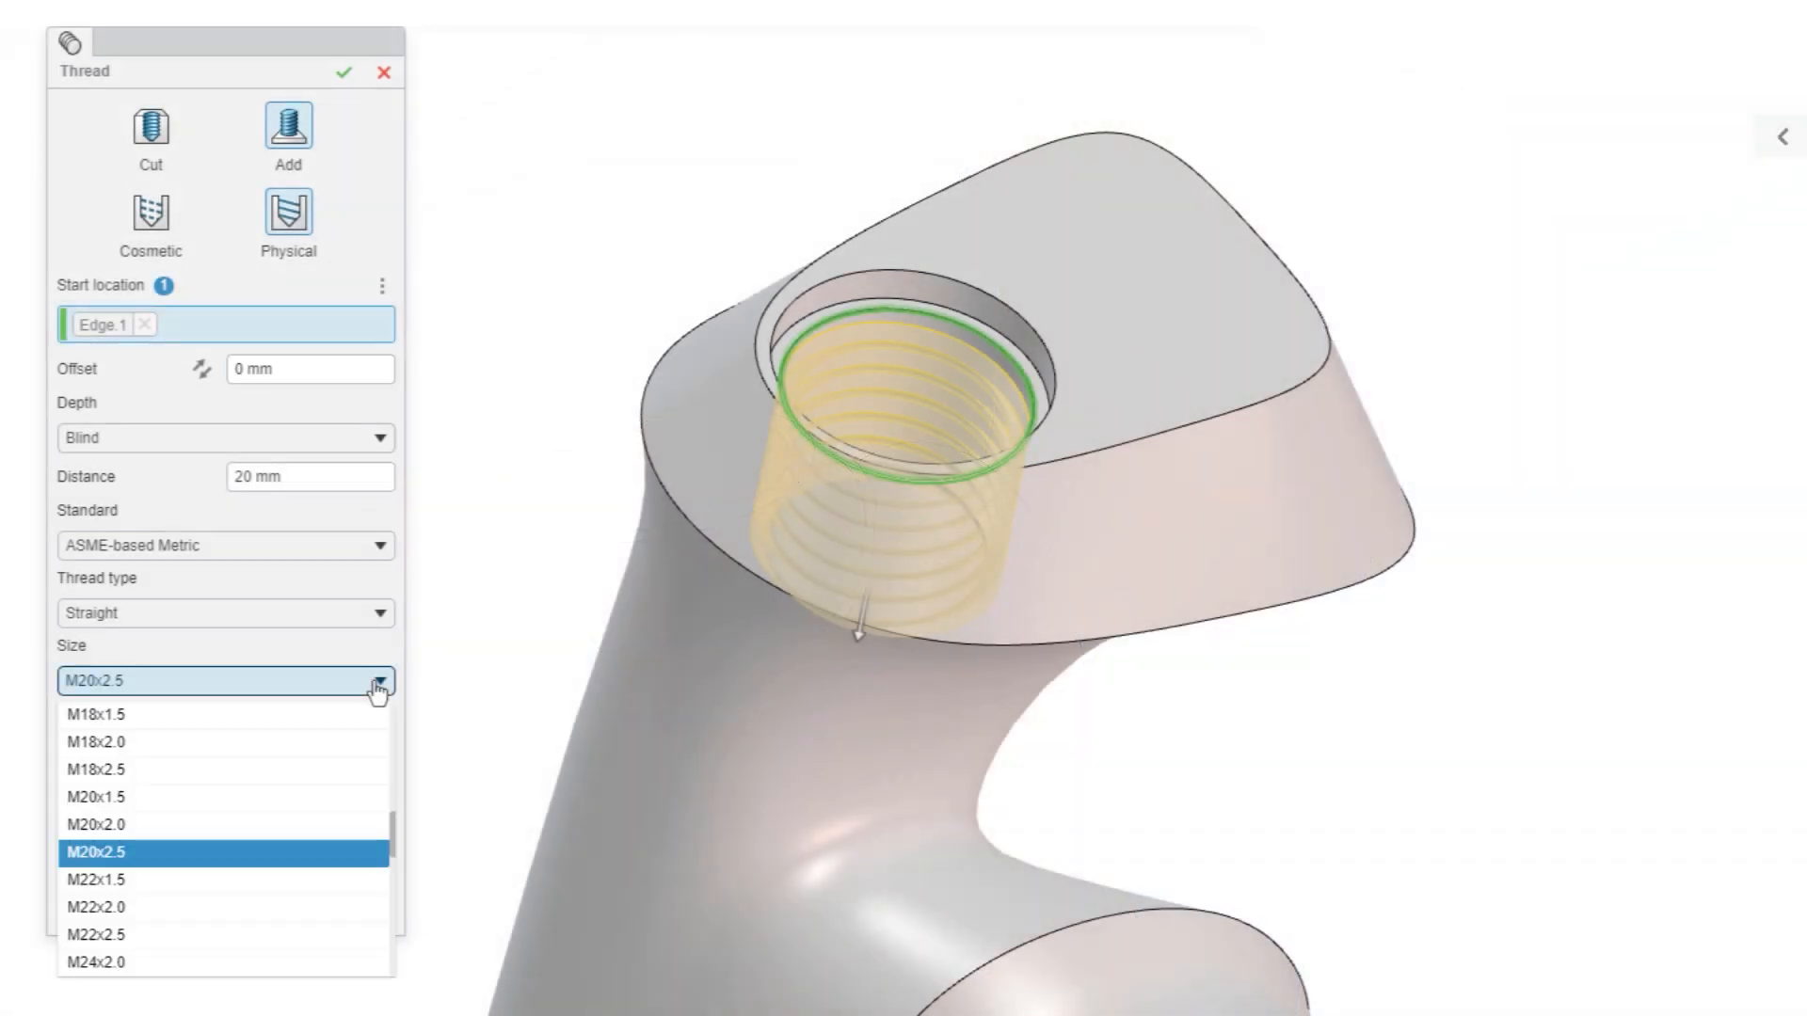
pyautogui.click(96, 905)
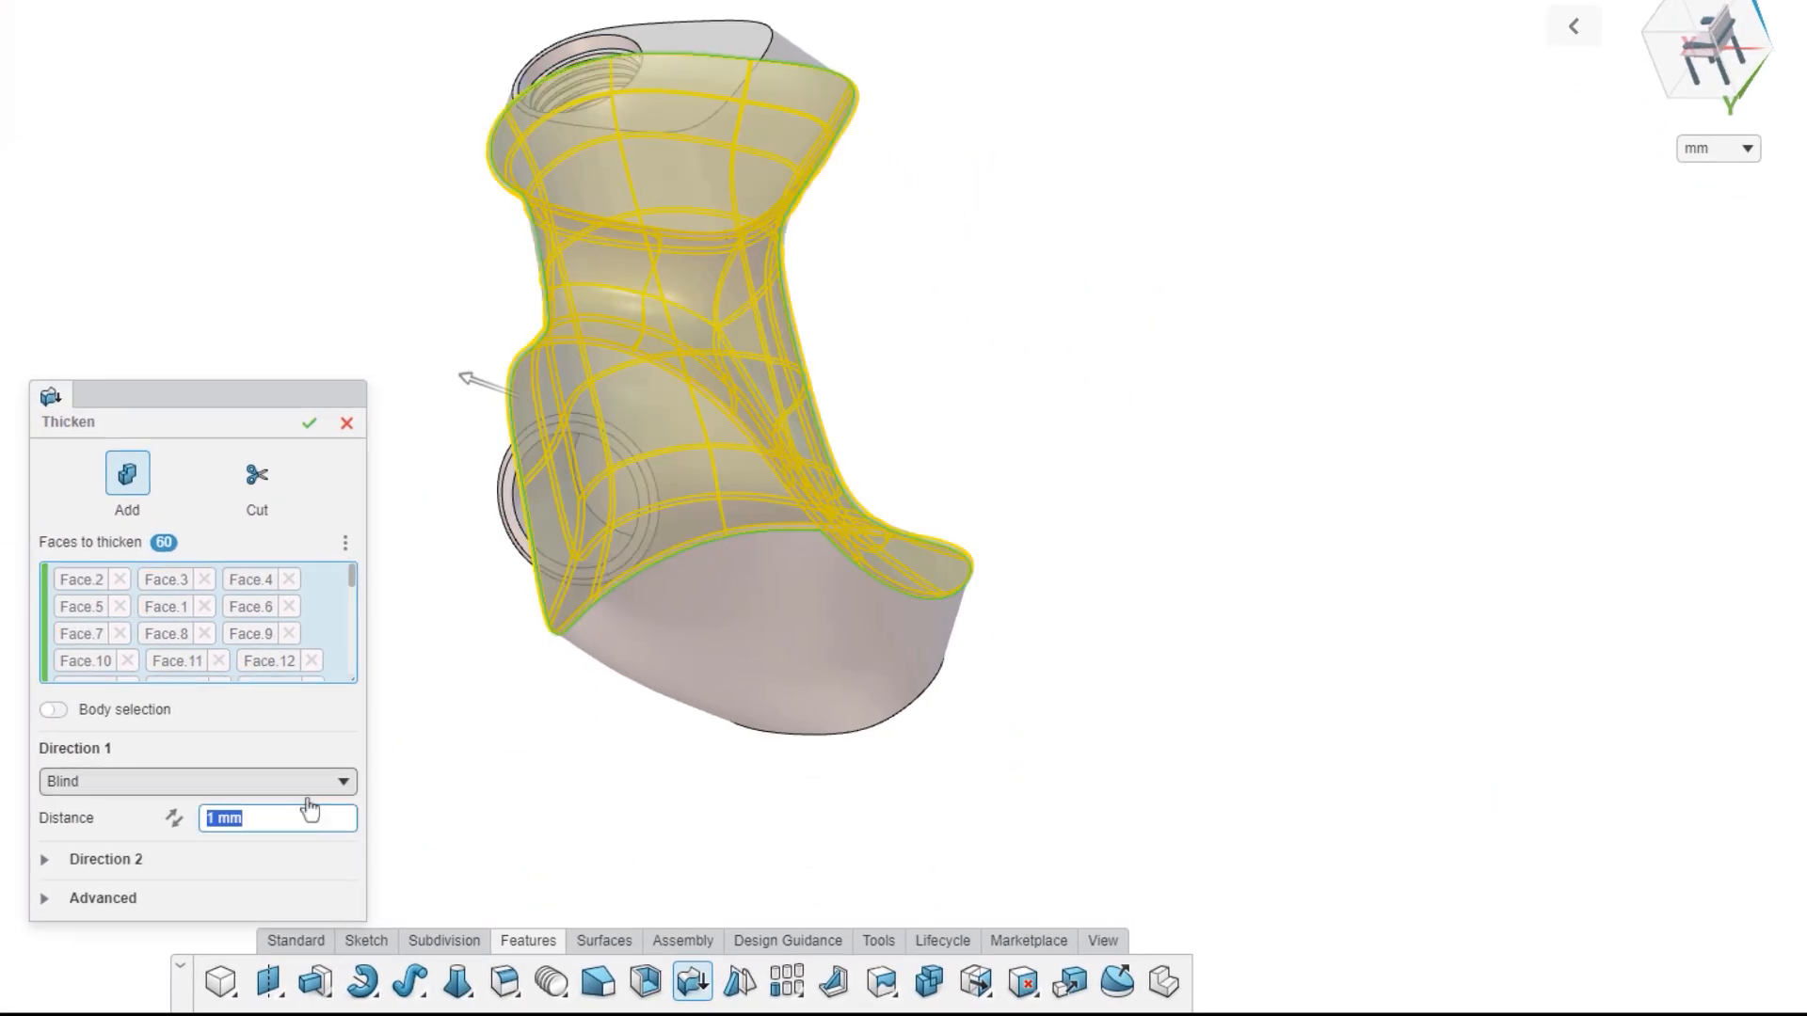
# Confirm the 1 mm thicken and make Thicken.1 its own component, then bring up Switch App.
pyautogui.click(307, 422)
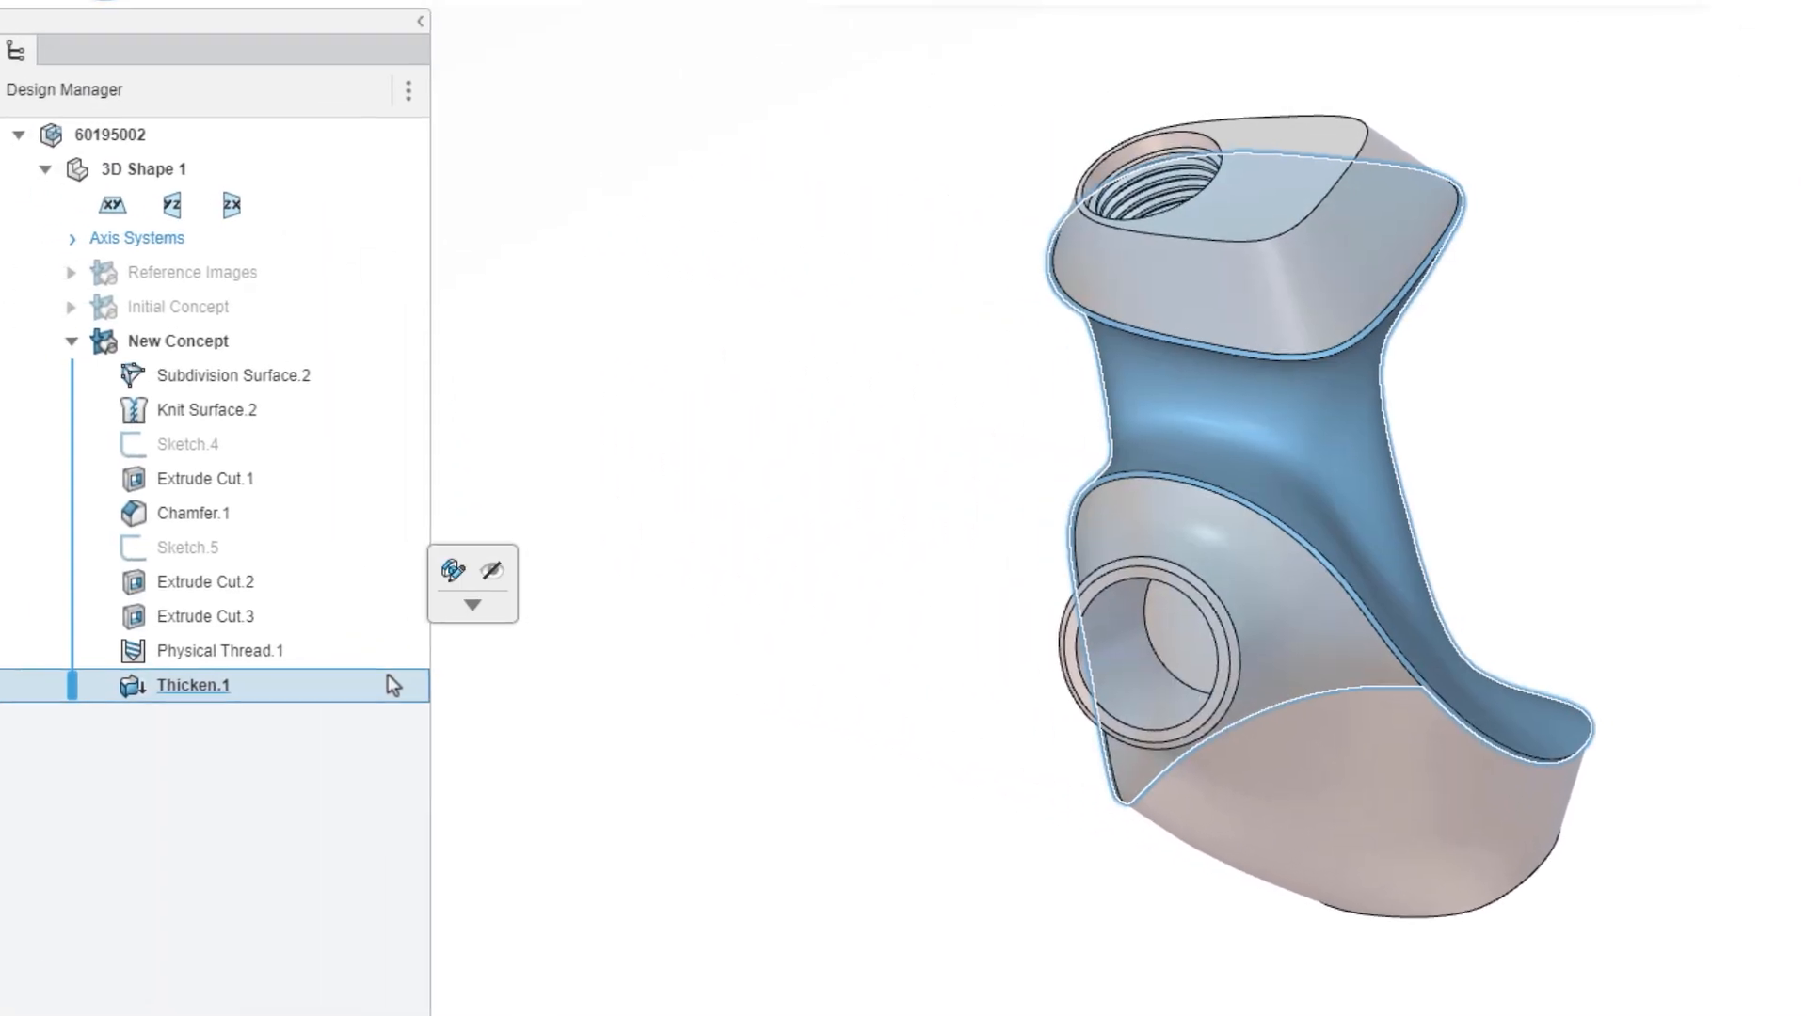
pyautogui.moveTo(497, 647)
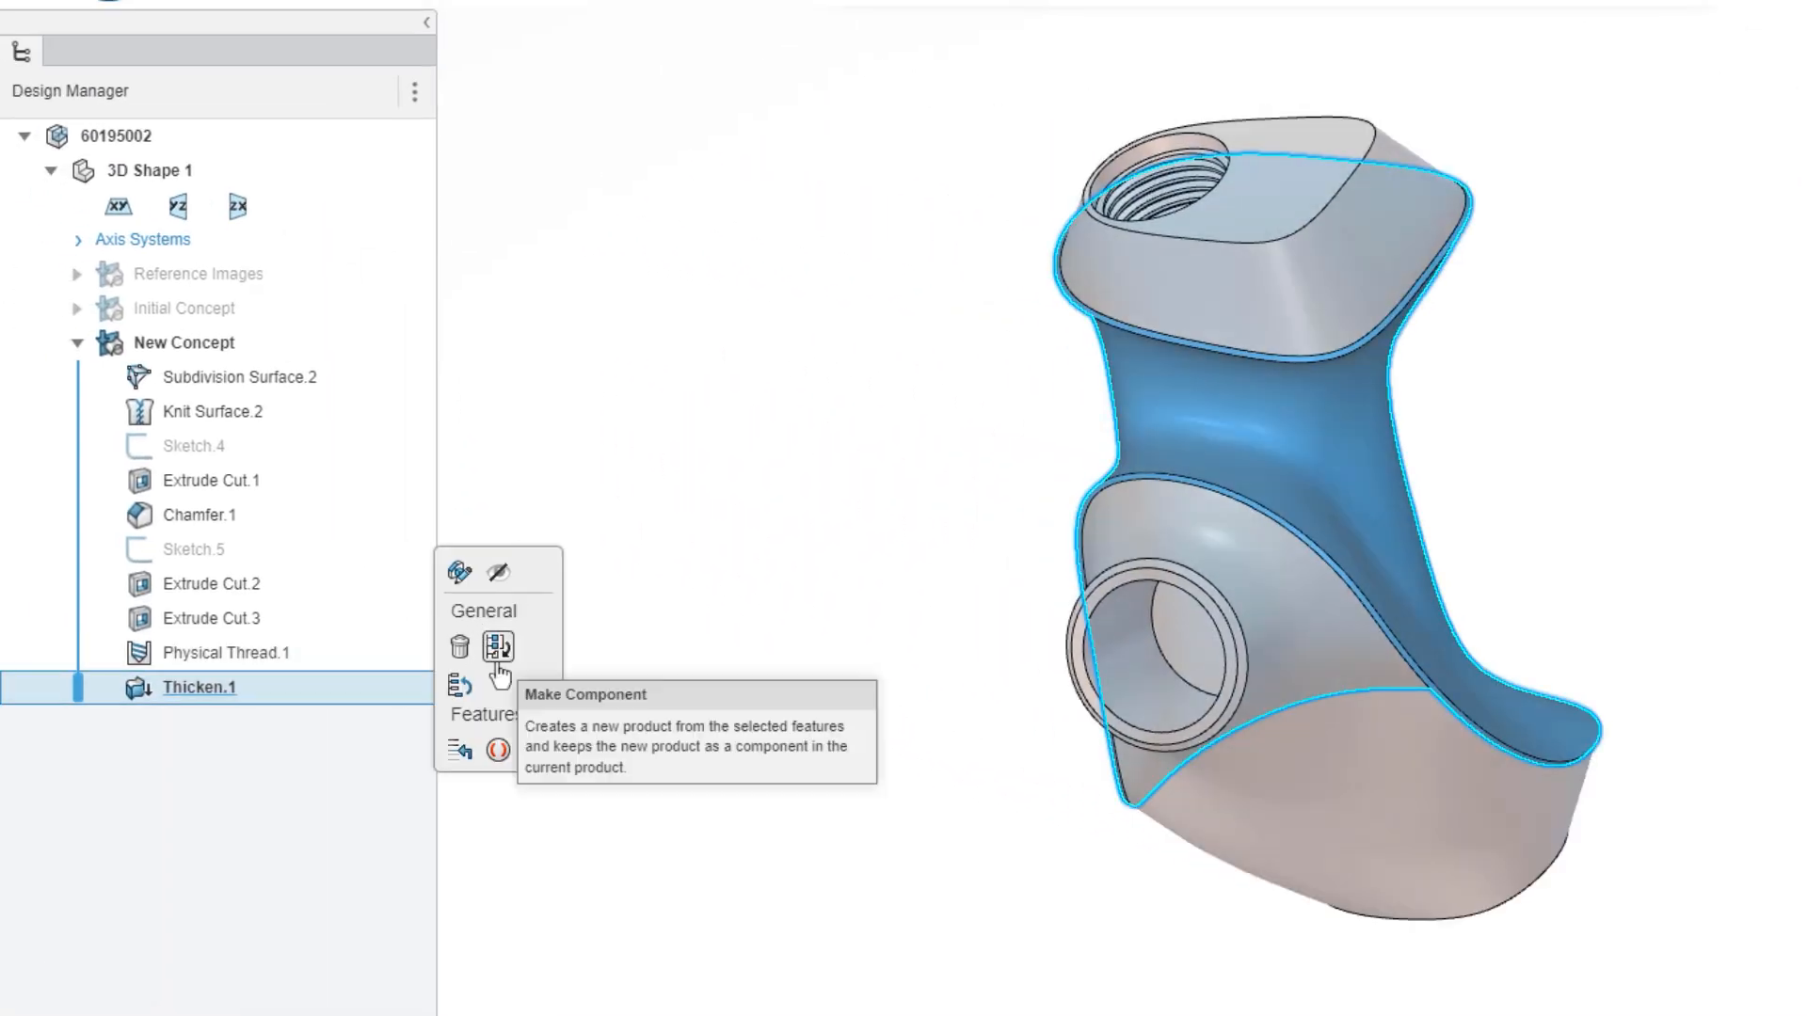
pyautogui.click(498, 647)
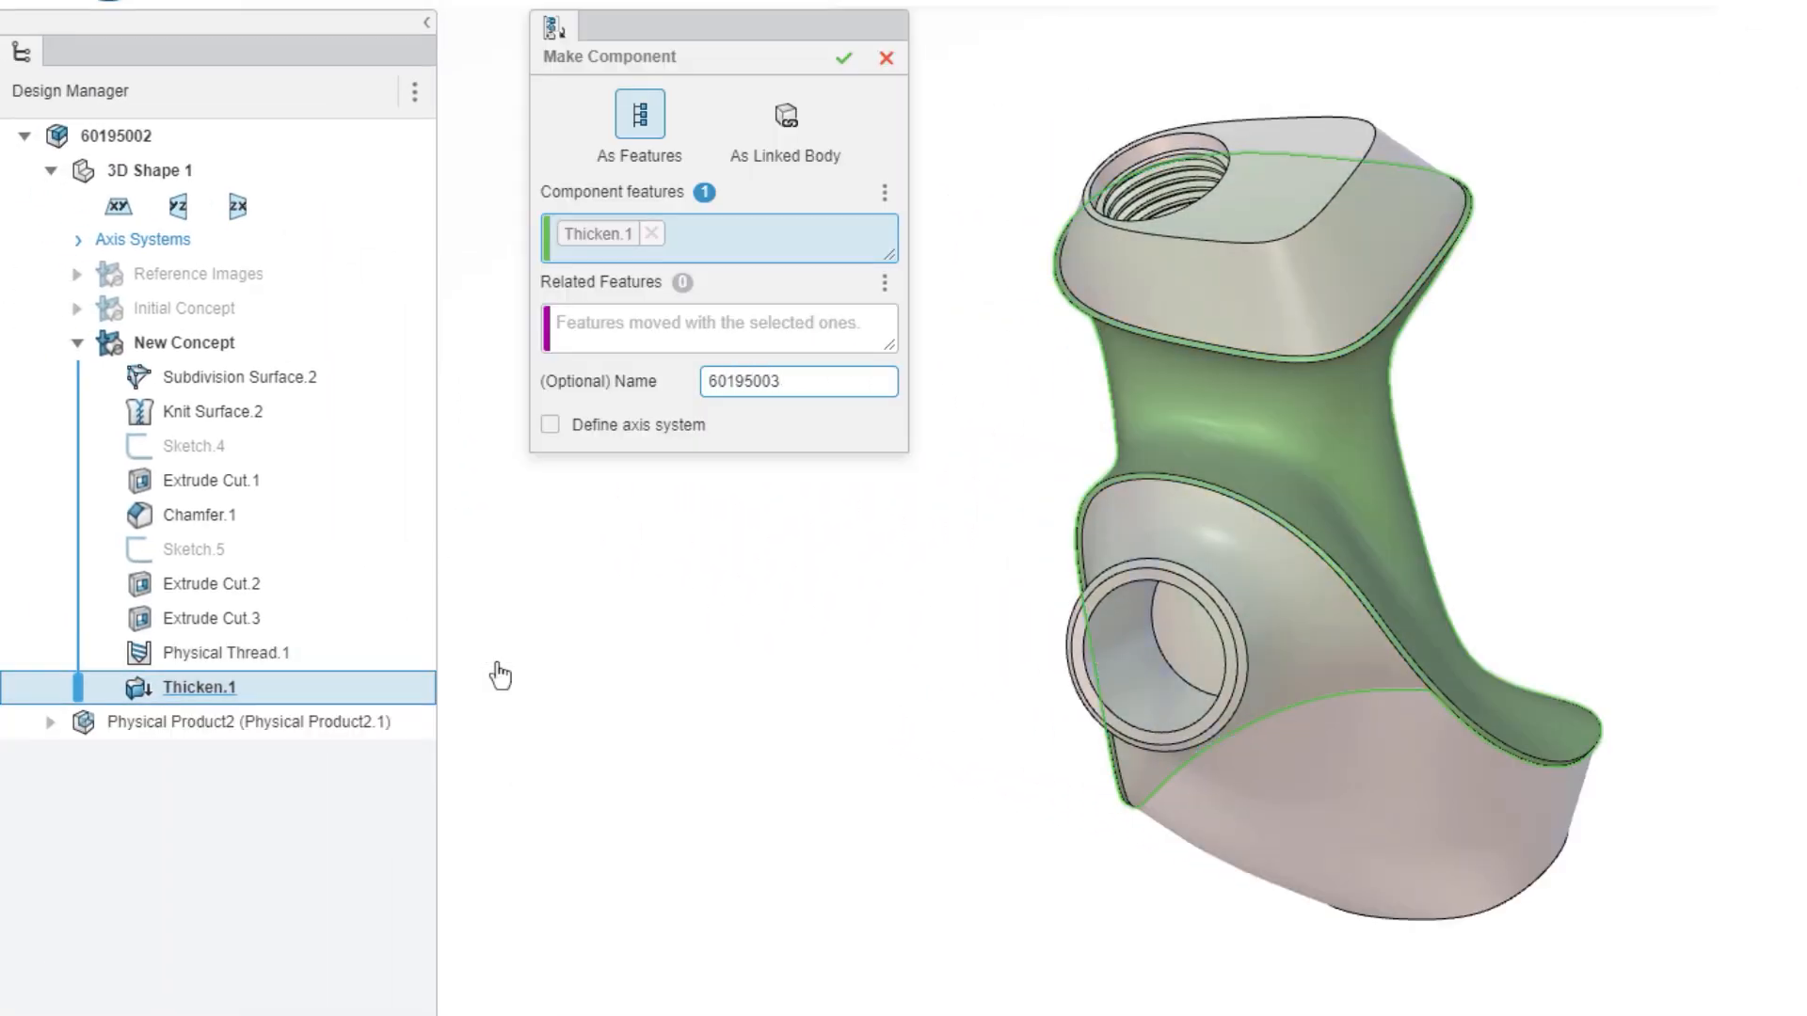
pyautogui.click(845, 58)
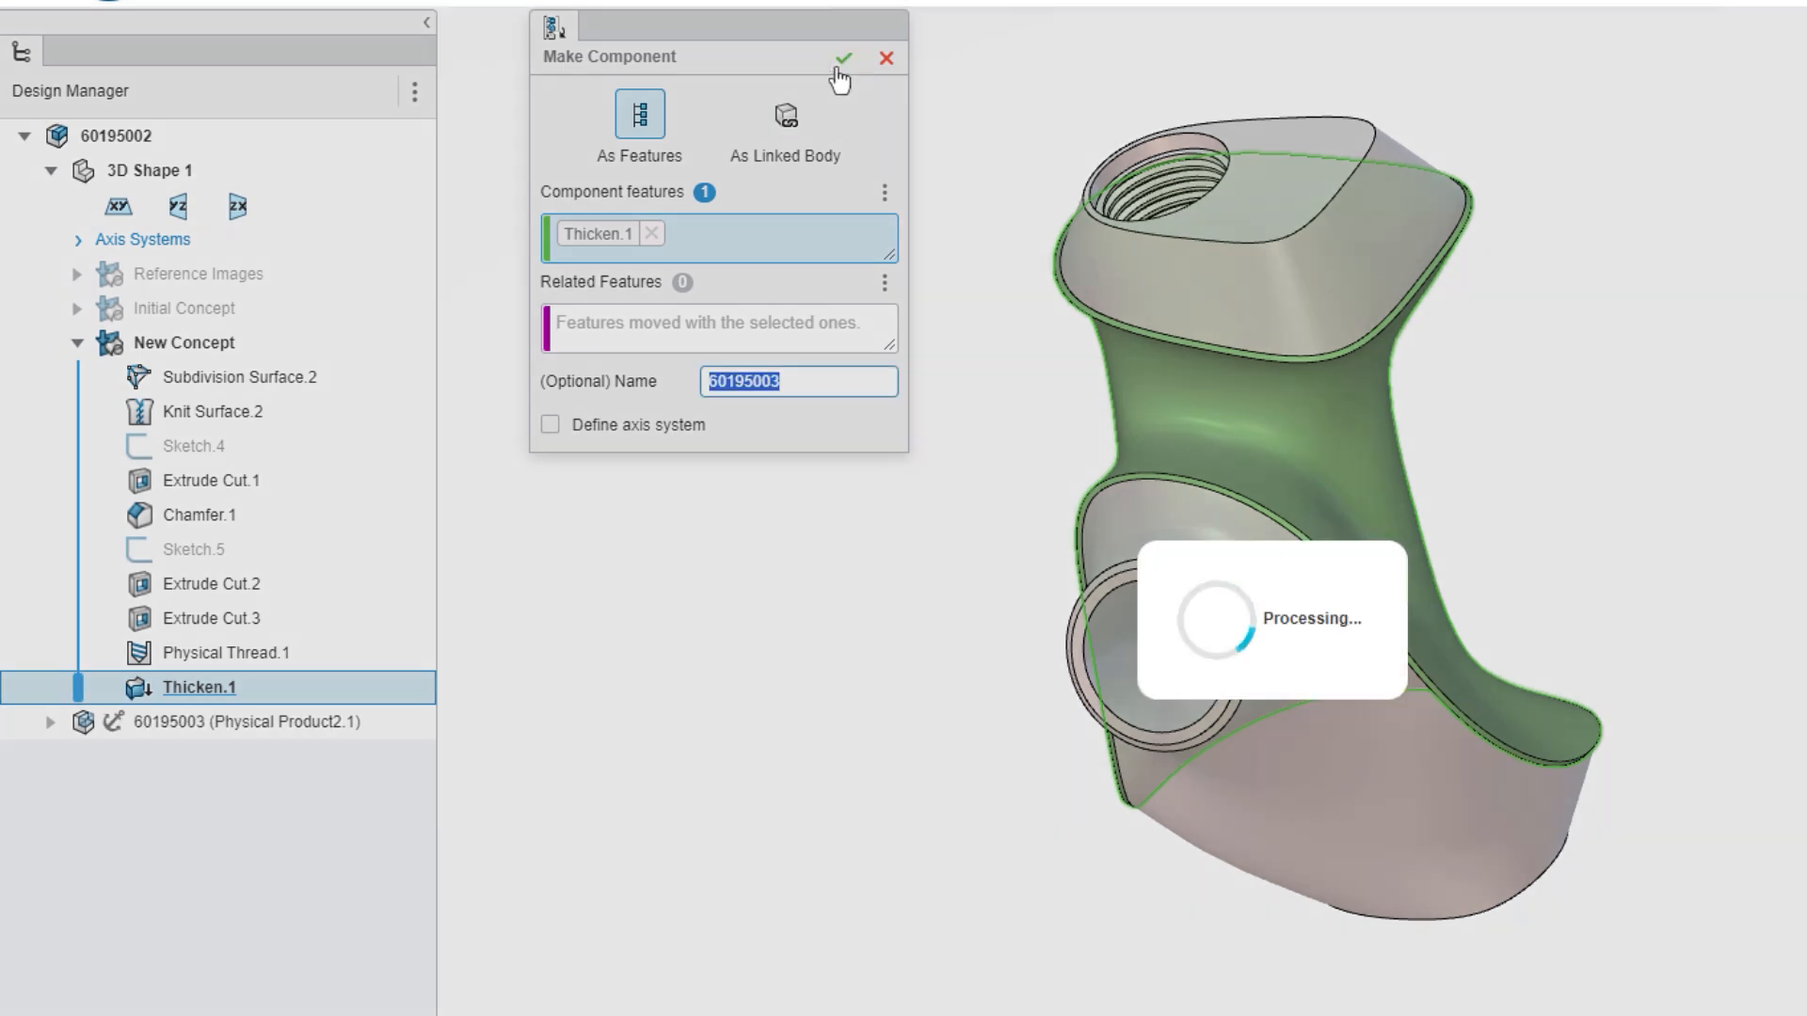
pyautogui.click(845, 57)
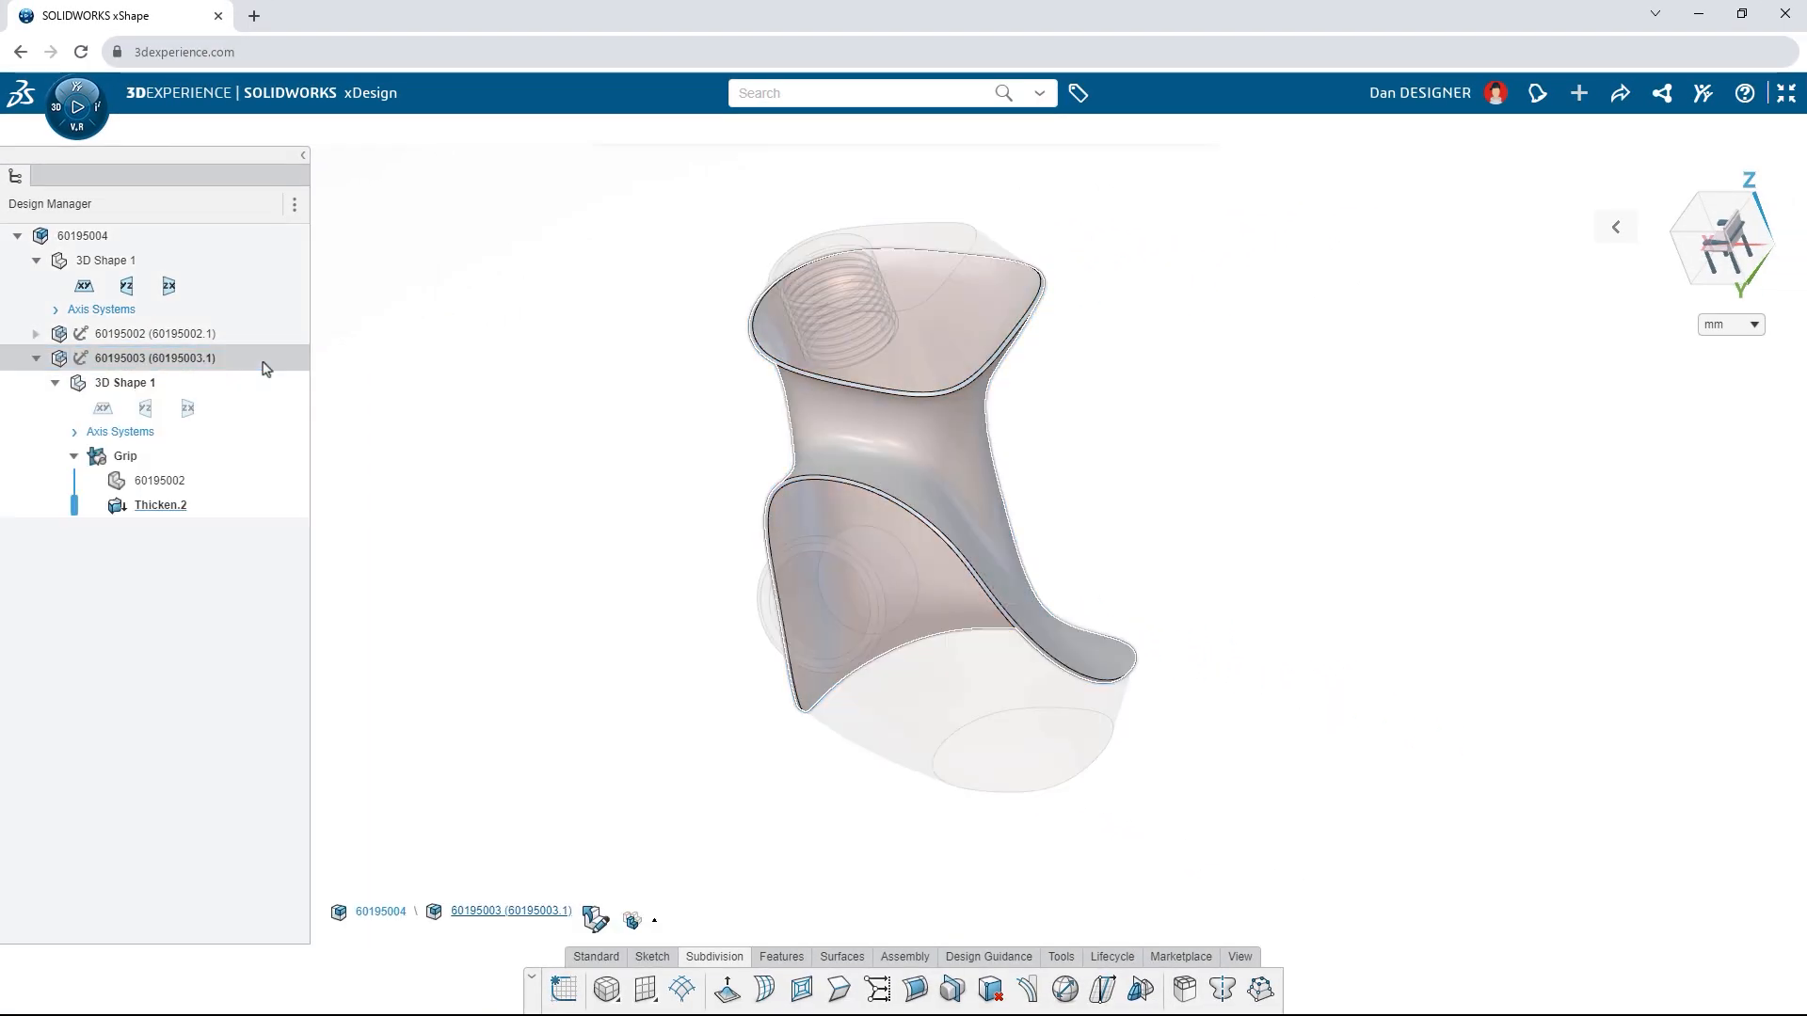
pyautogui.click(631, 919)
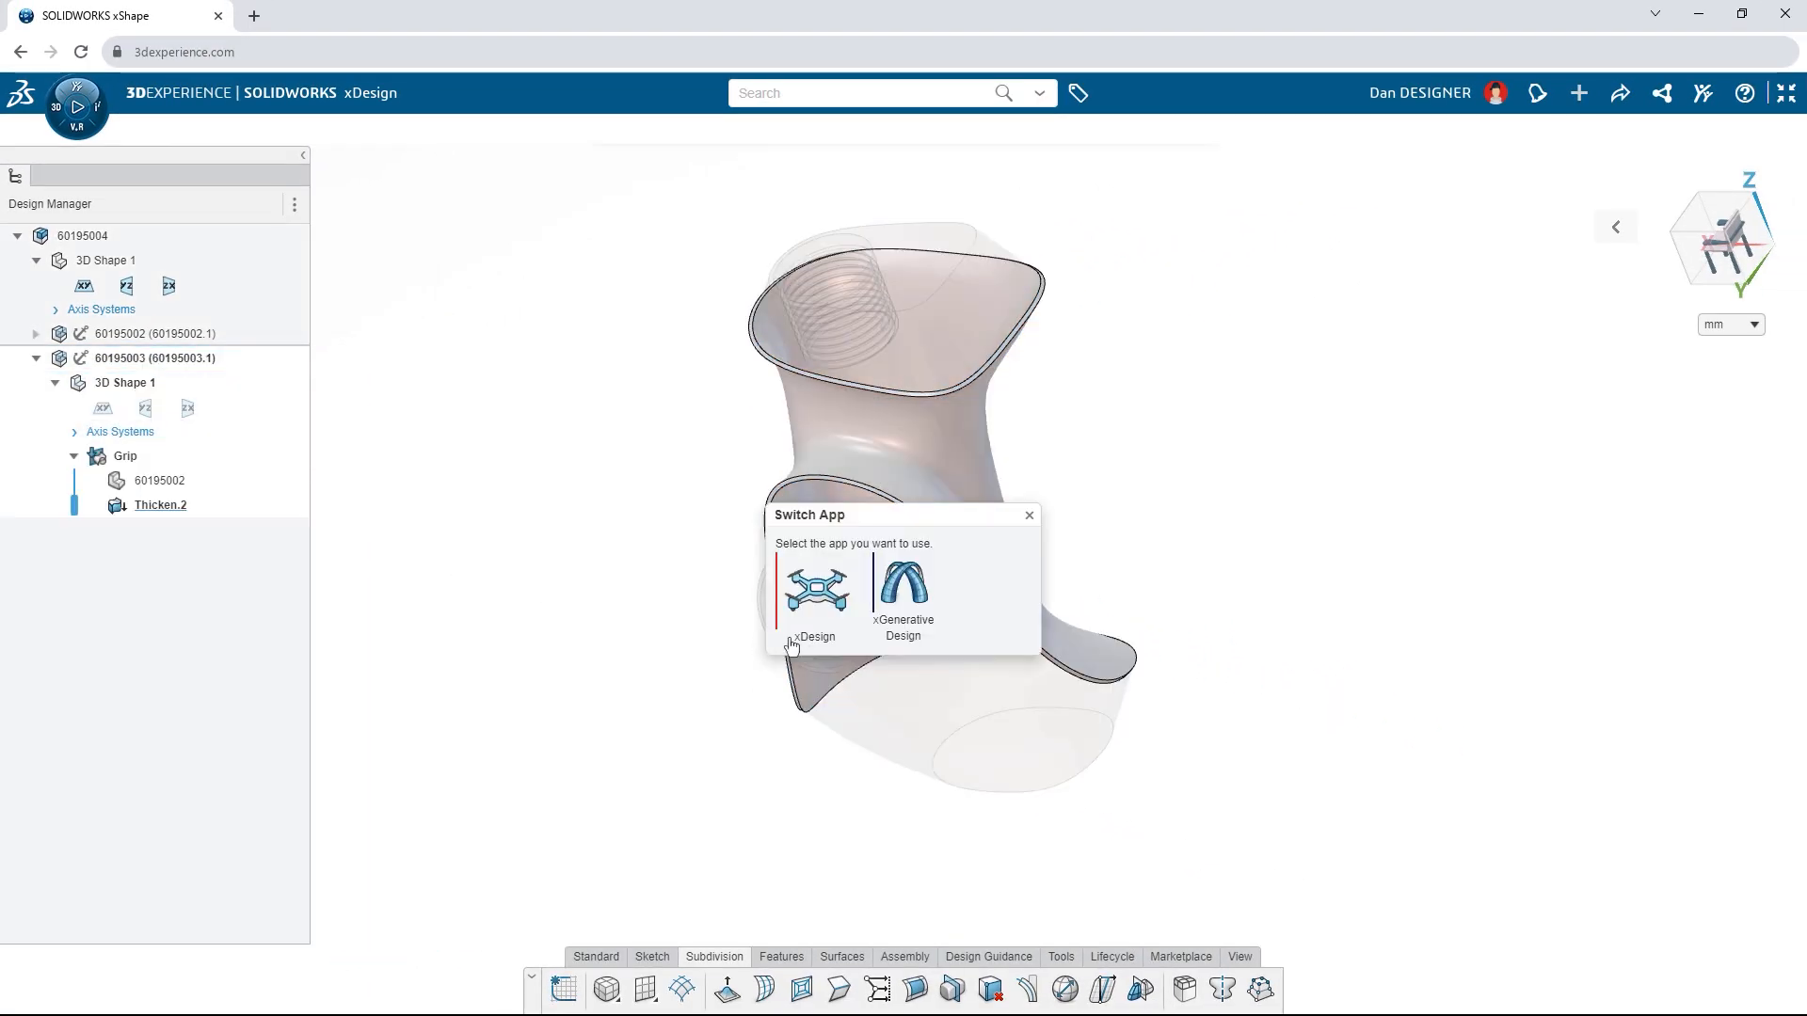
# Add a Triangulate node on the offset surface and reduce its edge Length to 10 mm.
pyautogui.click(903, 590)
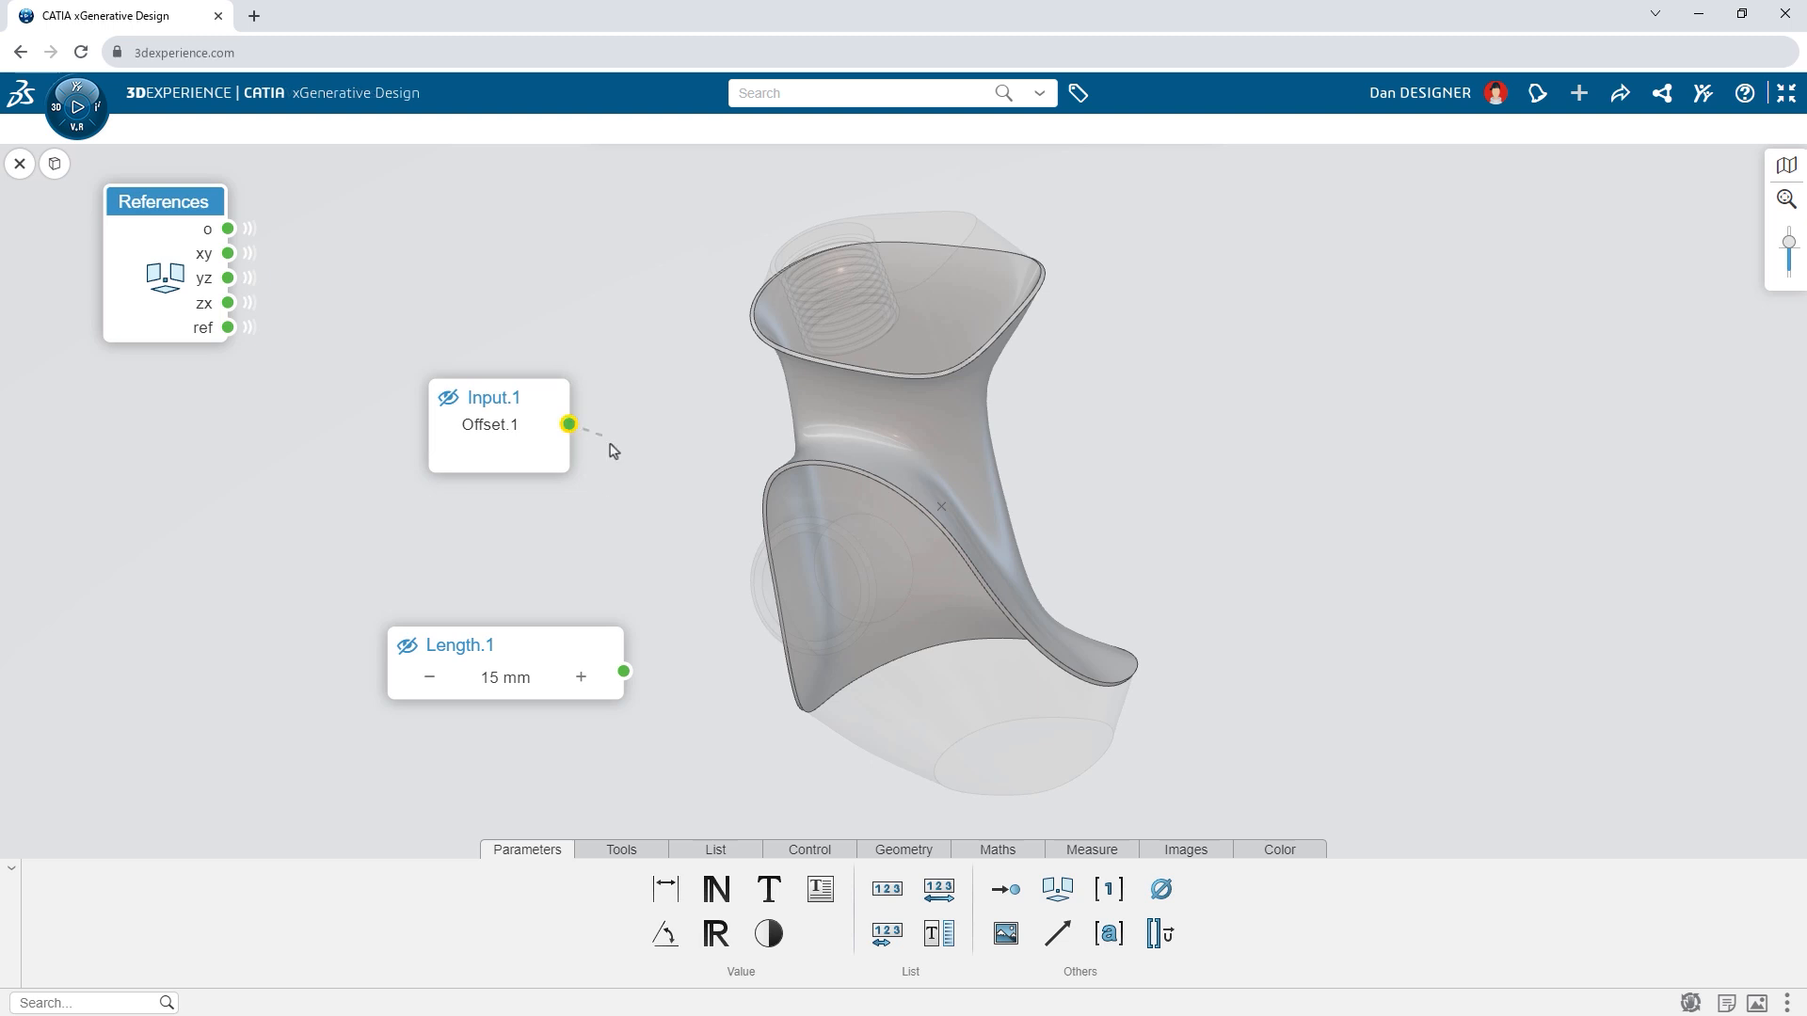
pyautogui.write('tria')
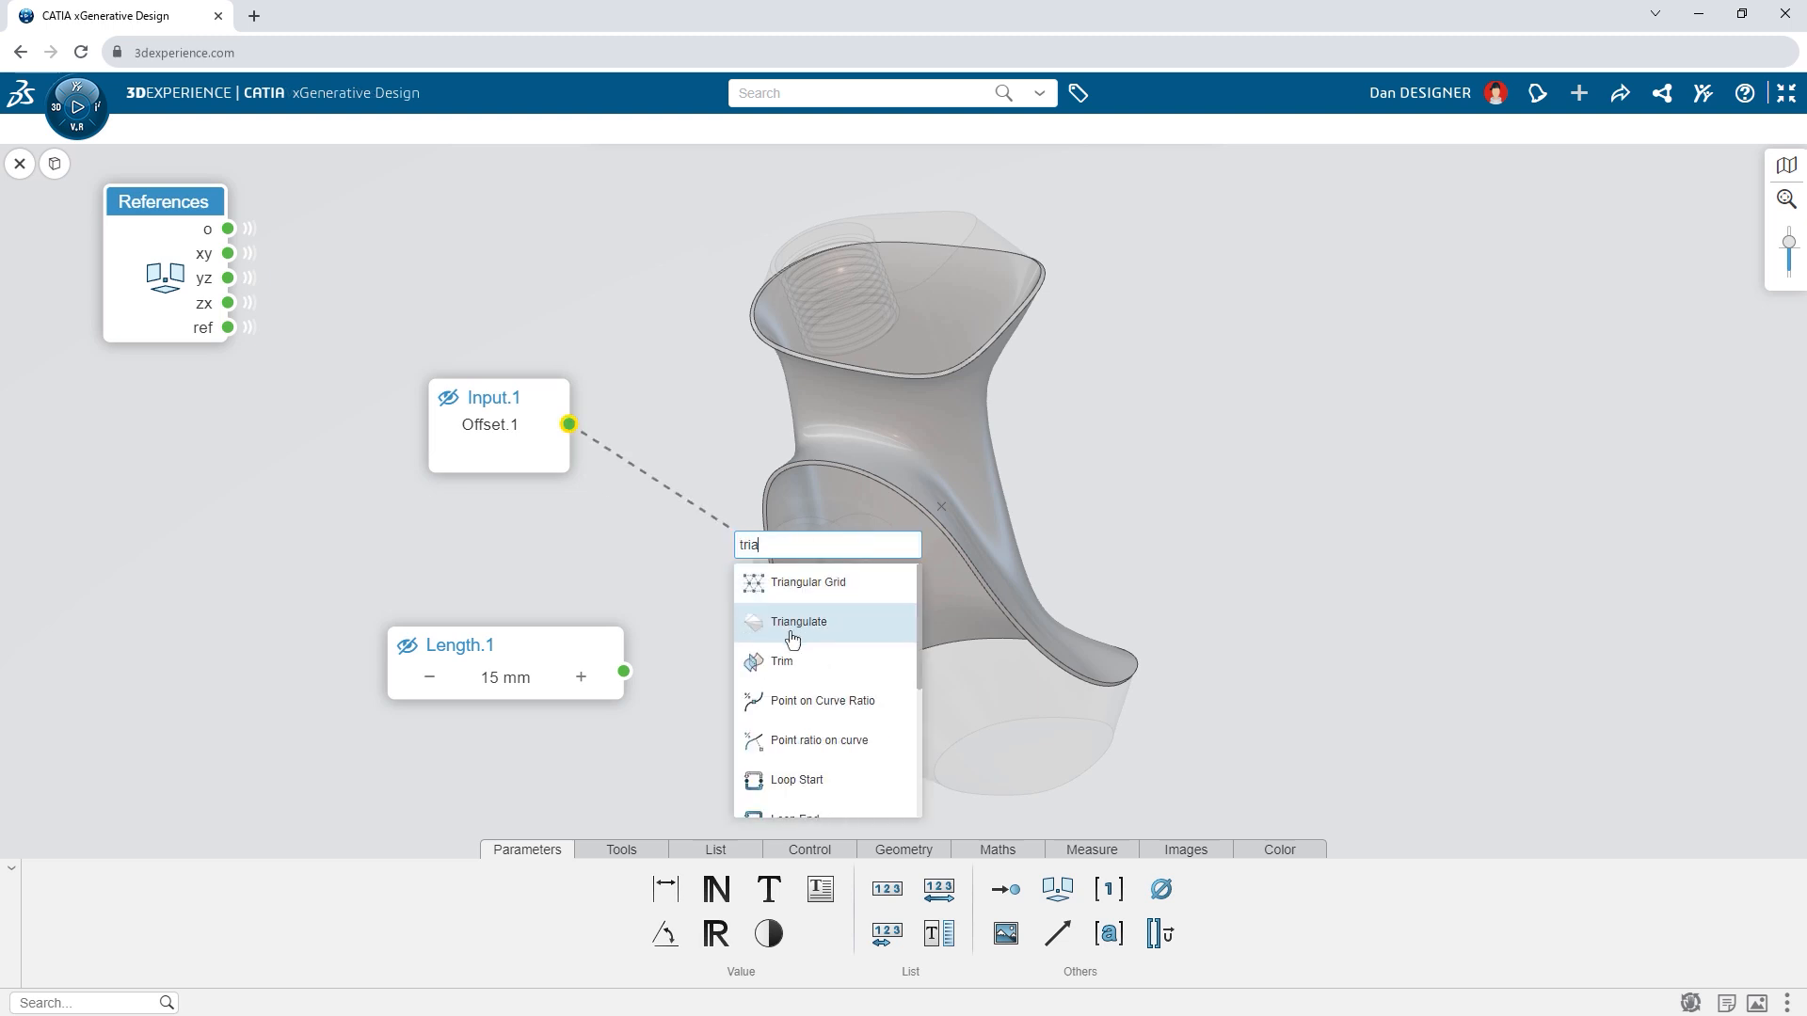
pyautogui.click(797, 622)
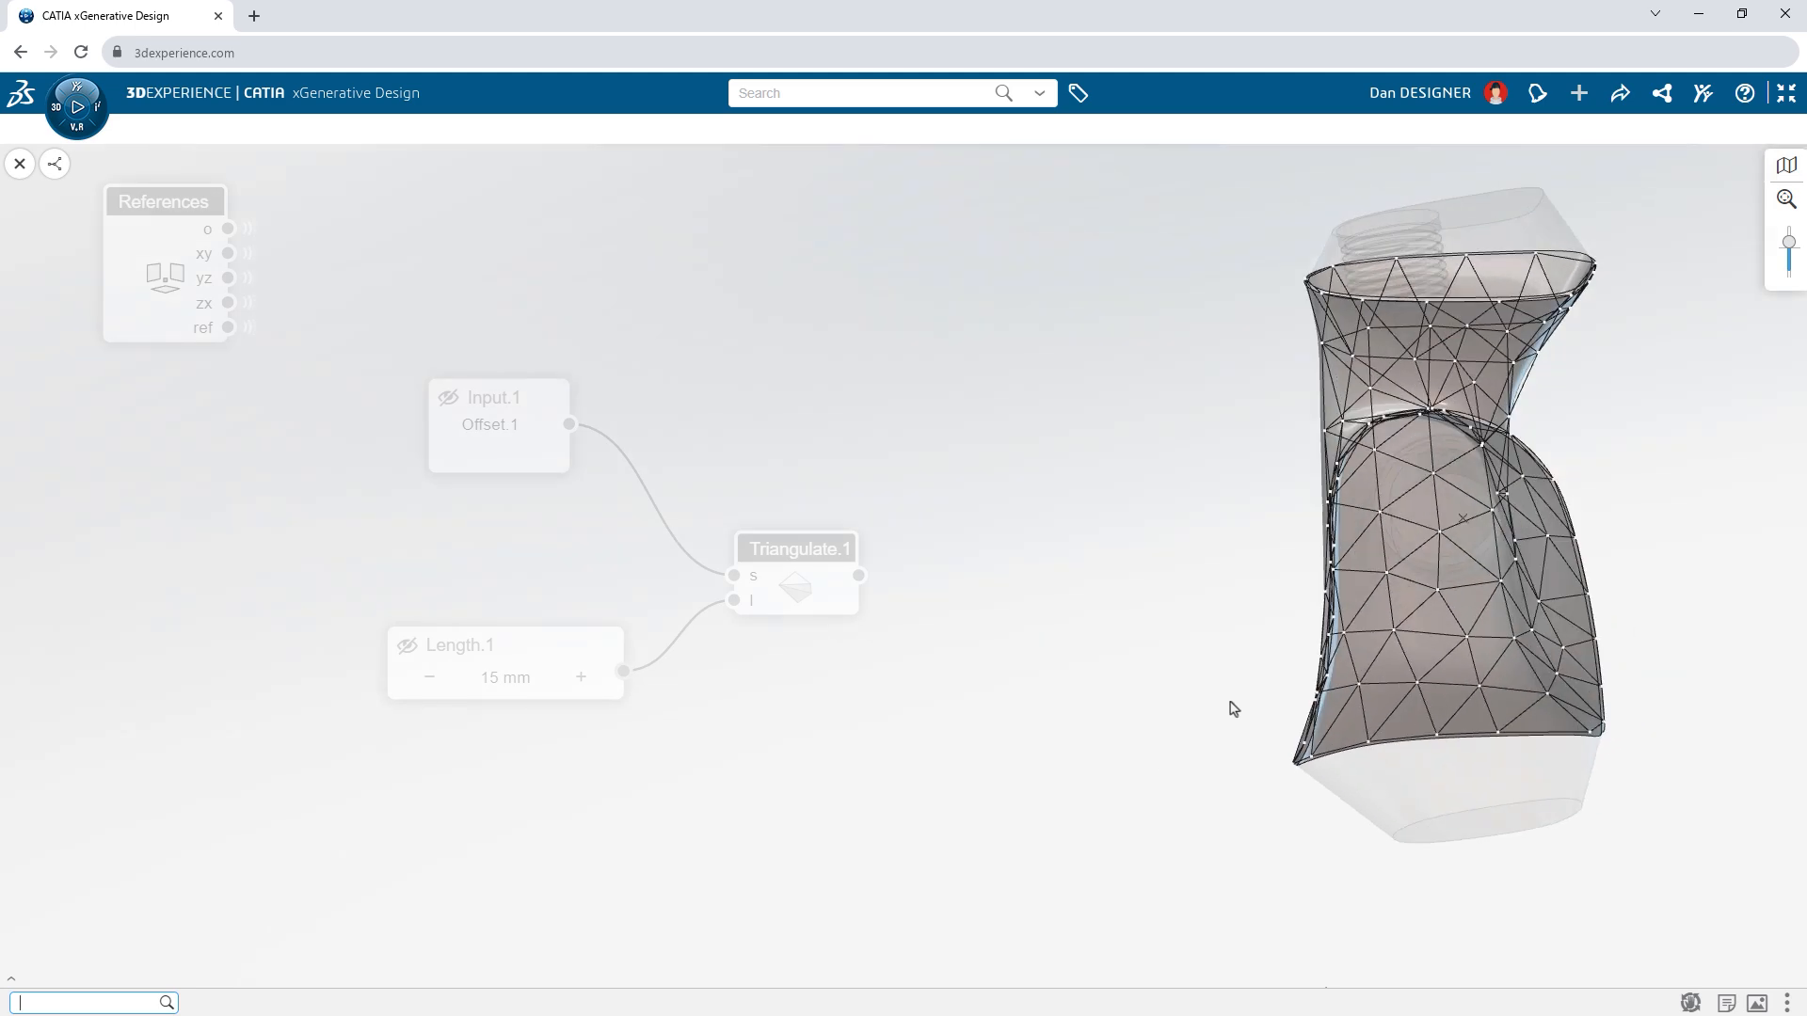
pyautogui.click(429, 676)
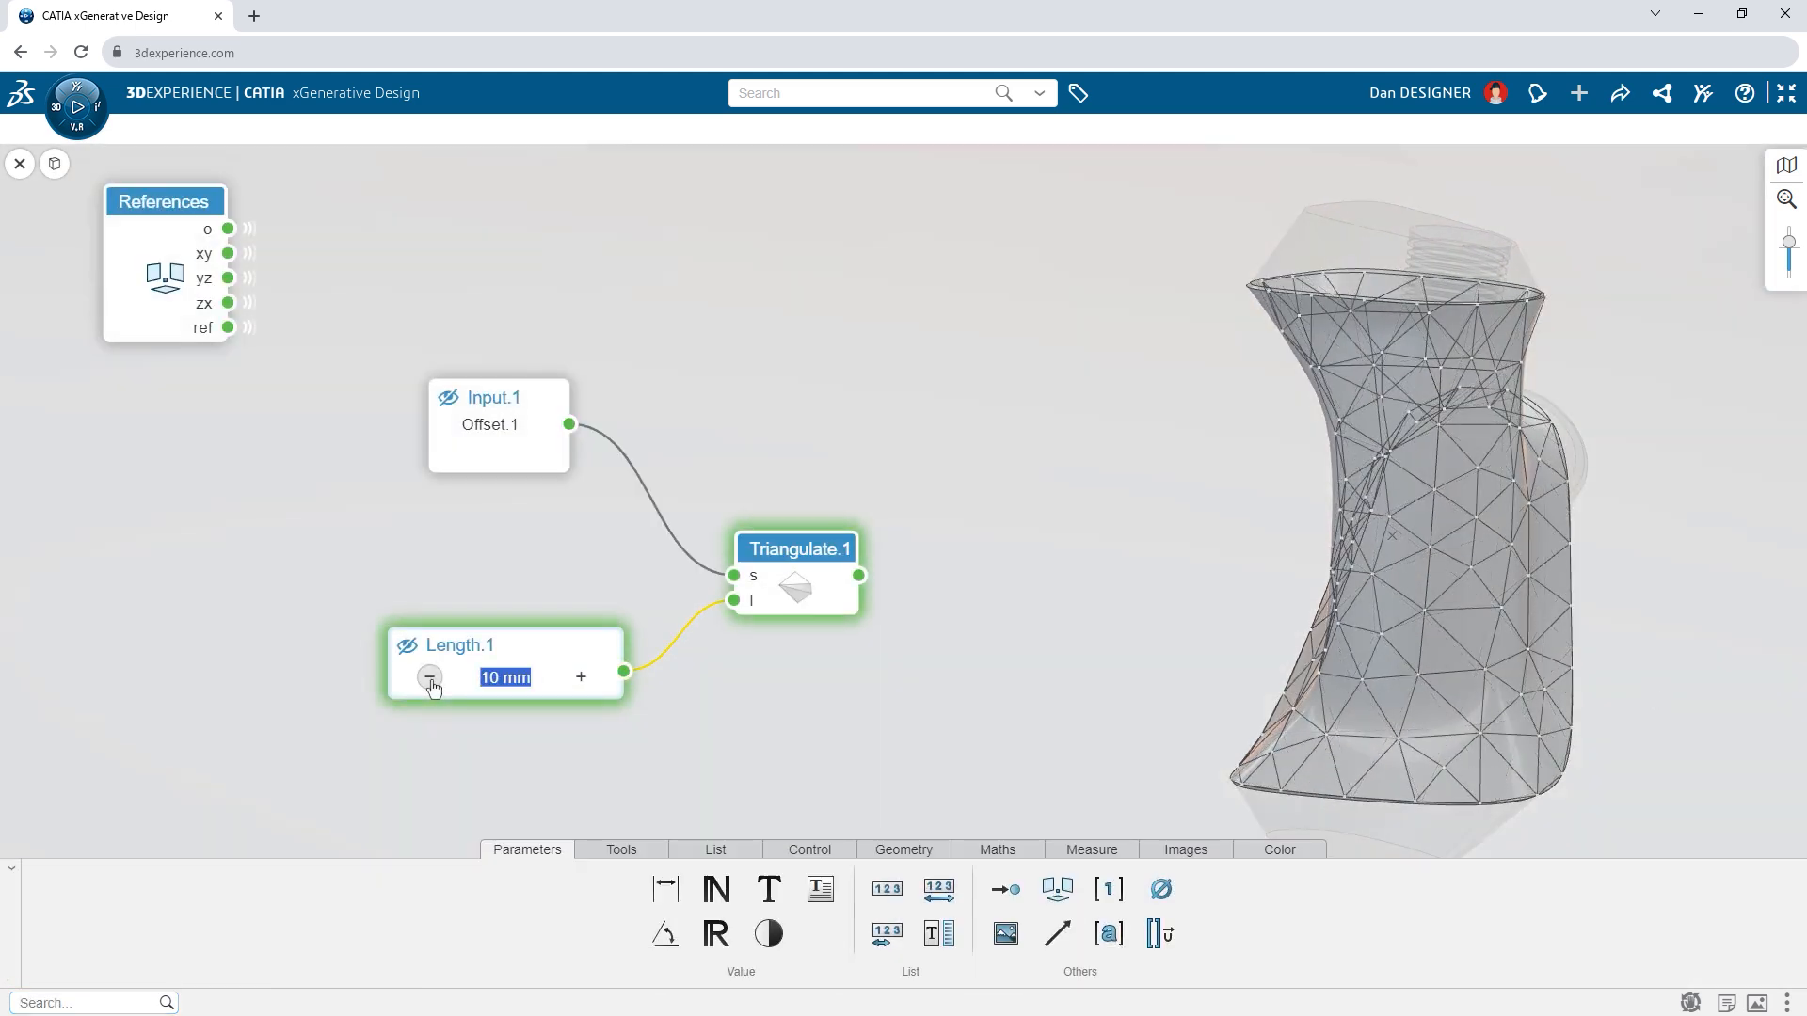
pyautogui.click(429, 677)
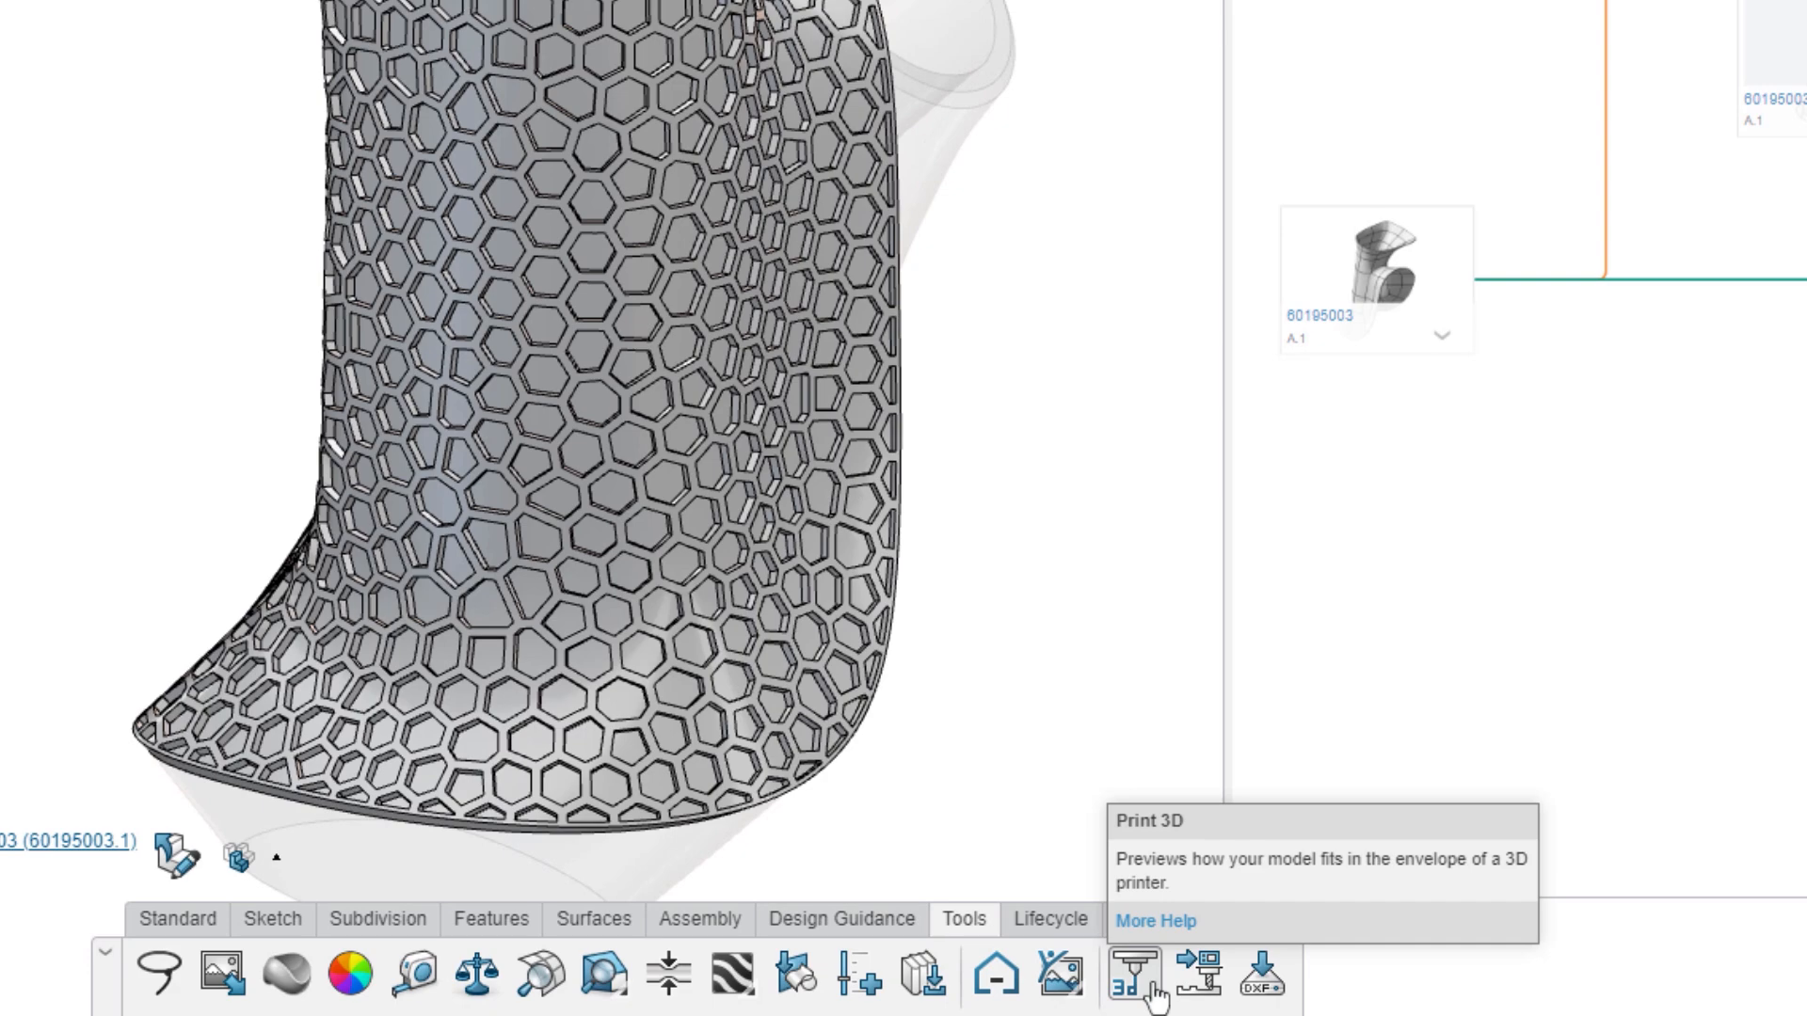
# Run Print 3D with a custom envelope, support areas at 75° and print layers shown.
pyautogui.click(1131, 976)
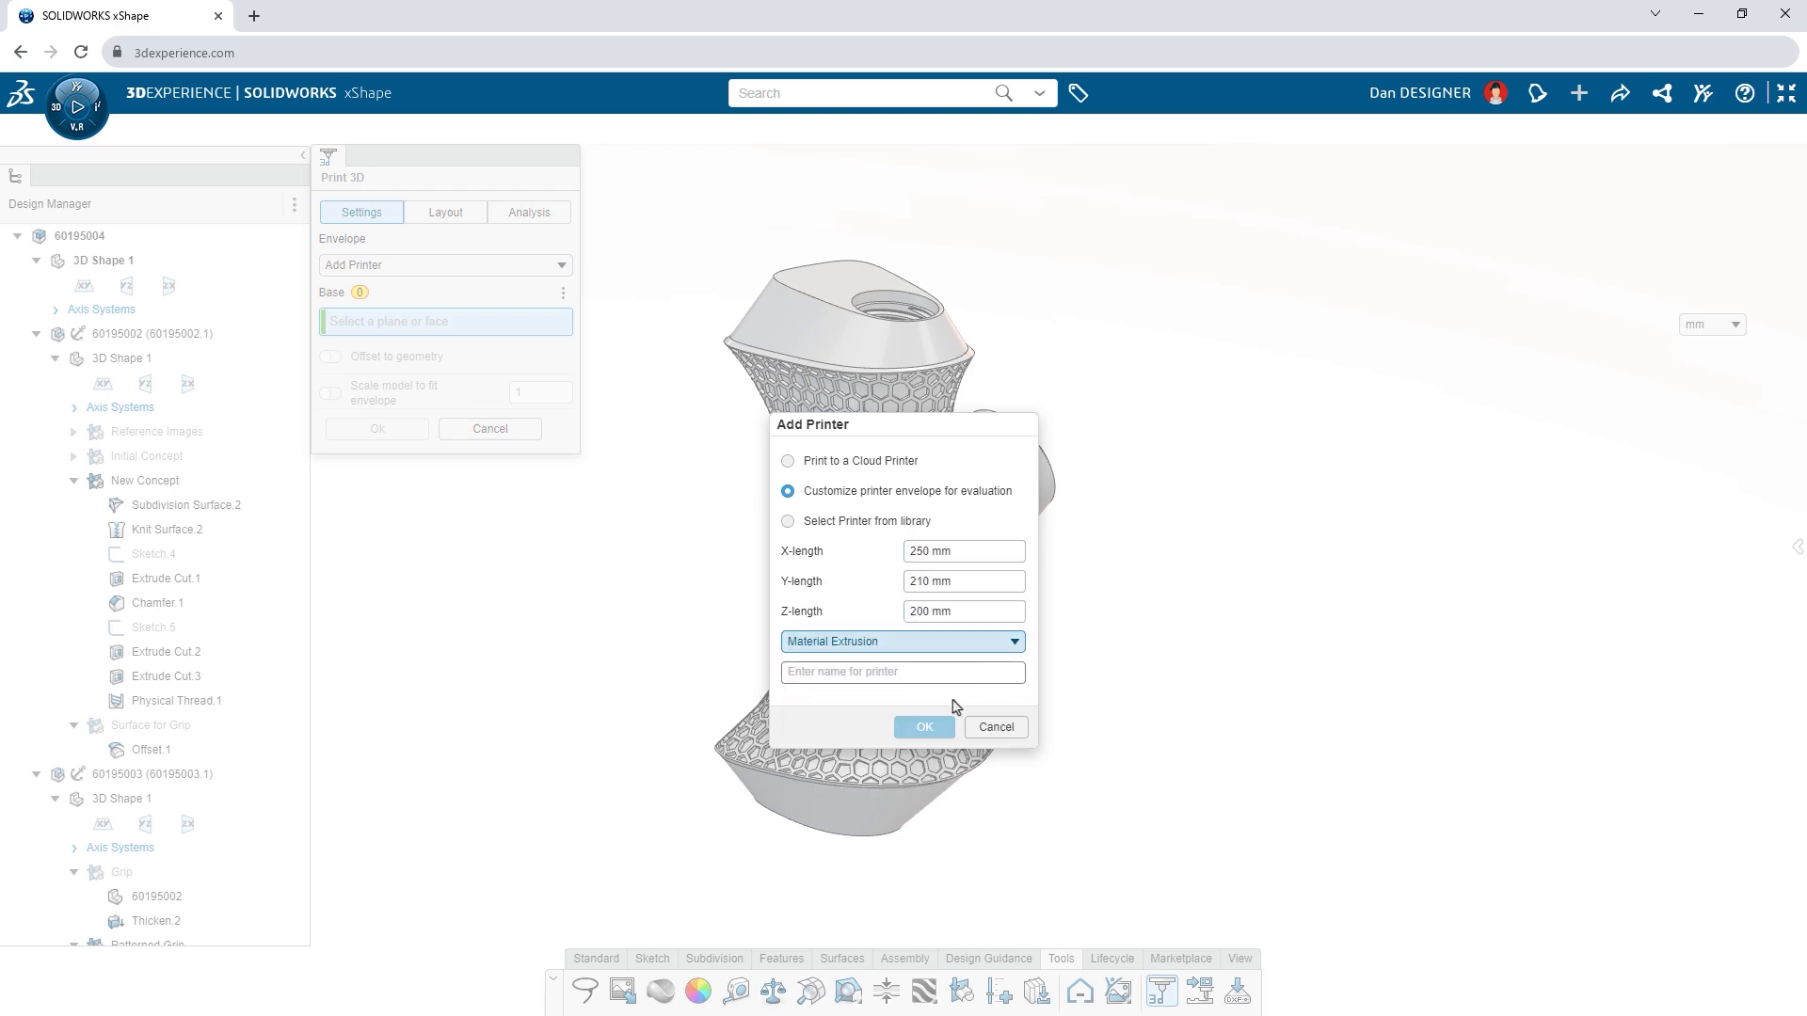
pyautogui.click(923, 728)
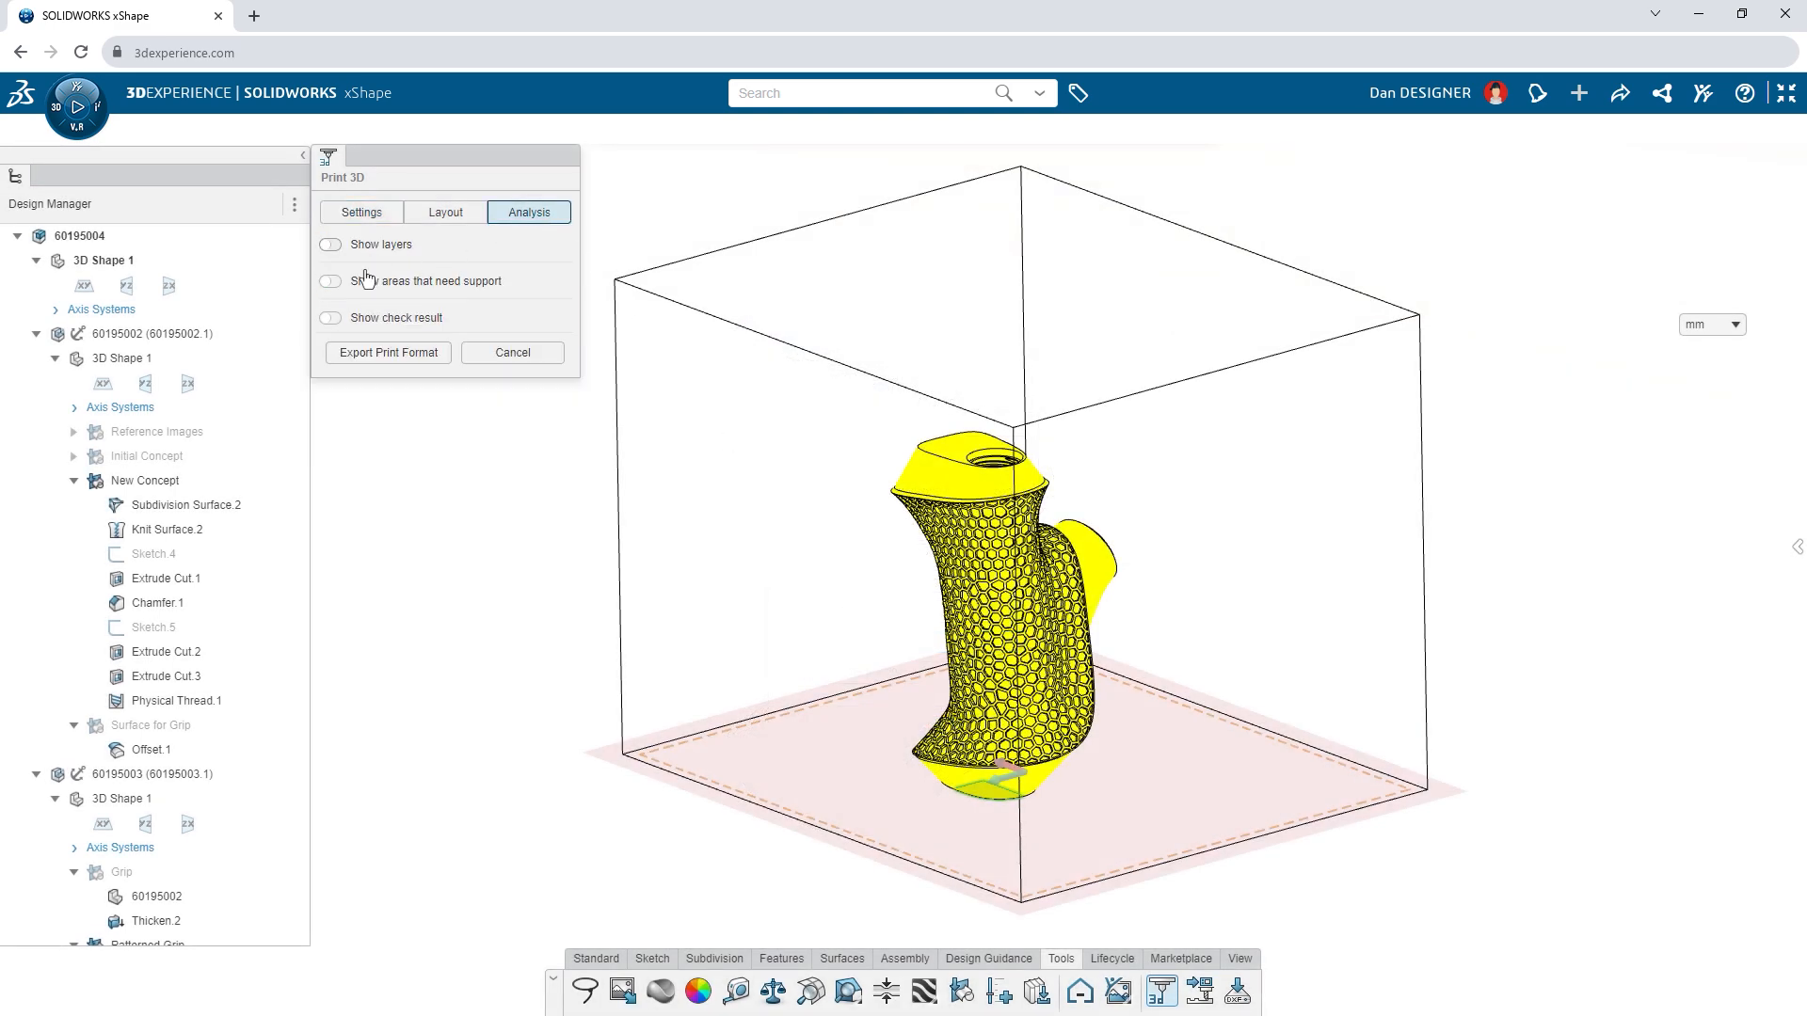
pyautogui.click(330, 280)
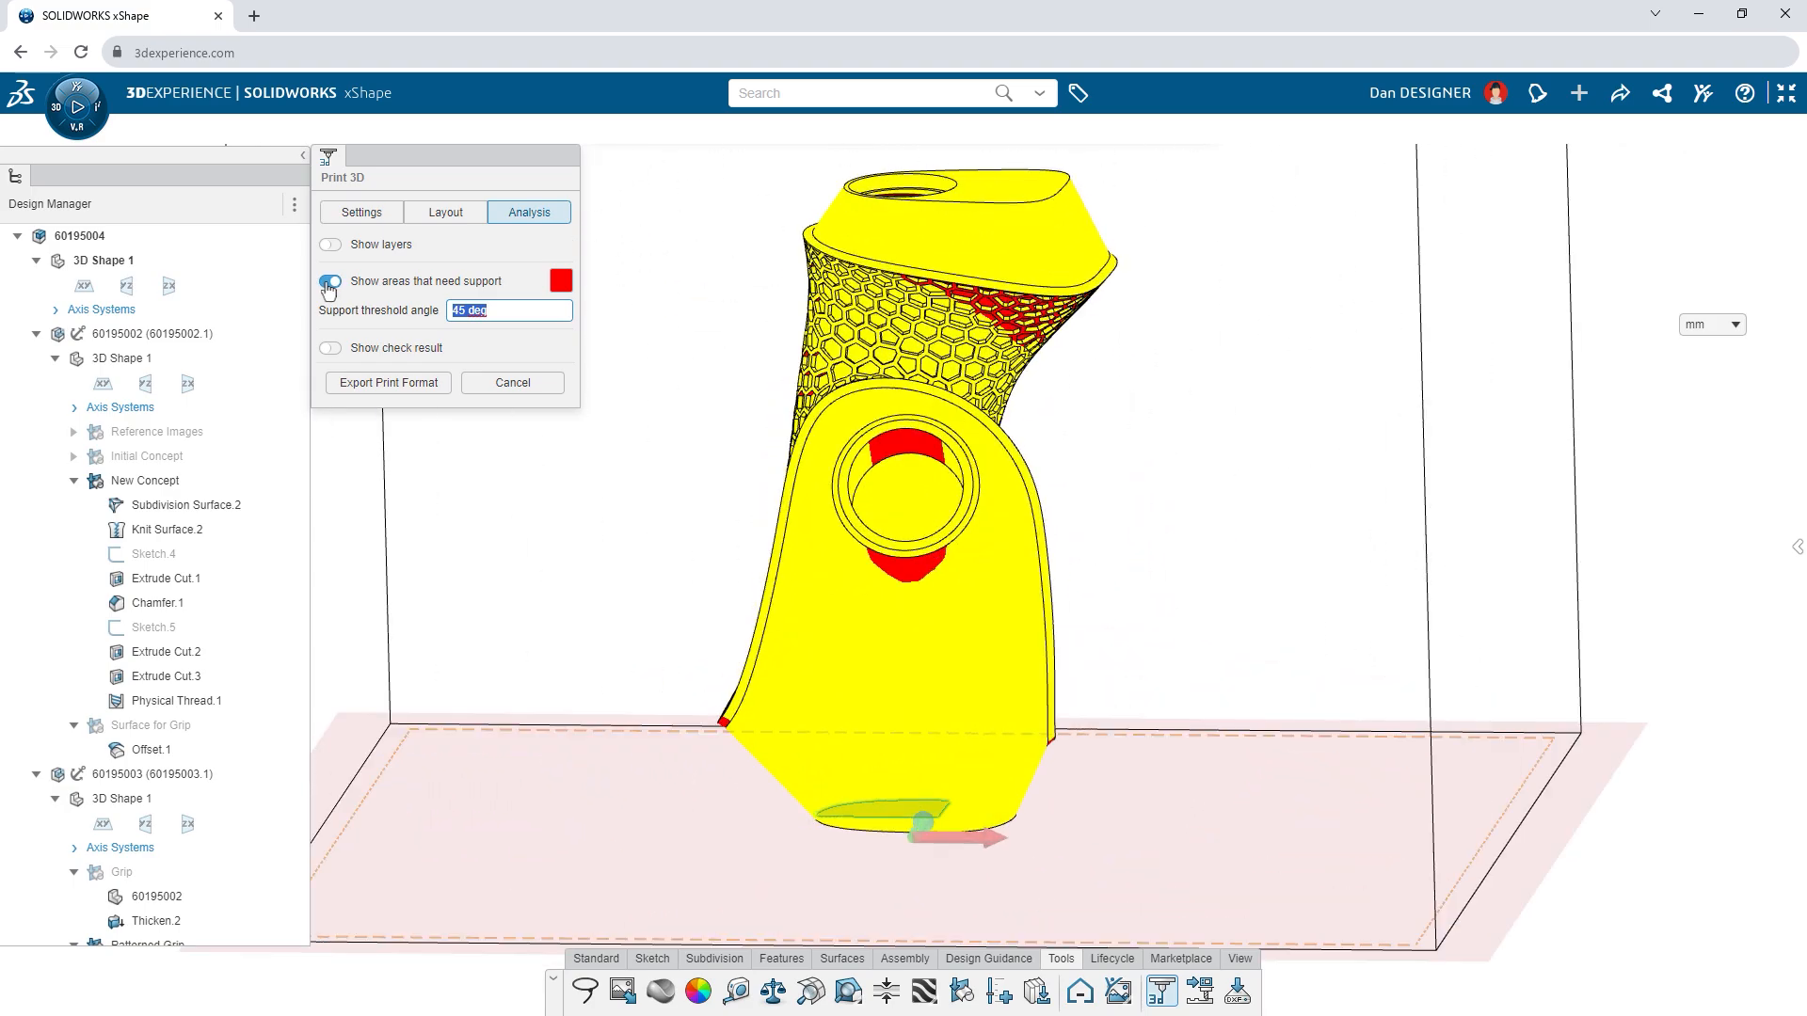
pyautogui.write('75')
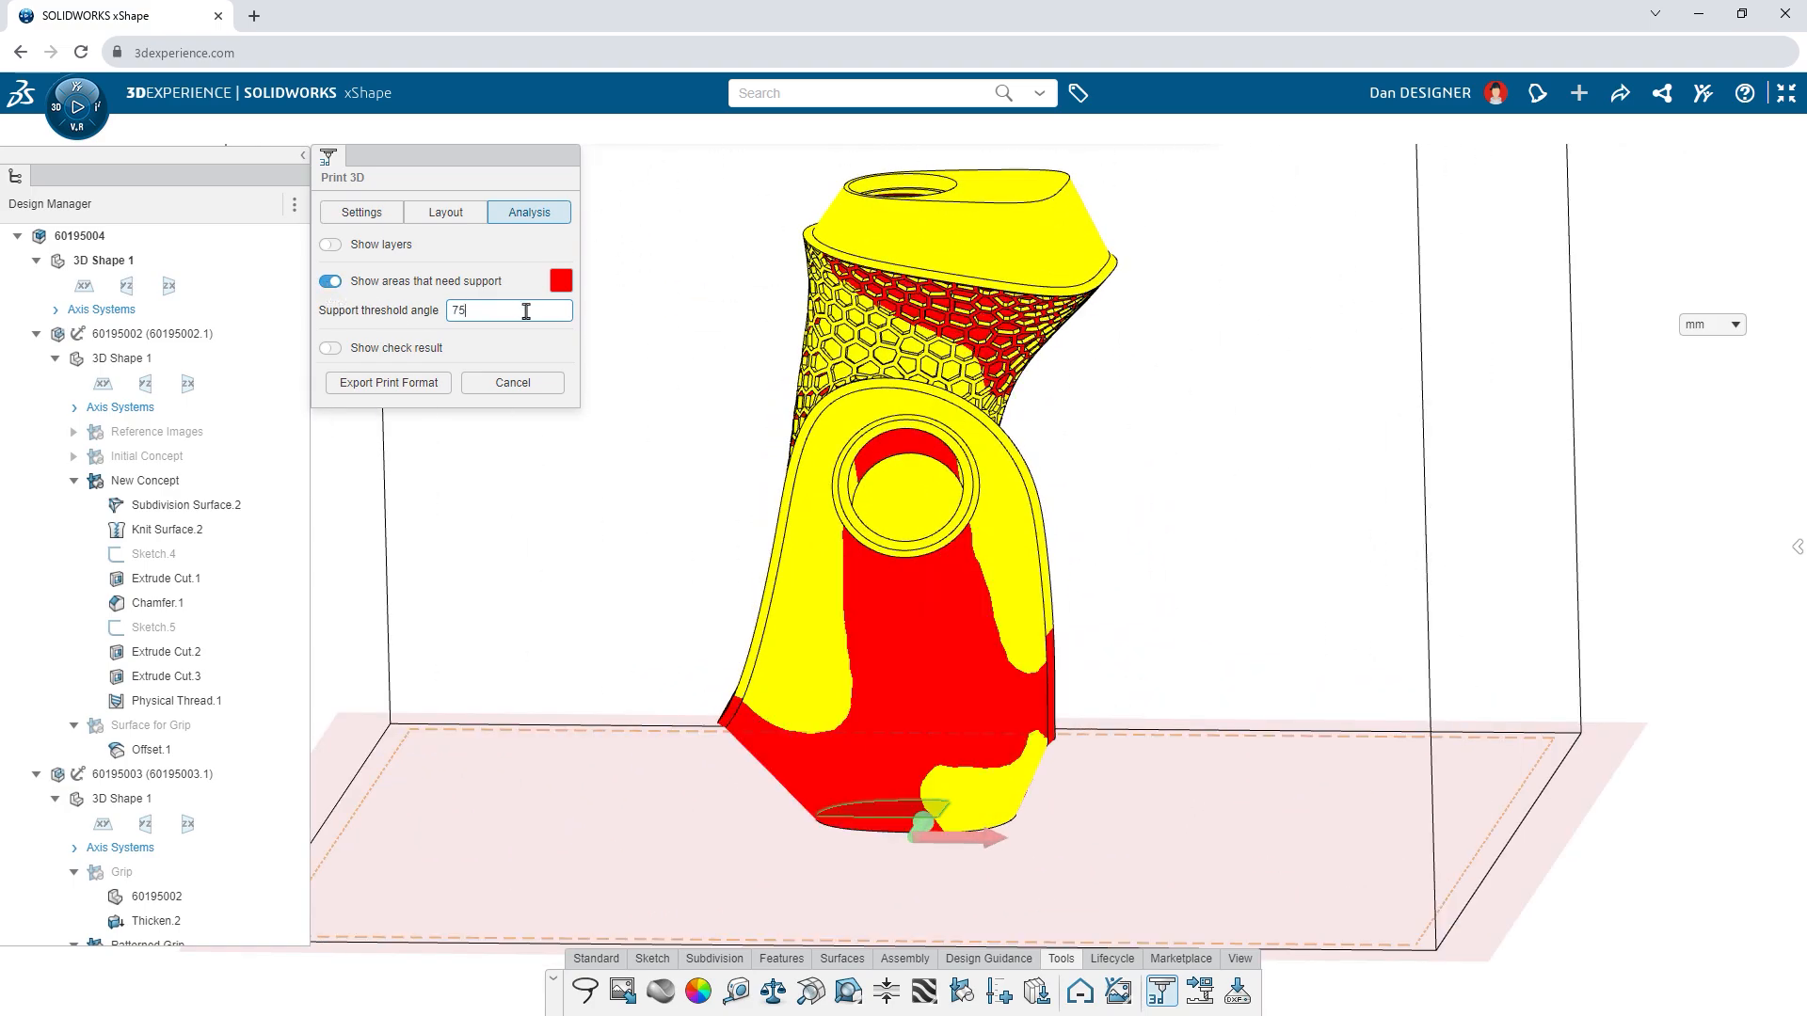
pyautogui.click(328, 245)
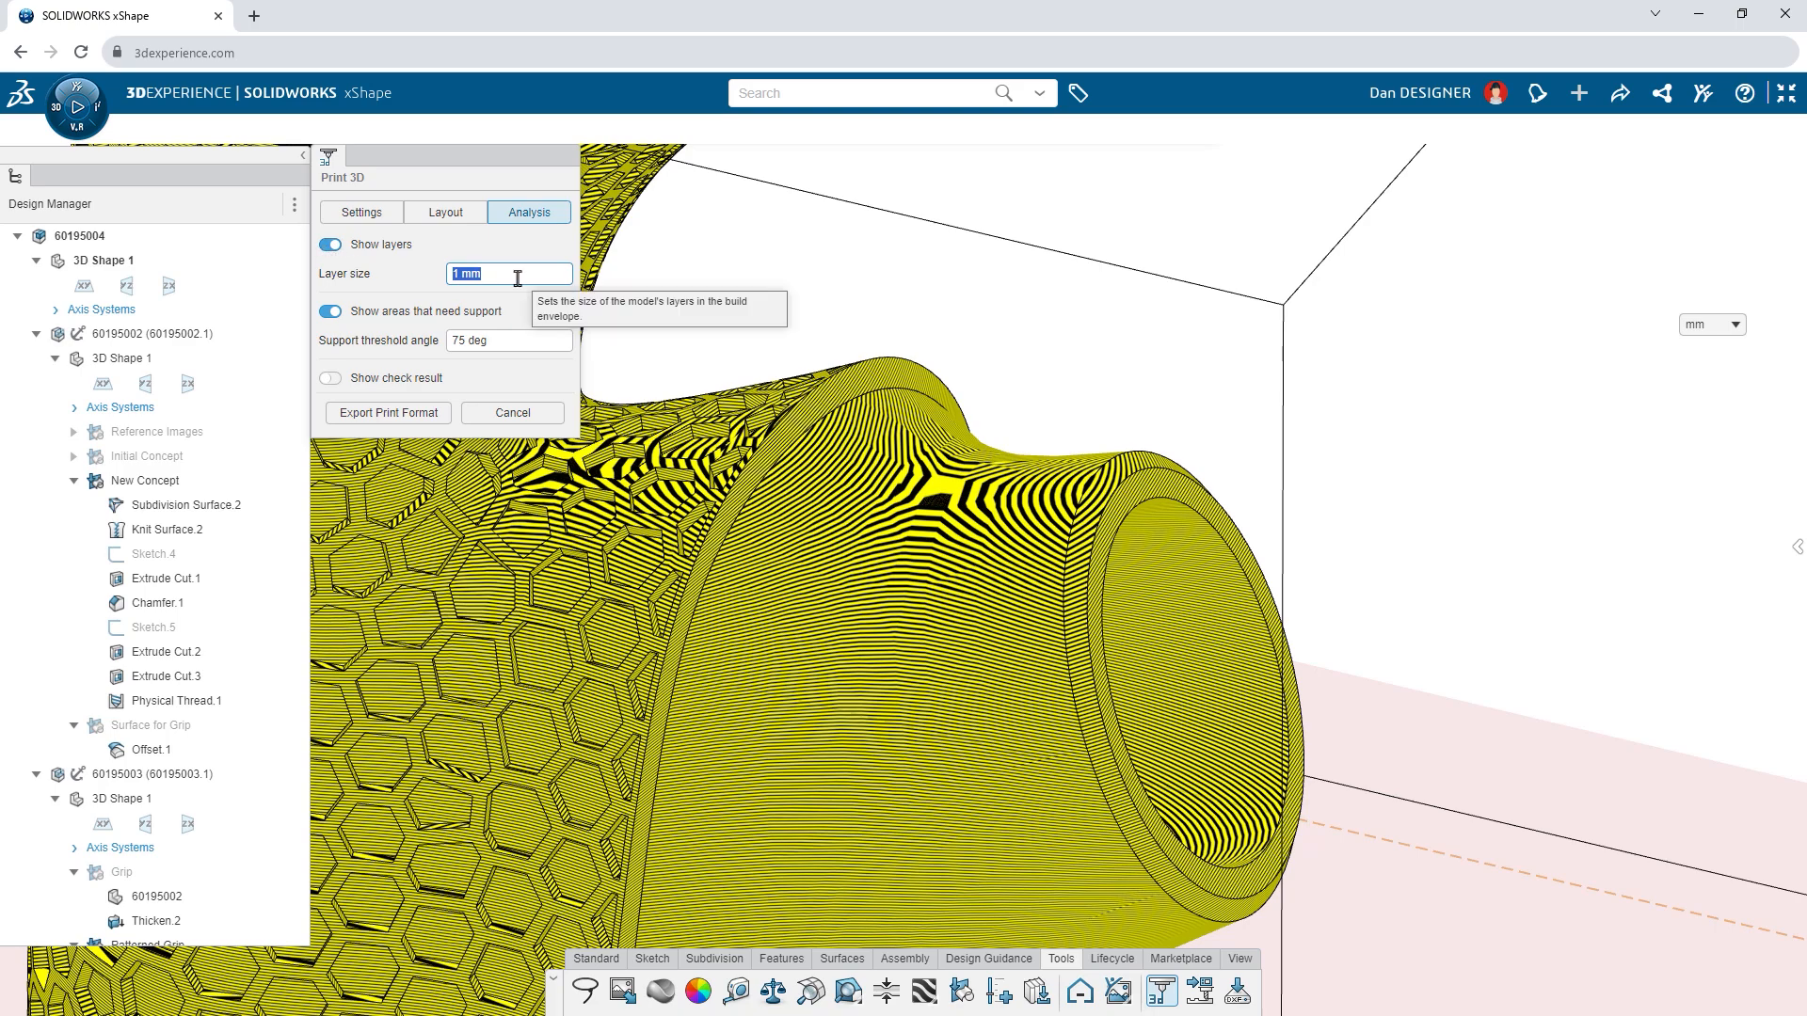
pyautogui.write('4')
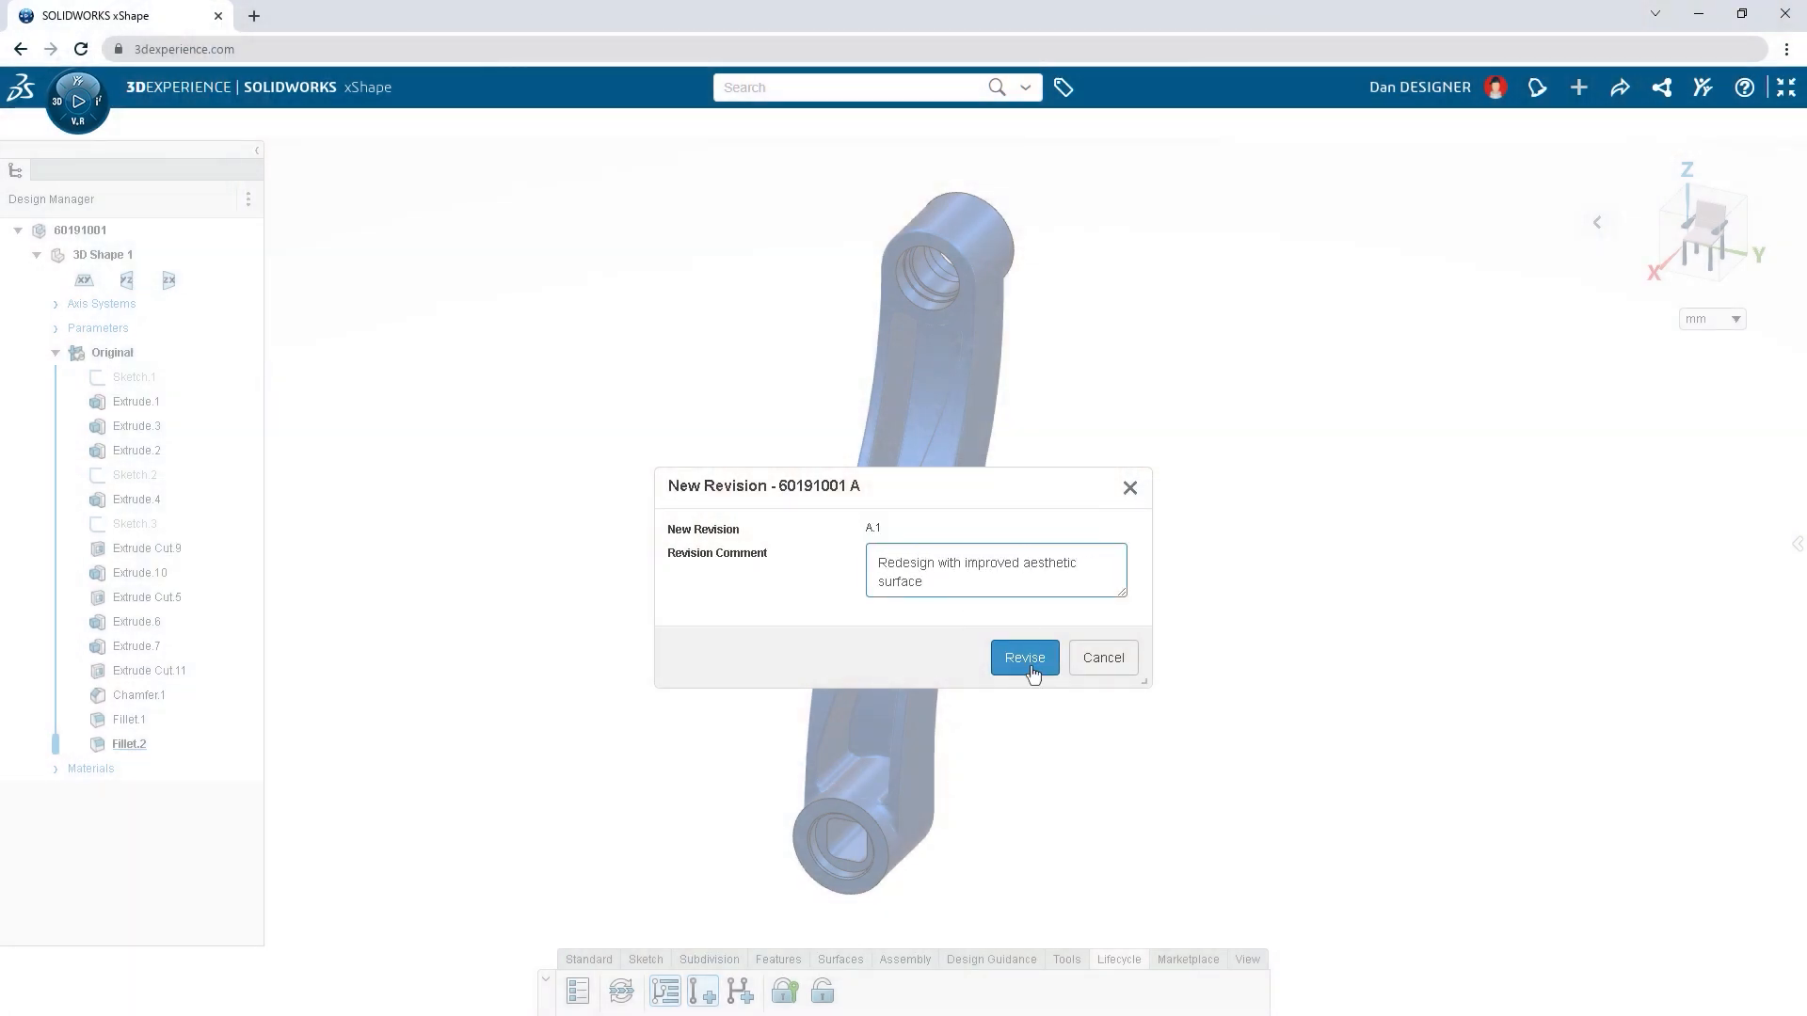
# Revise the crank arm, subtract the pin bodies, drill an up-to hole and trim the kept surface.
pyautogui.click(1023, 656)
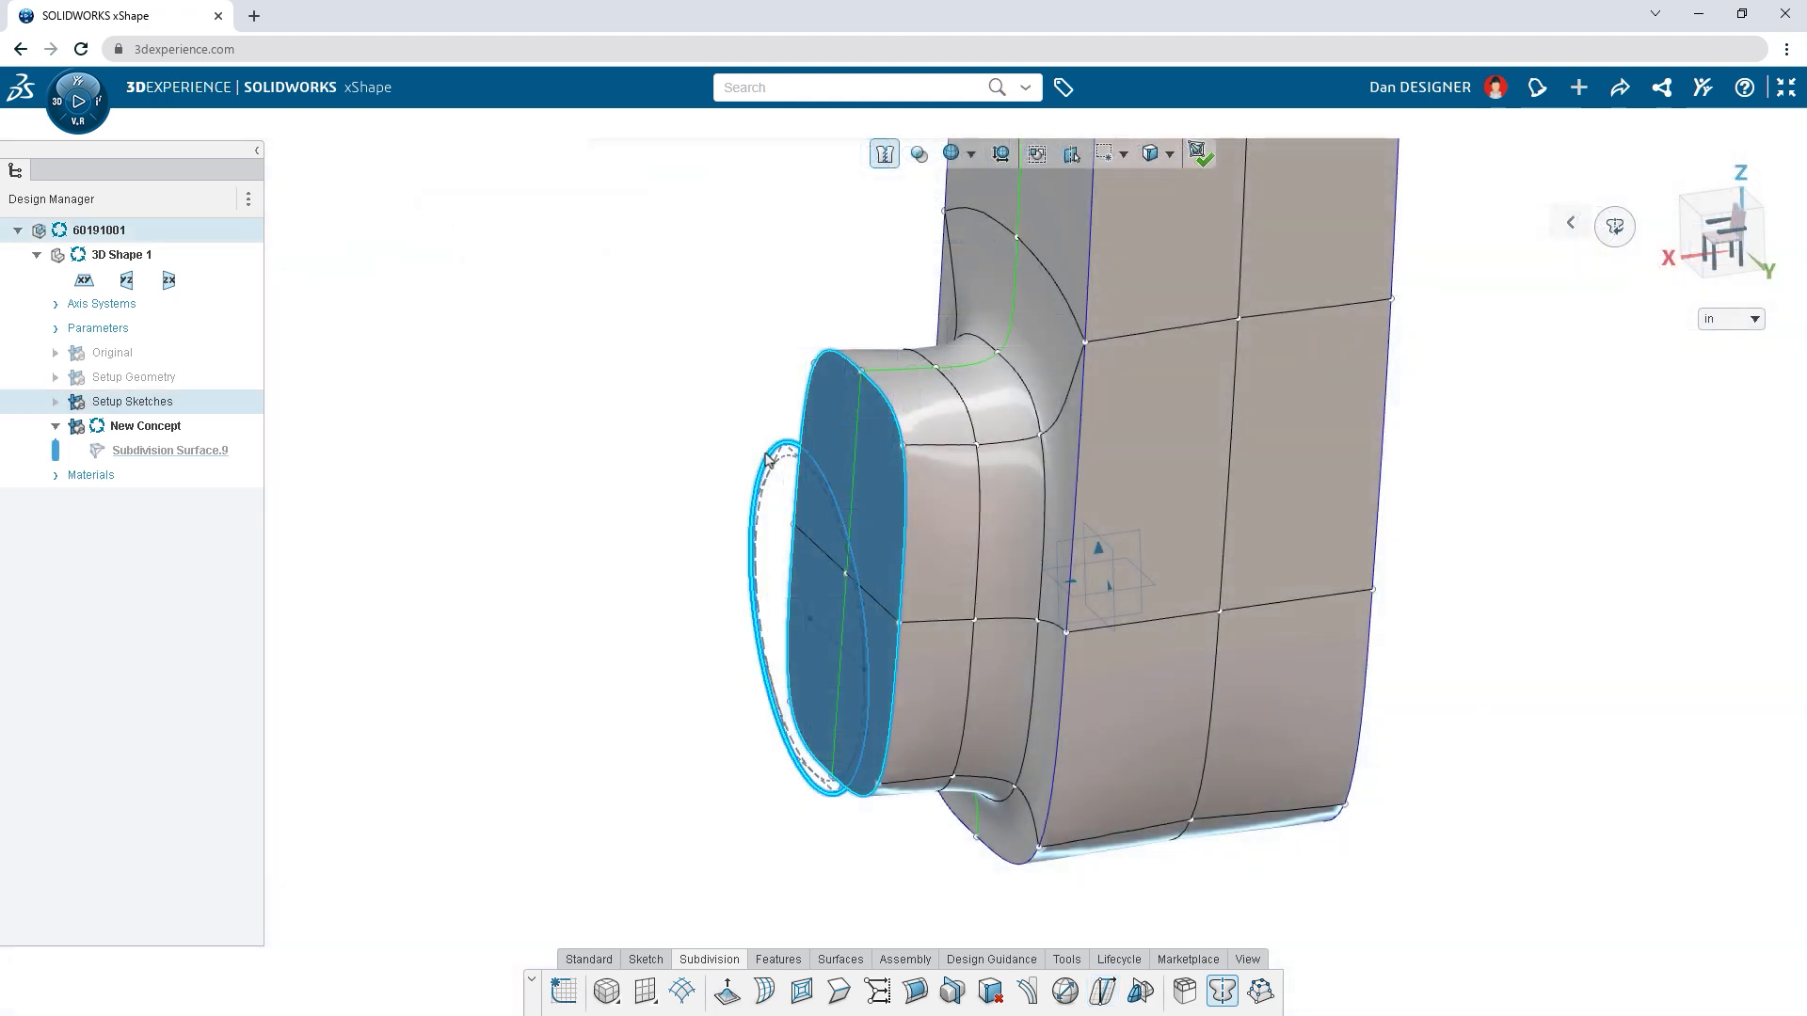
pyautogui.click(876, 991)
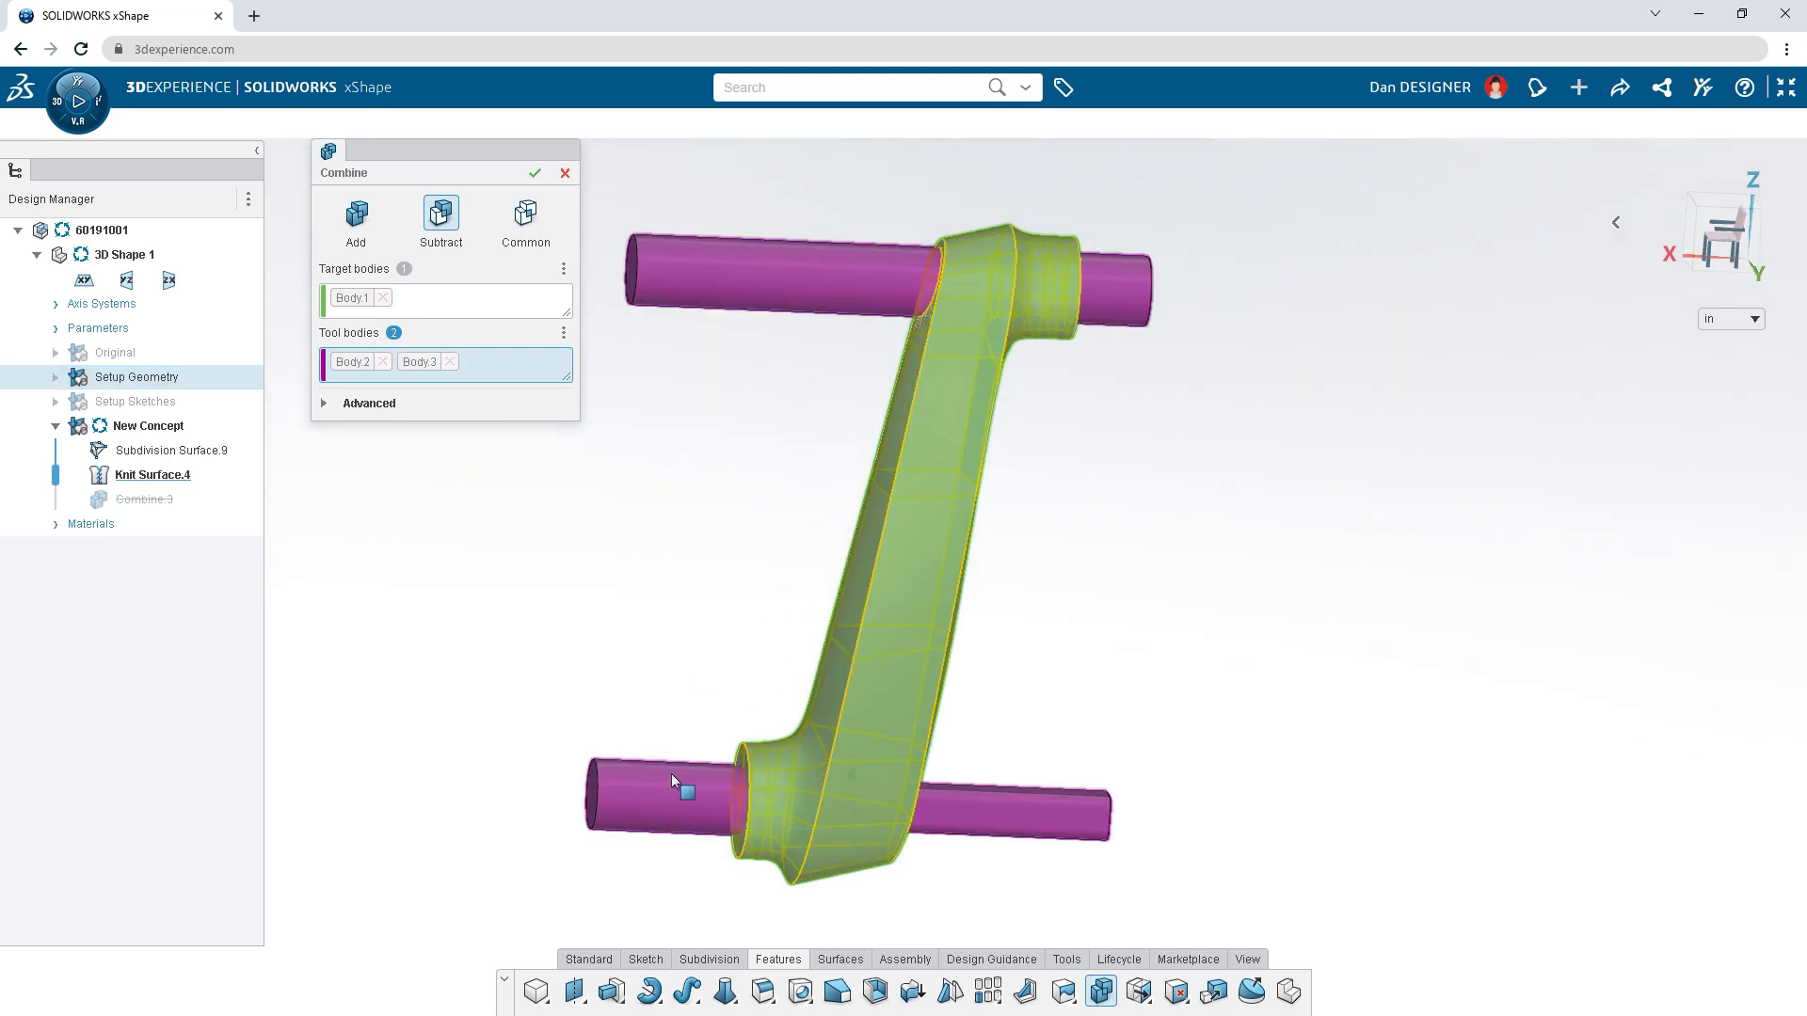
pyautogui.click(534, 173)
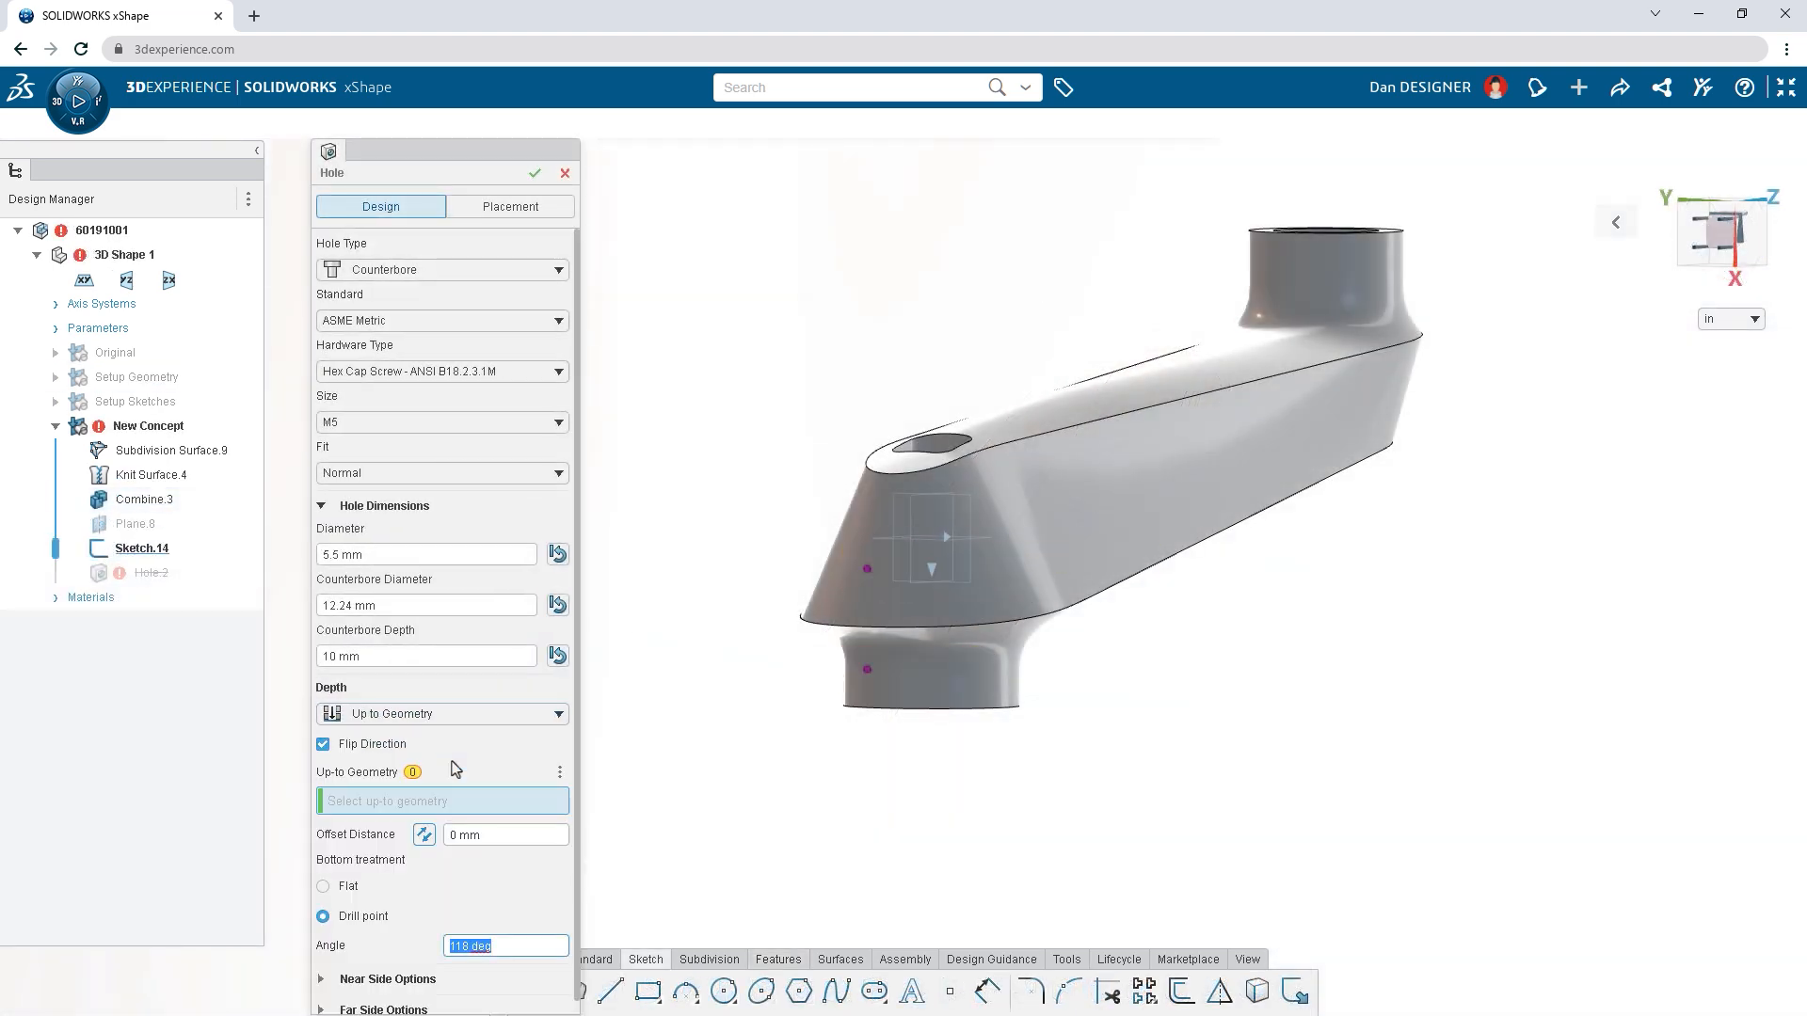
pyautogui.click(934, 461)
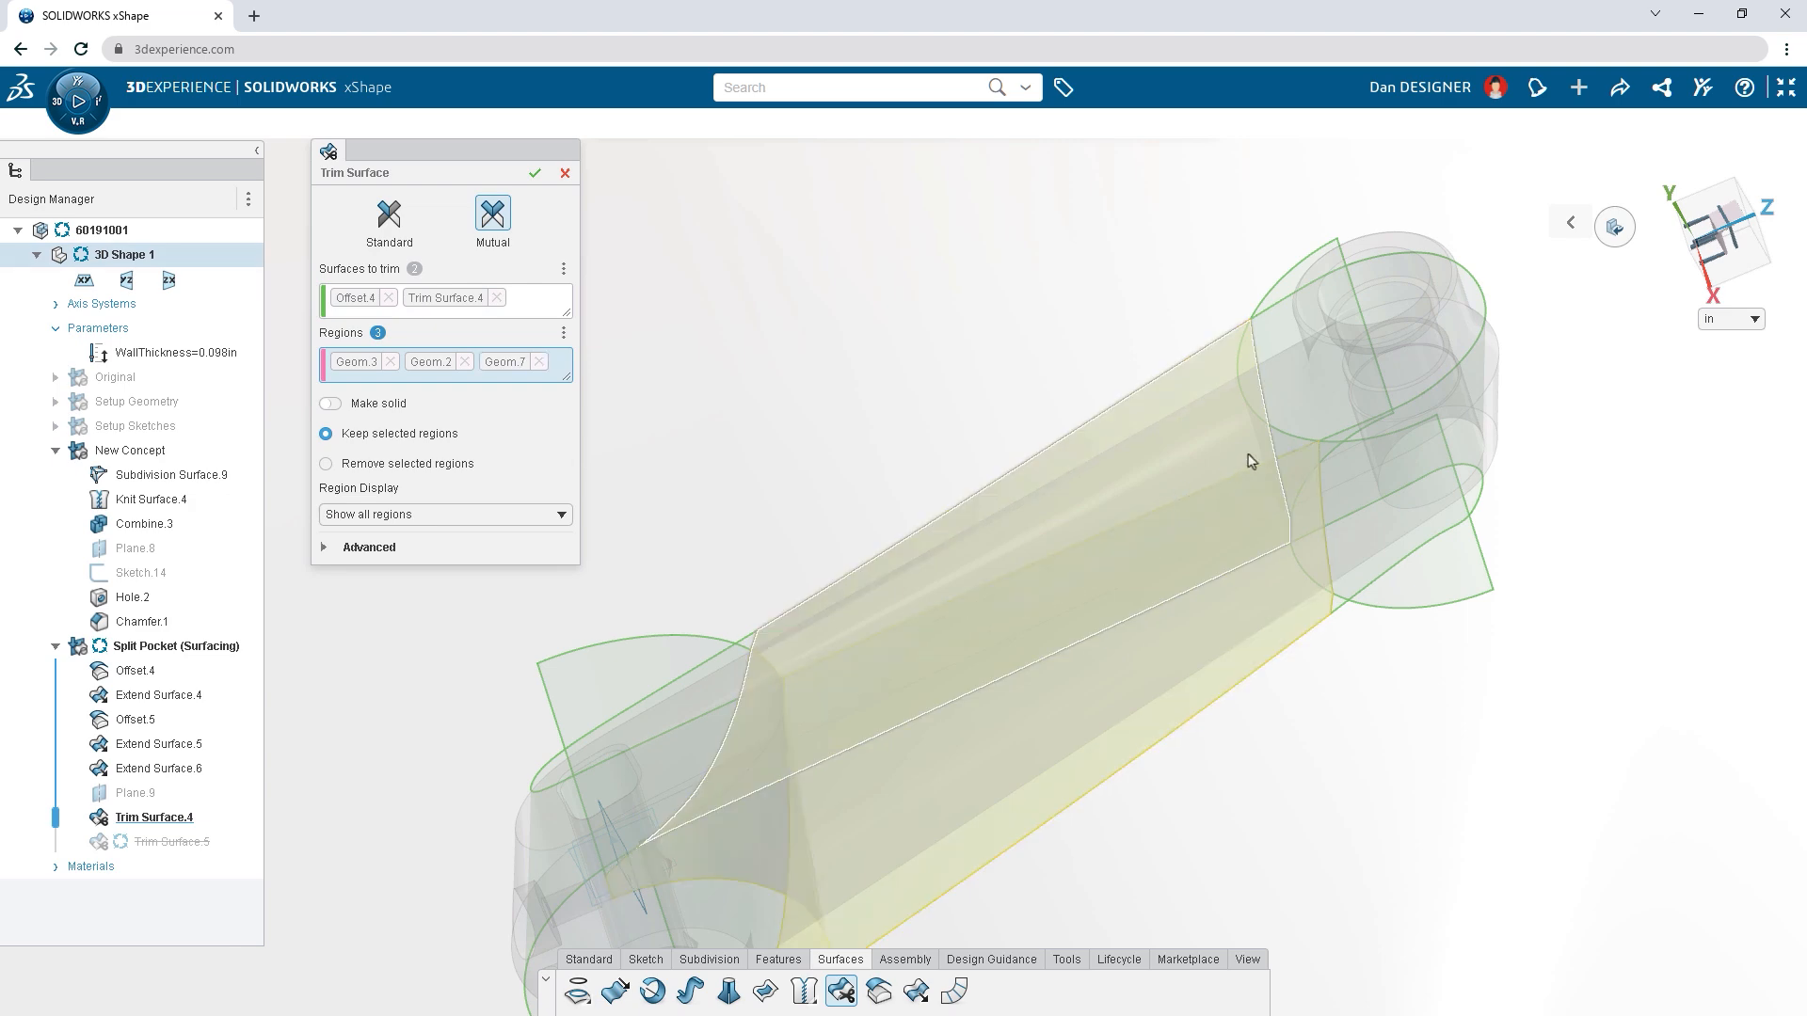
pyautogui.click(534, 174)
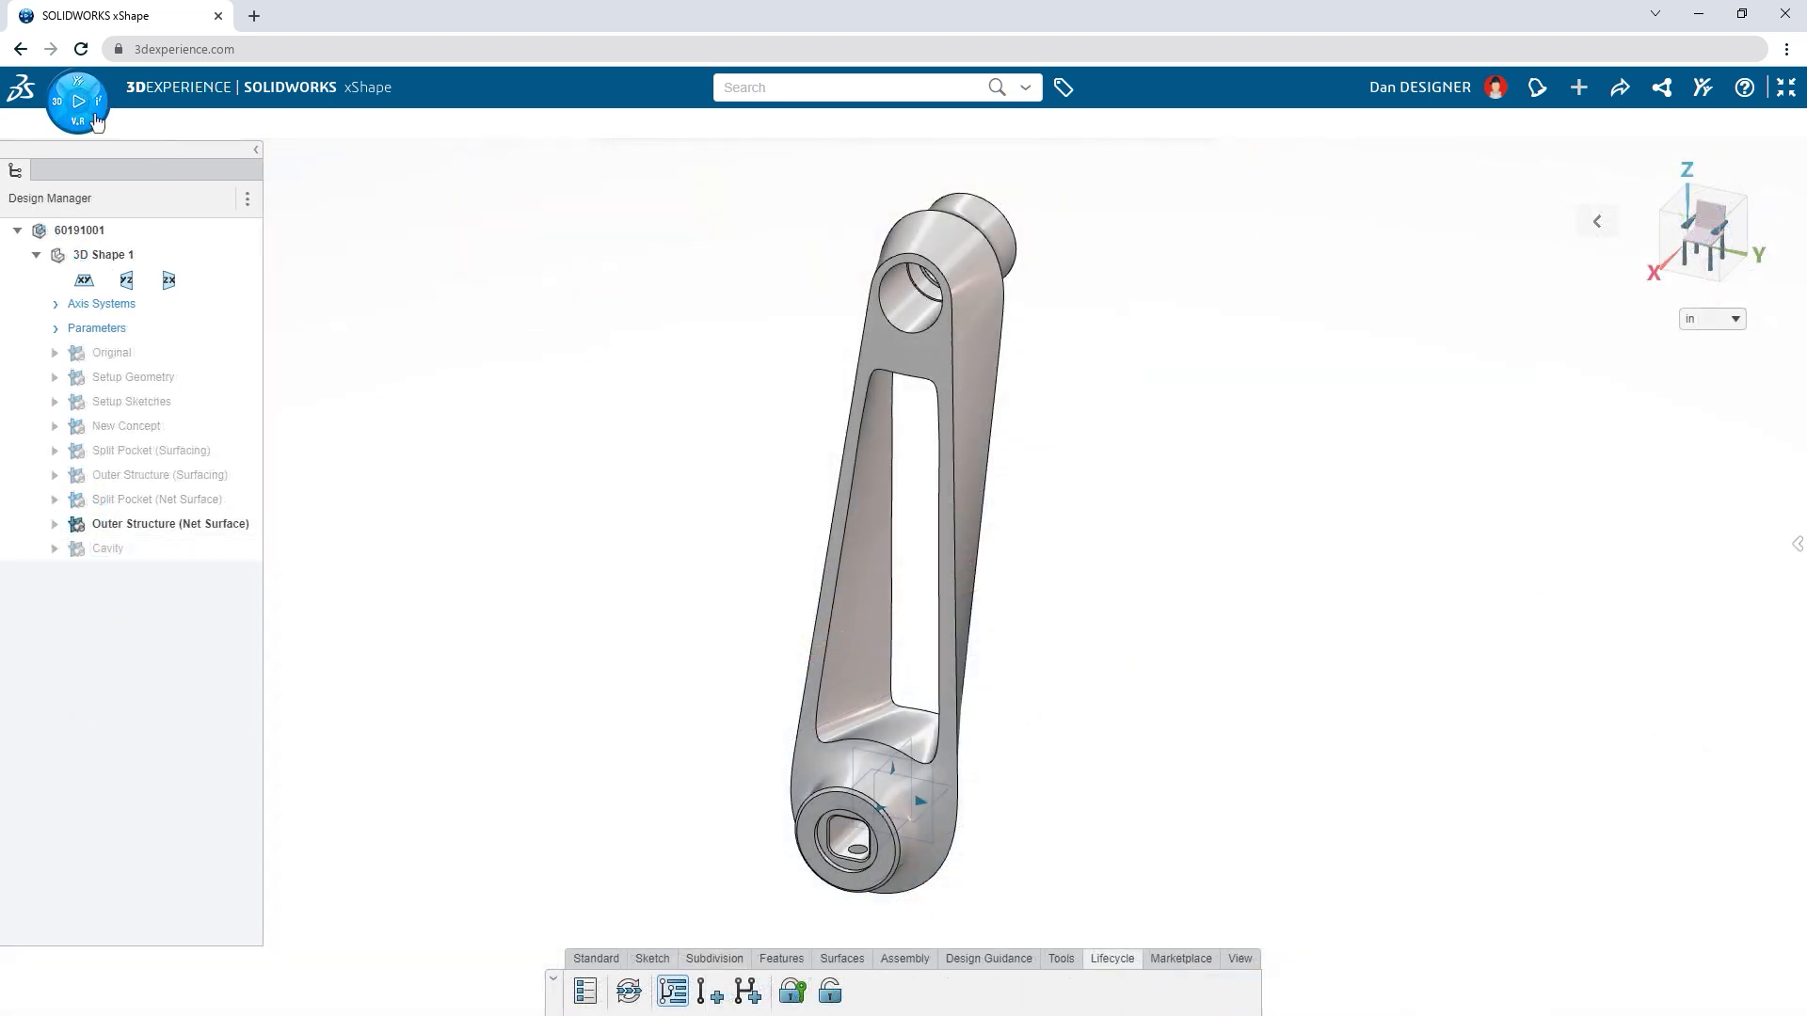
# Launch the lattice design app from favorites and open its assistant for the crank arm.
pyautogui.click(77, 101)
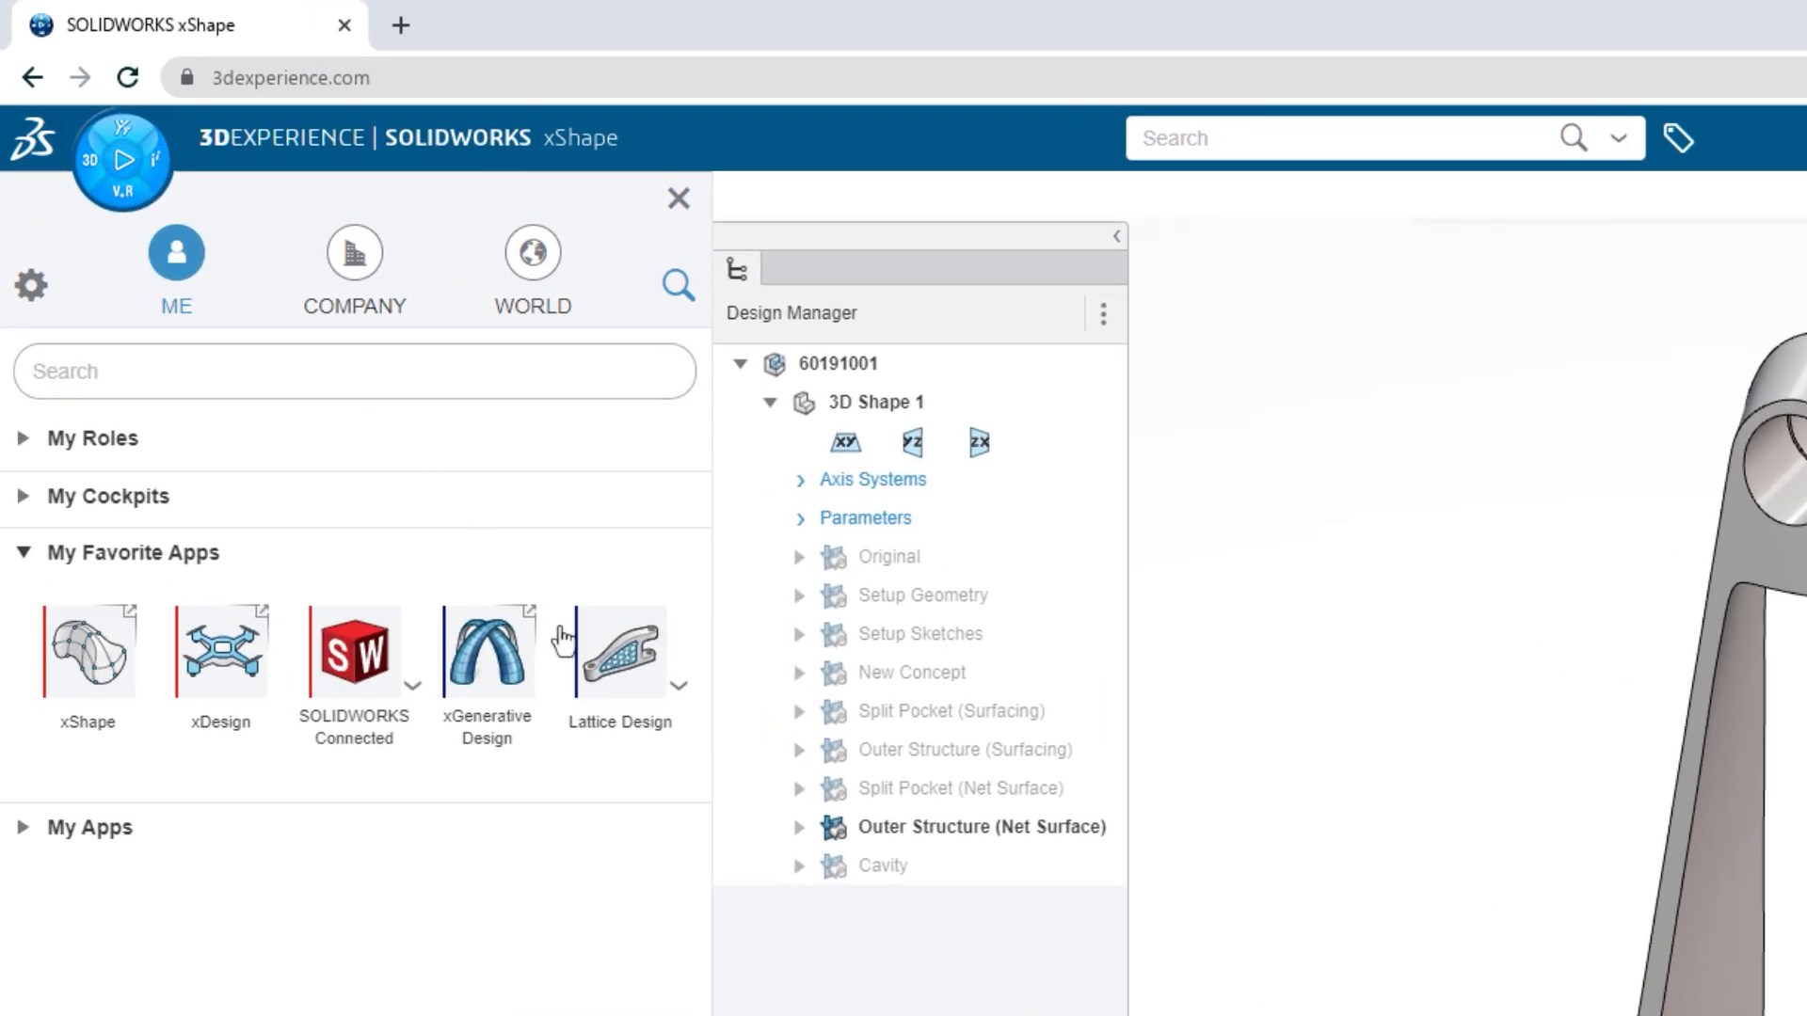
pyautogui.click(620, 653)
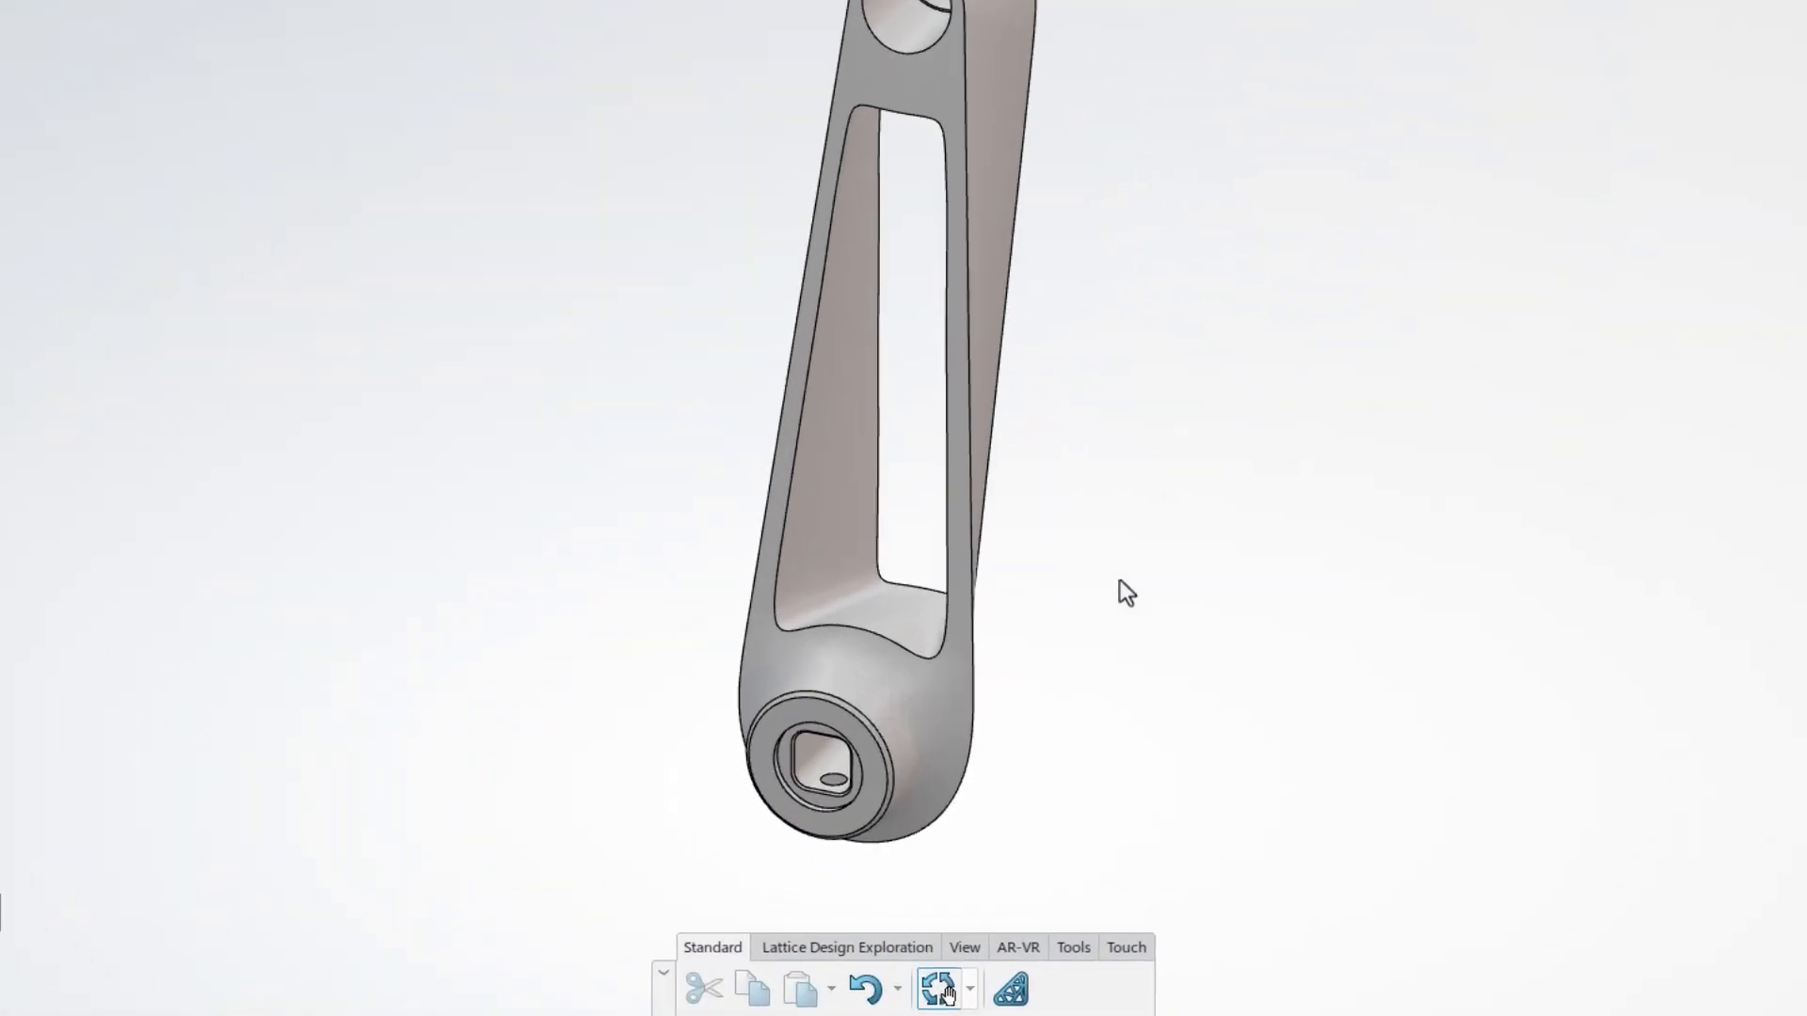
pyautogui.moveTo(1028, 983)
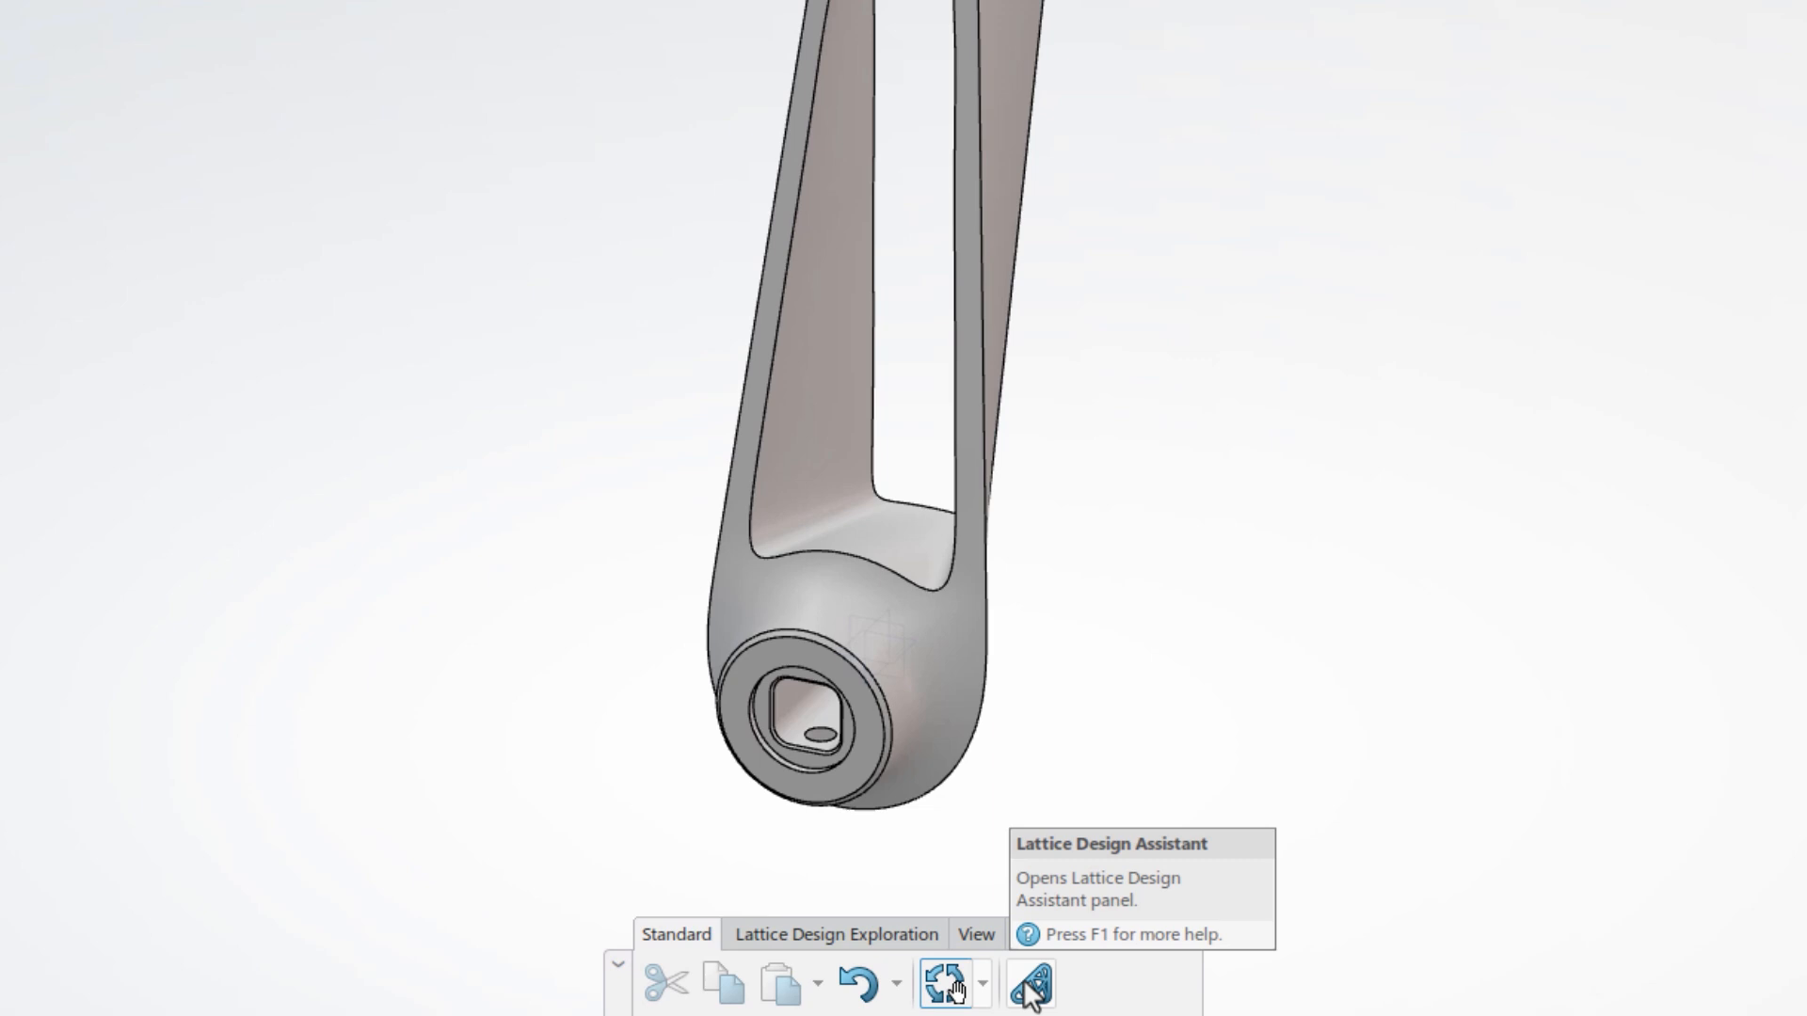
pyautogui.click(1027, 981)
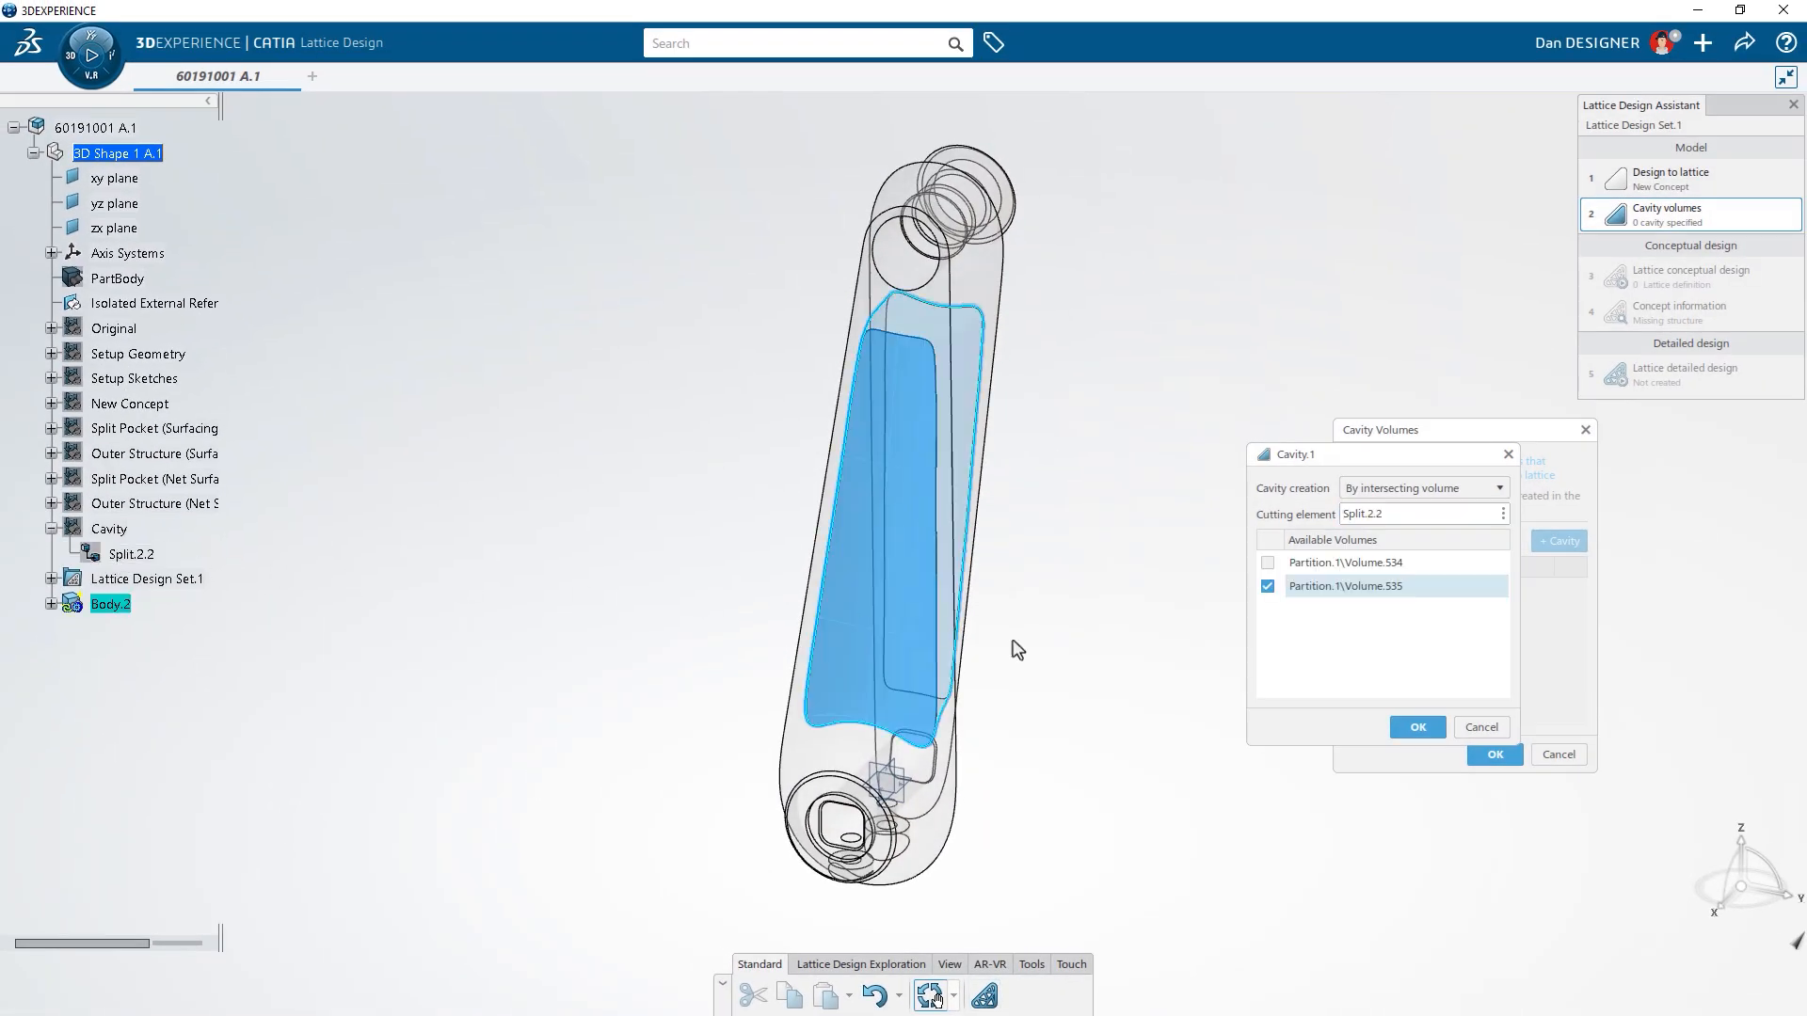
# Confirm the cavity and generate a Diamond-cell lattice with 16 mm cell length and 1.6 mm radius.
pyautogui.click(1416, 727)
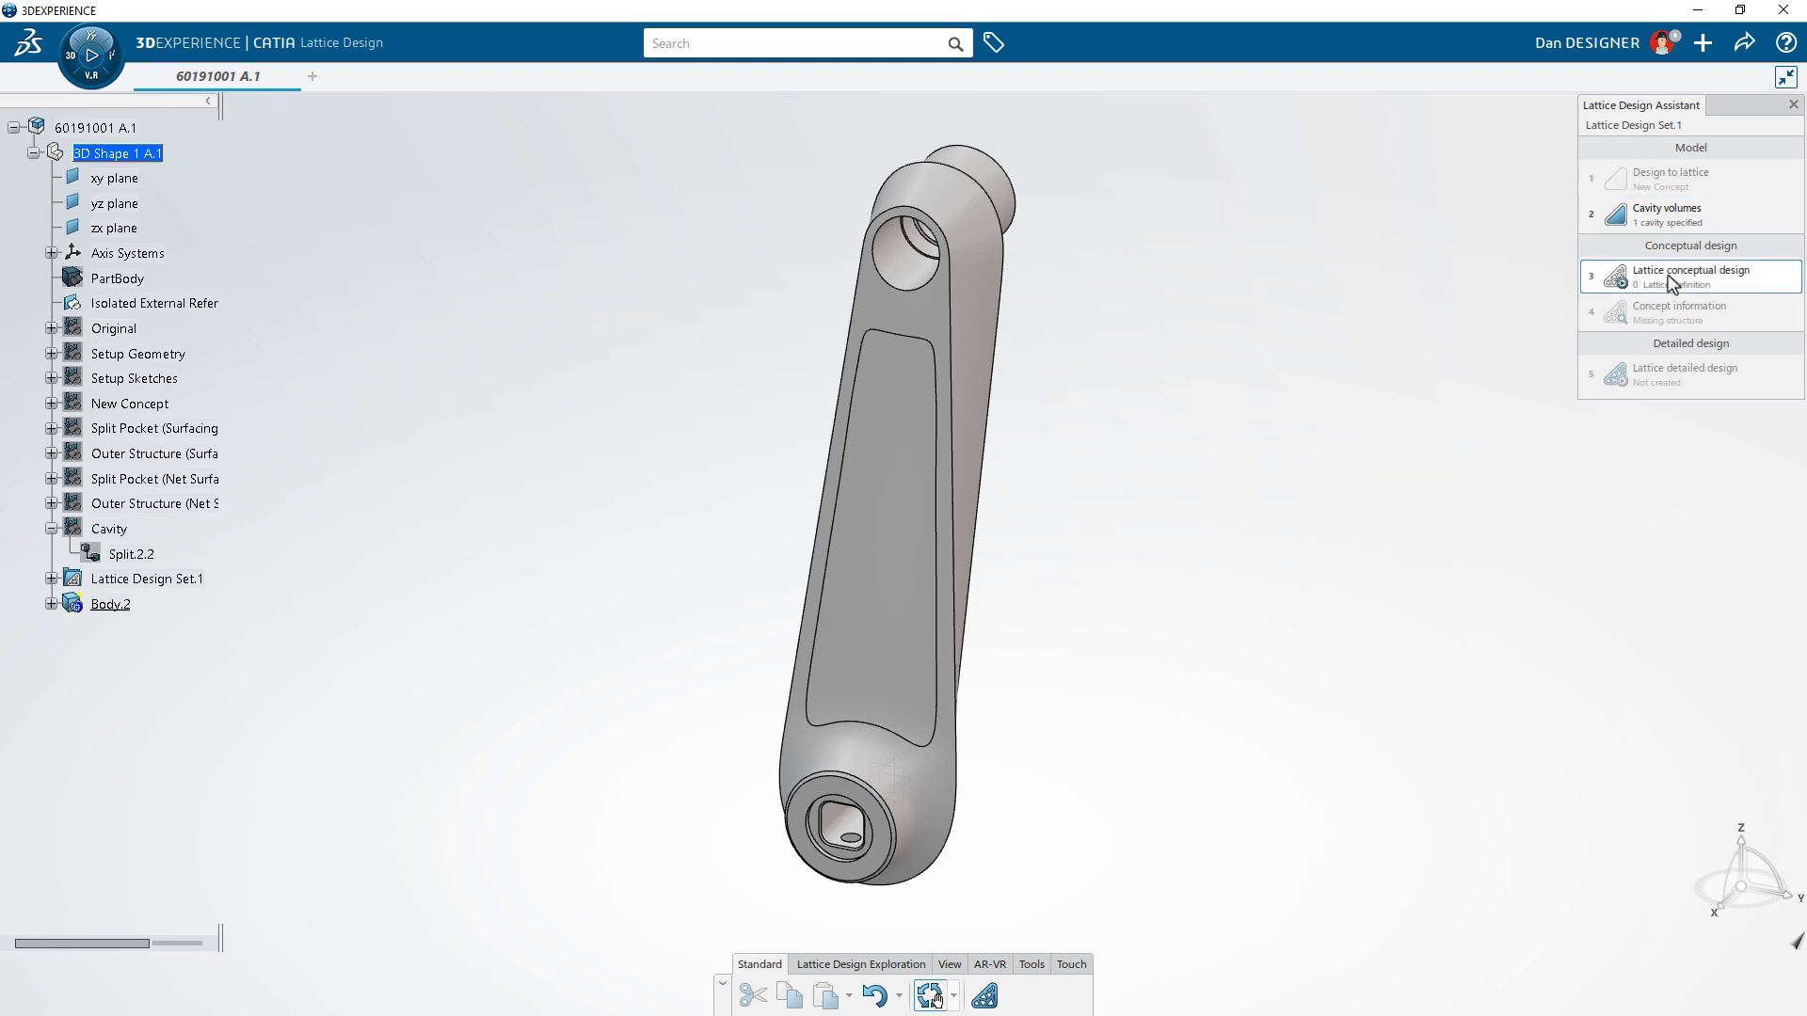
pyautogui.click(1694, 277)
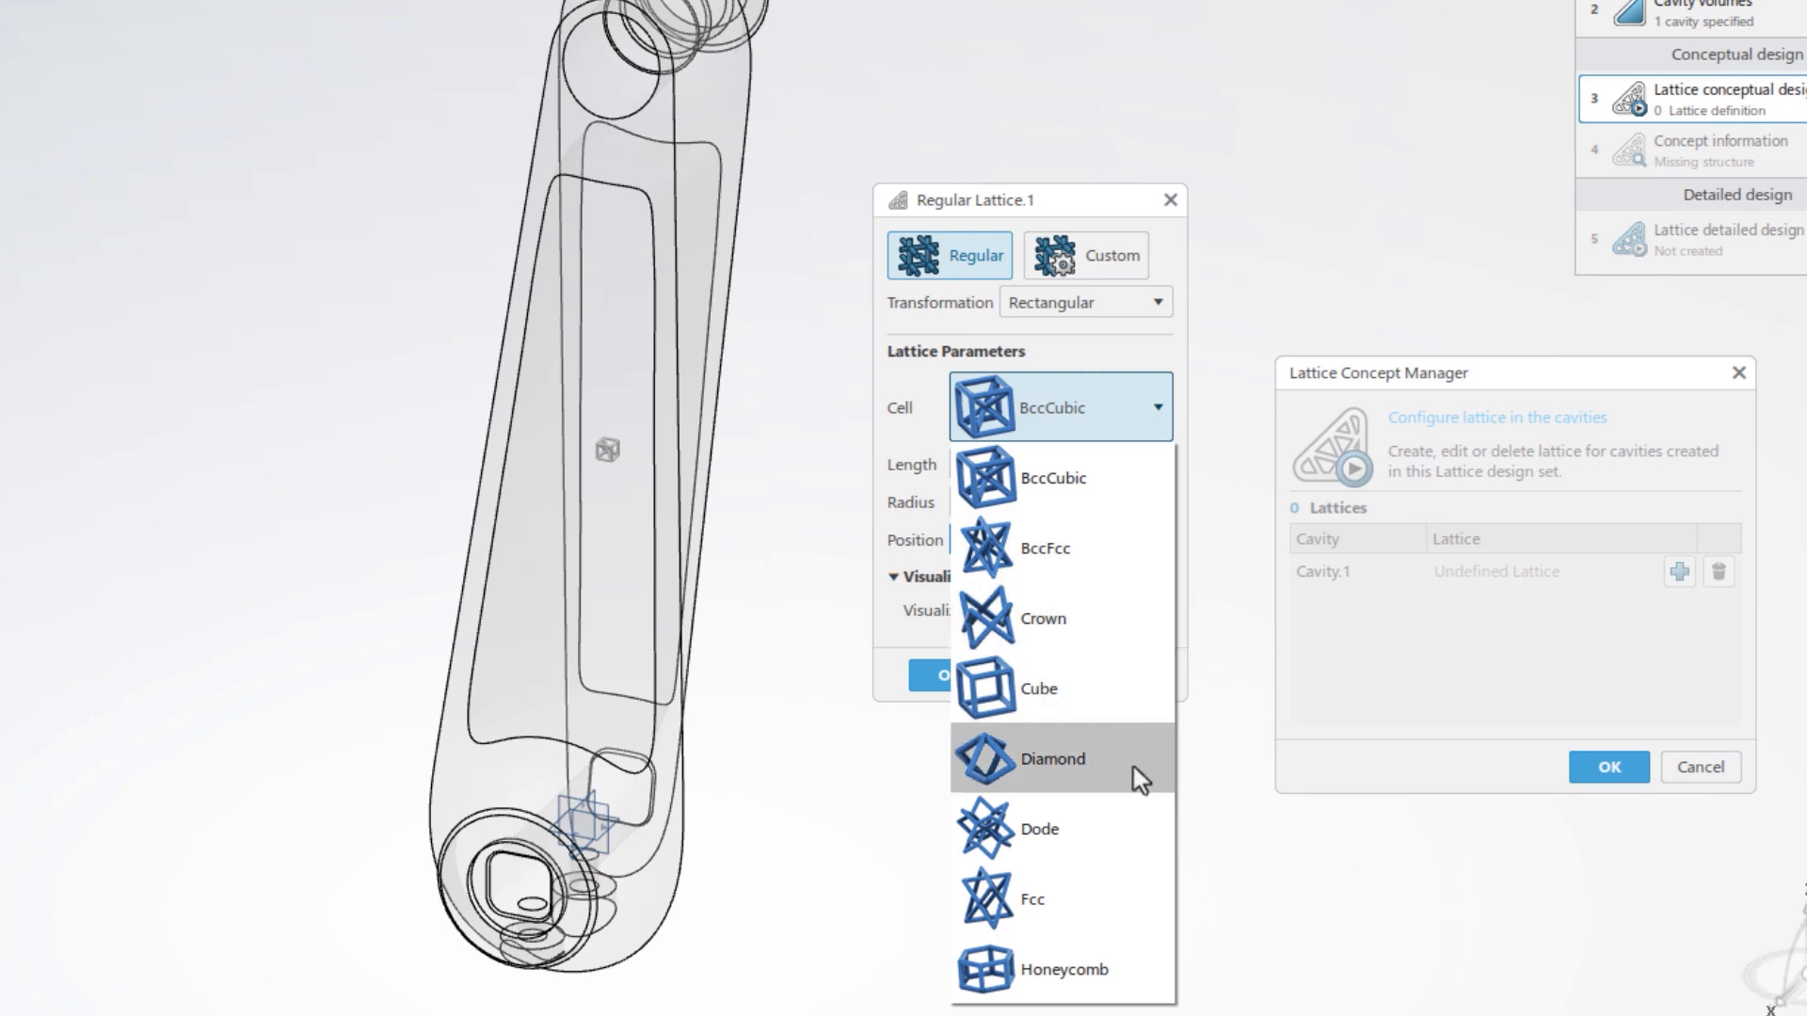
pyautogui.click(1051, 758)
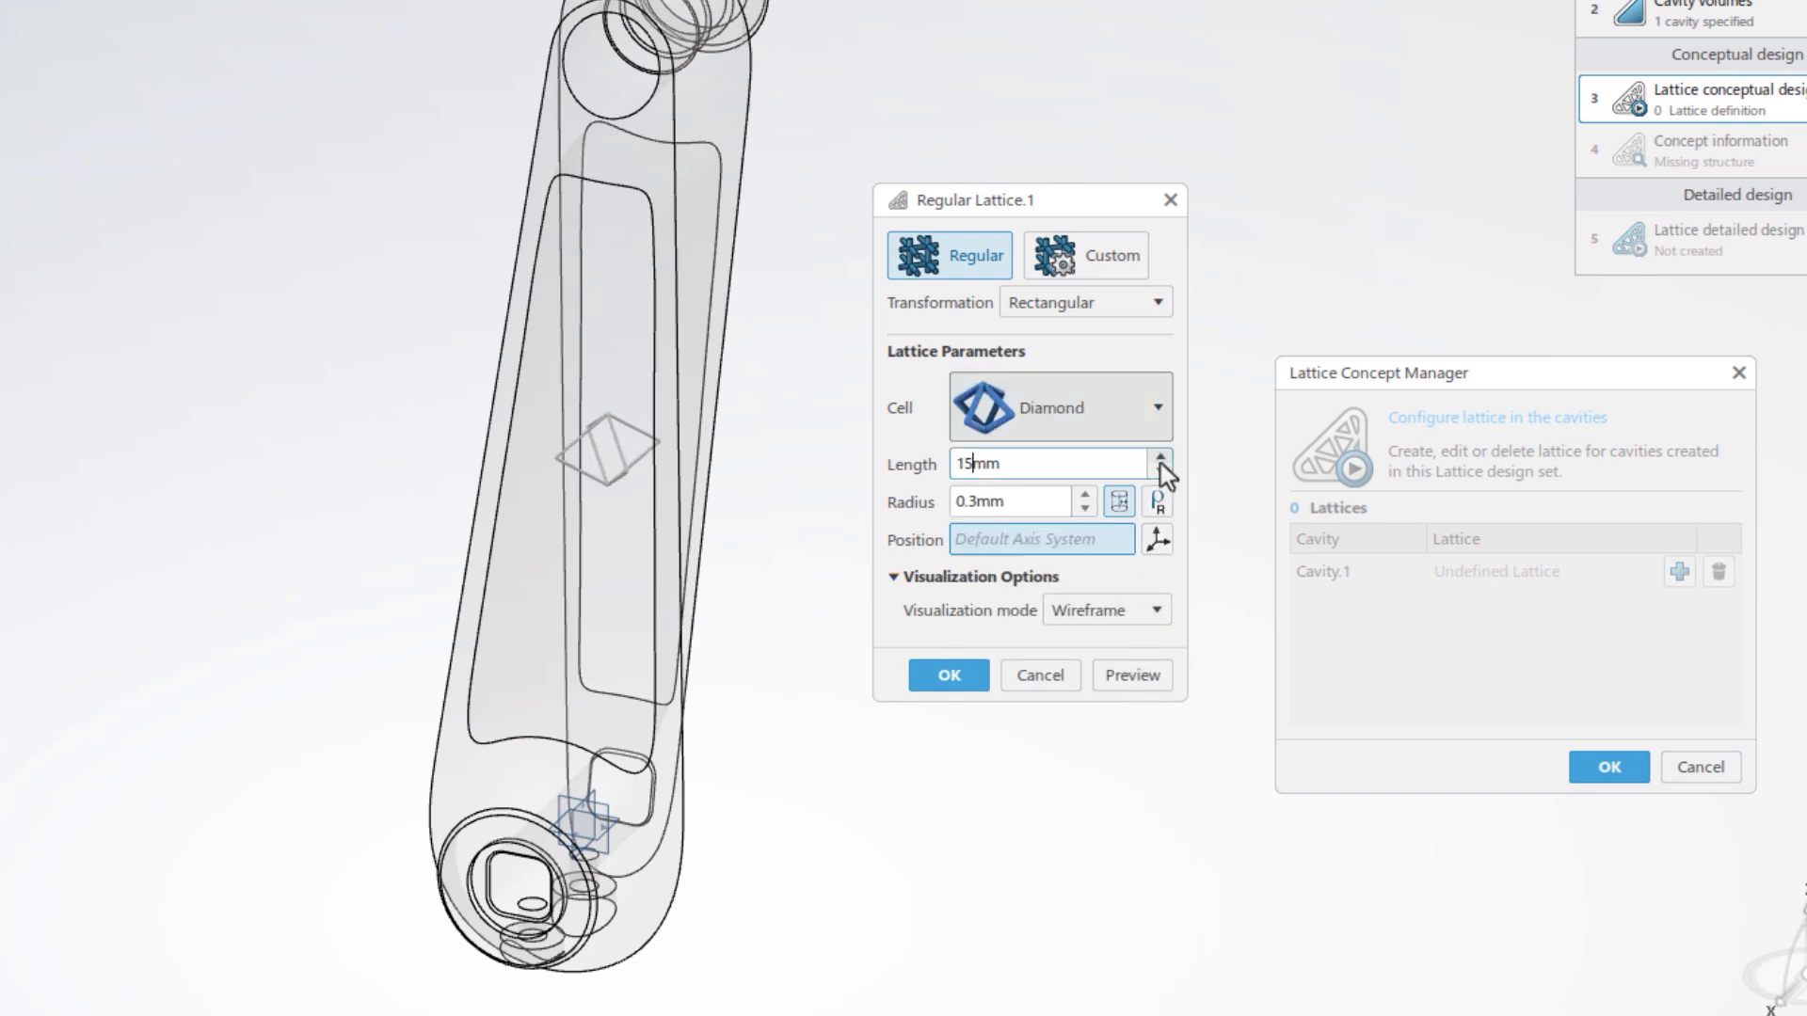
pyautogui.click(1132, 674)
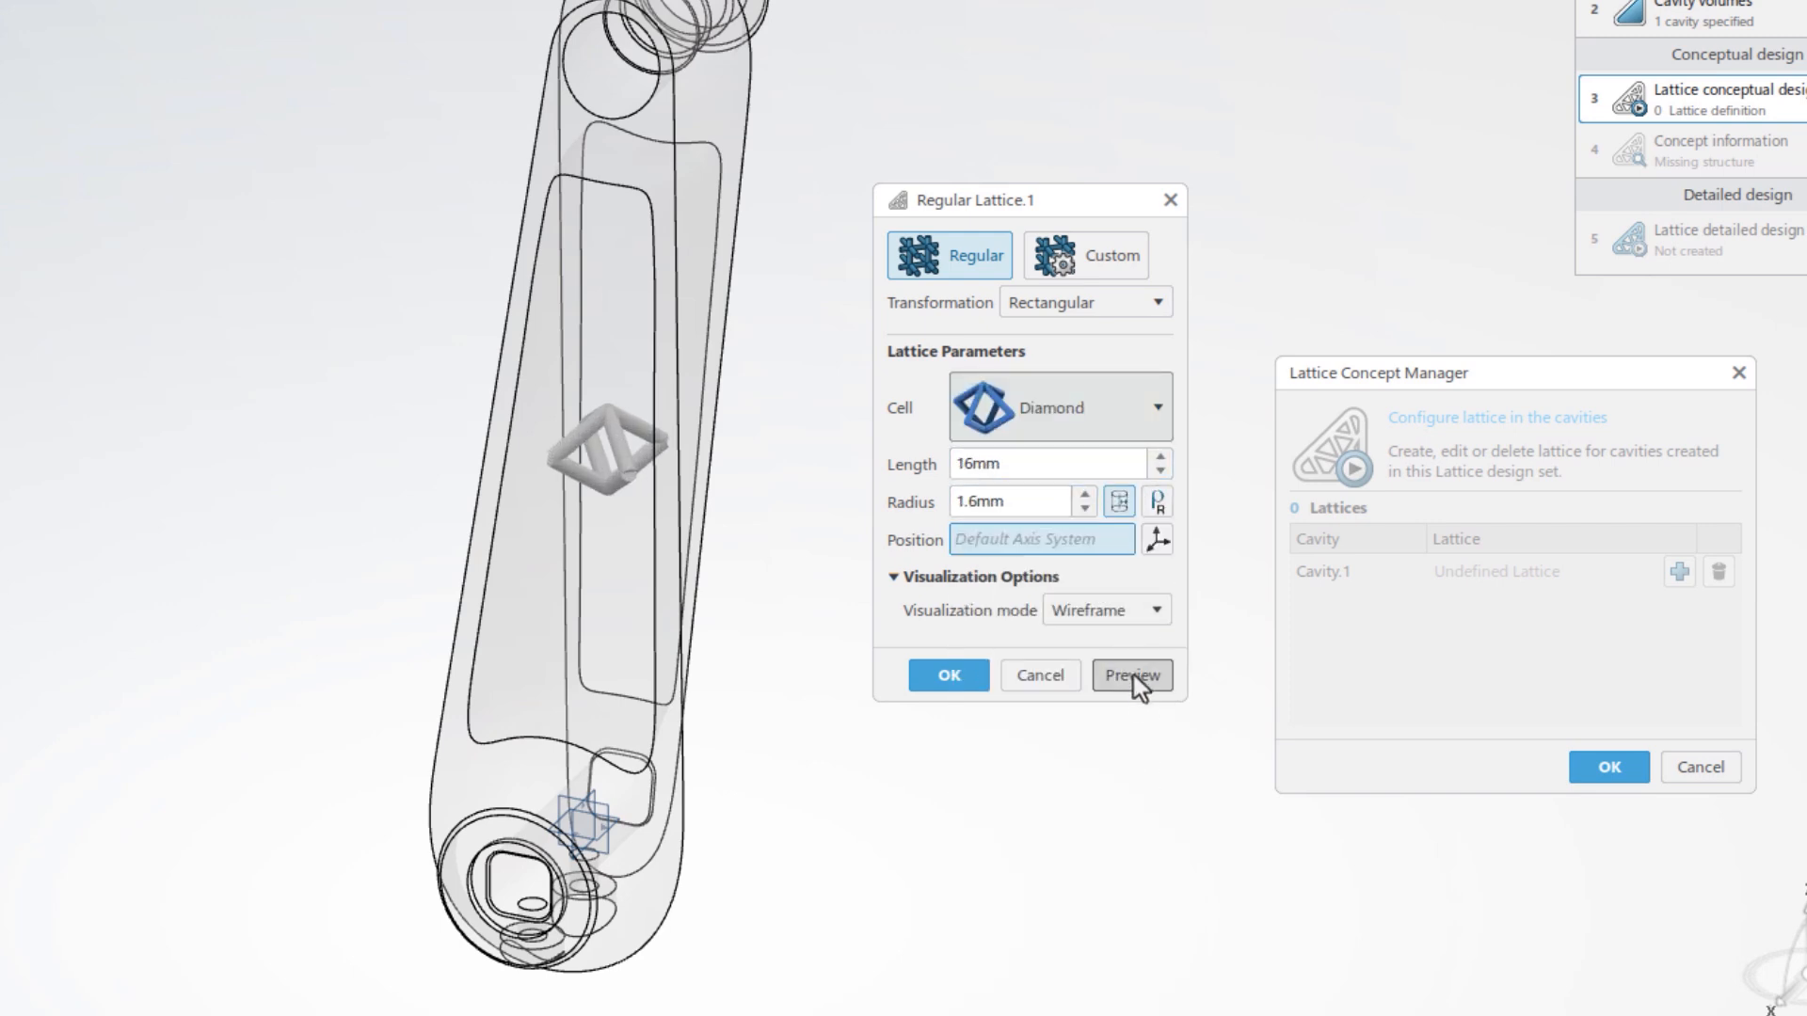
pyautogui.click(1131, 675)
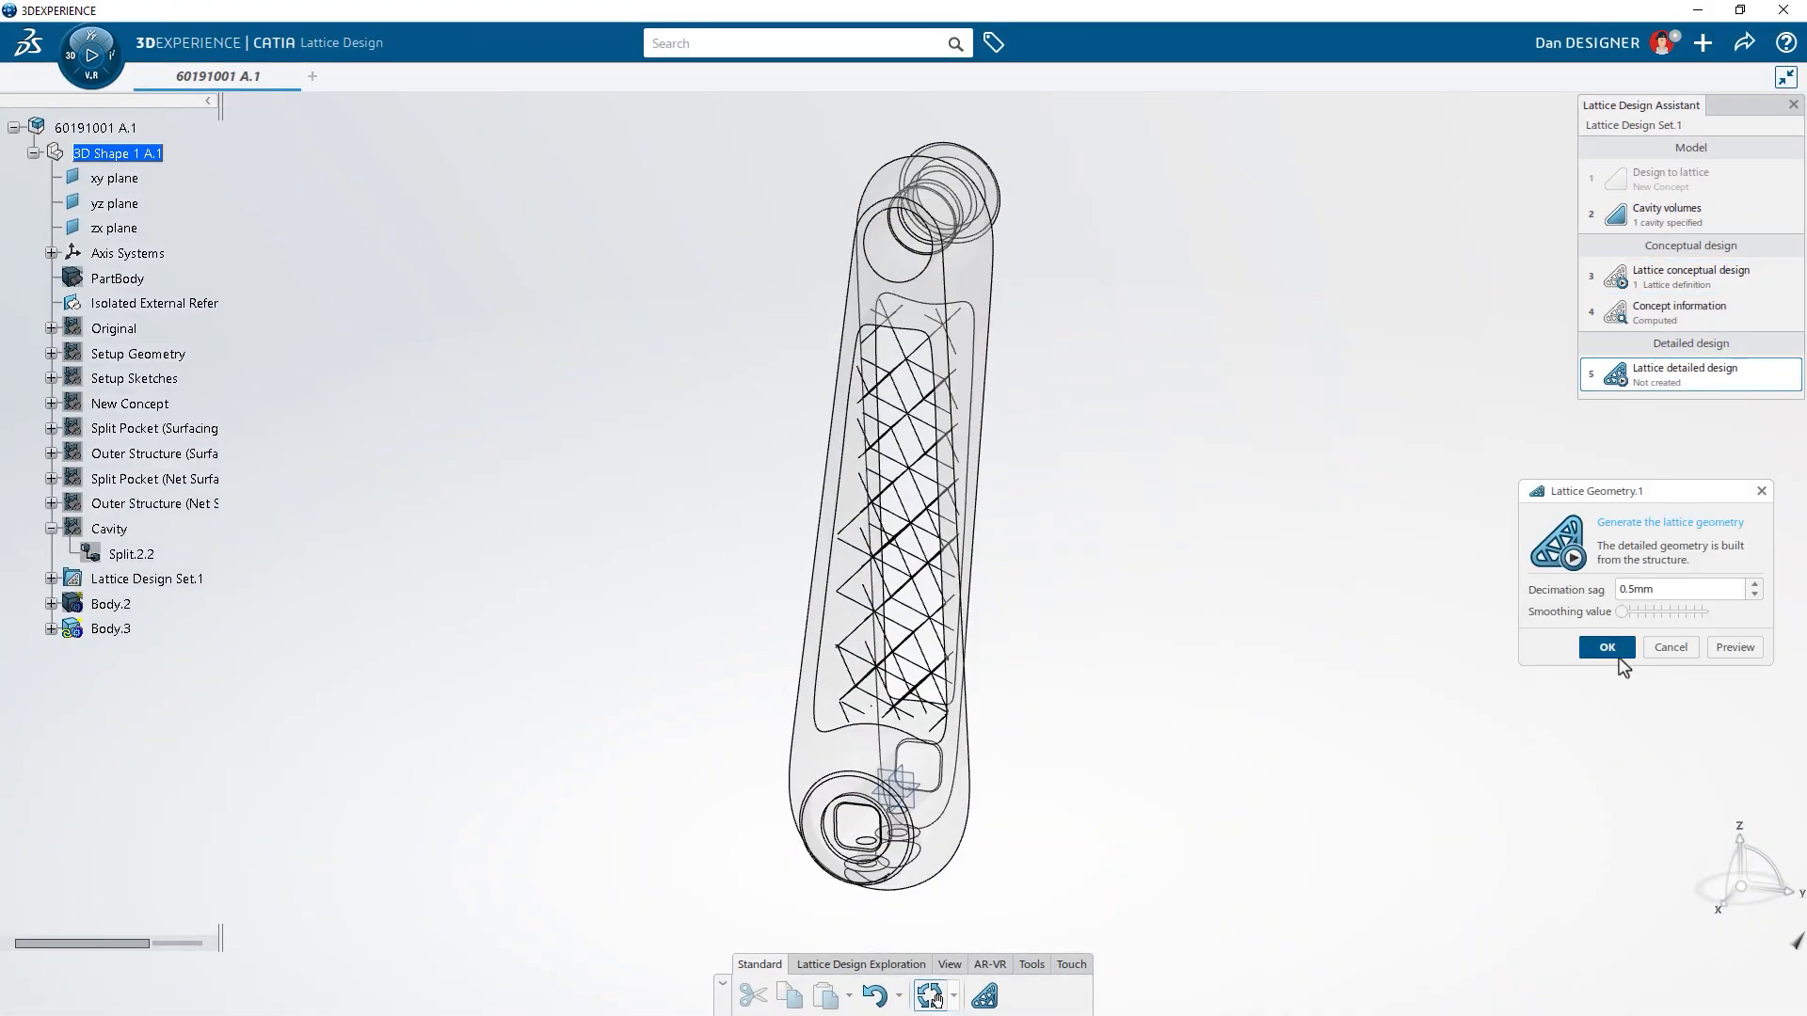
pyautogui.click(1606, 646)
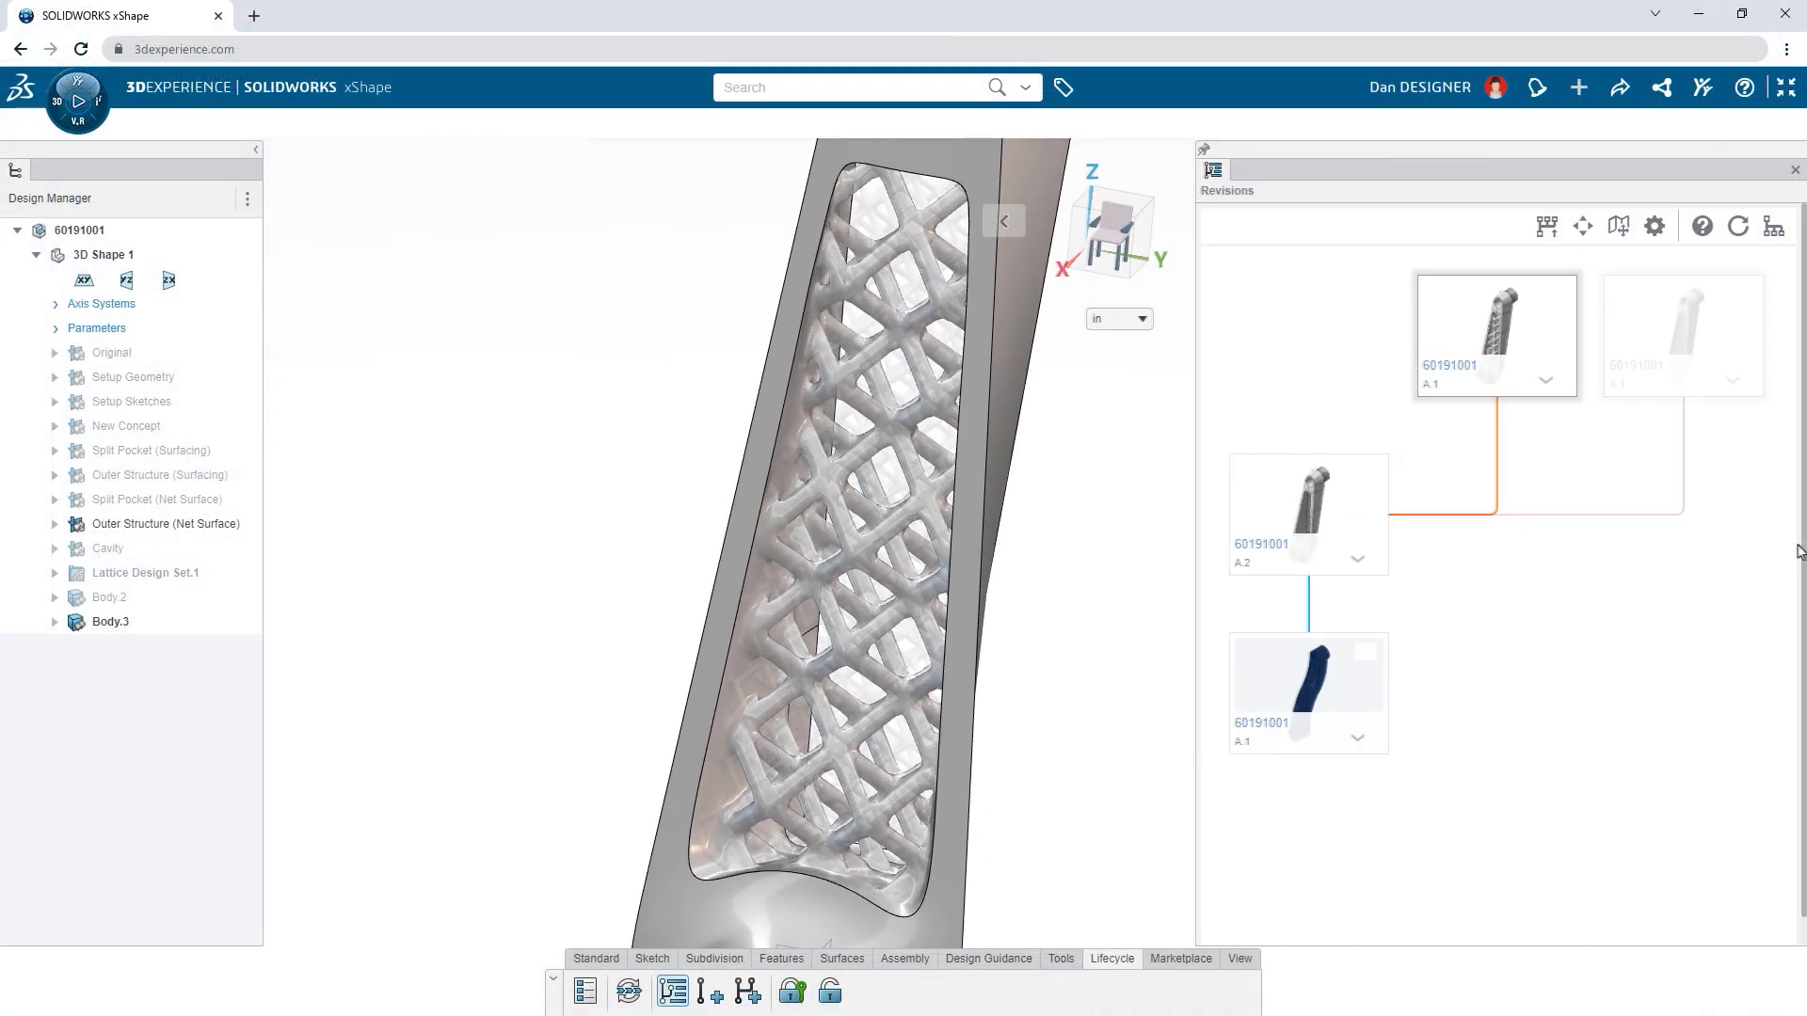
# Replace the crank arm component with its new latticed revision via Replace by Revision.
pyautogui.click(1682, 335)
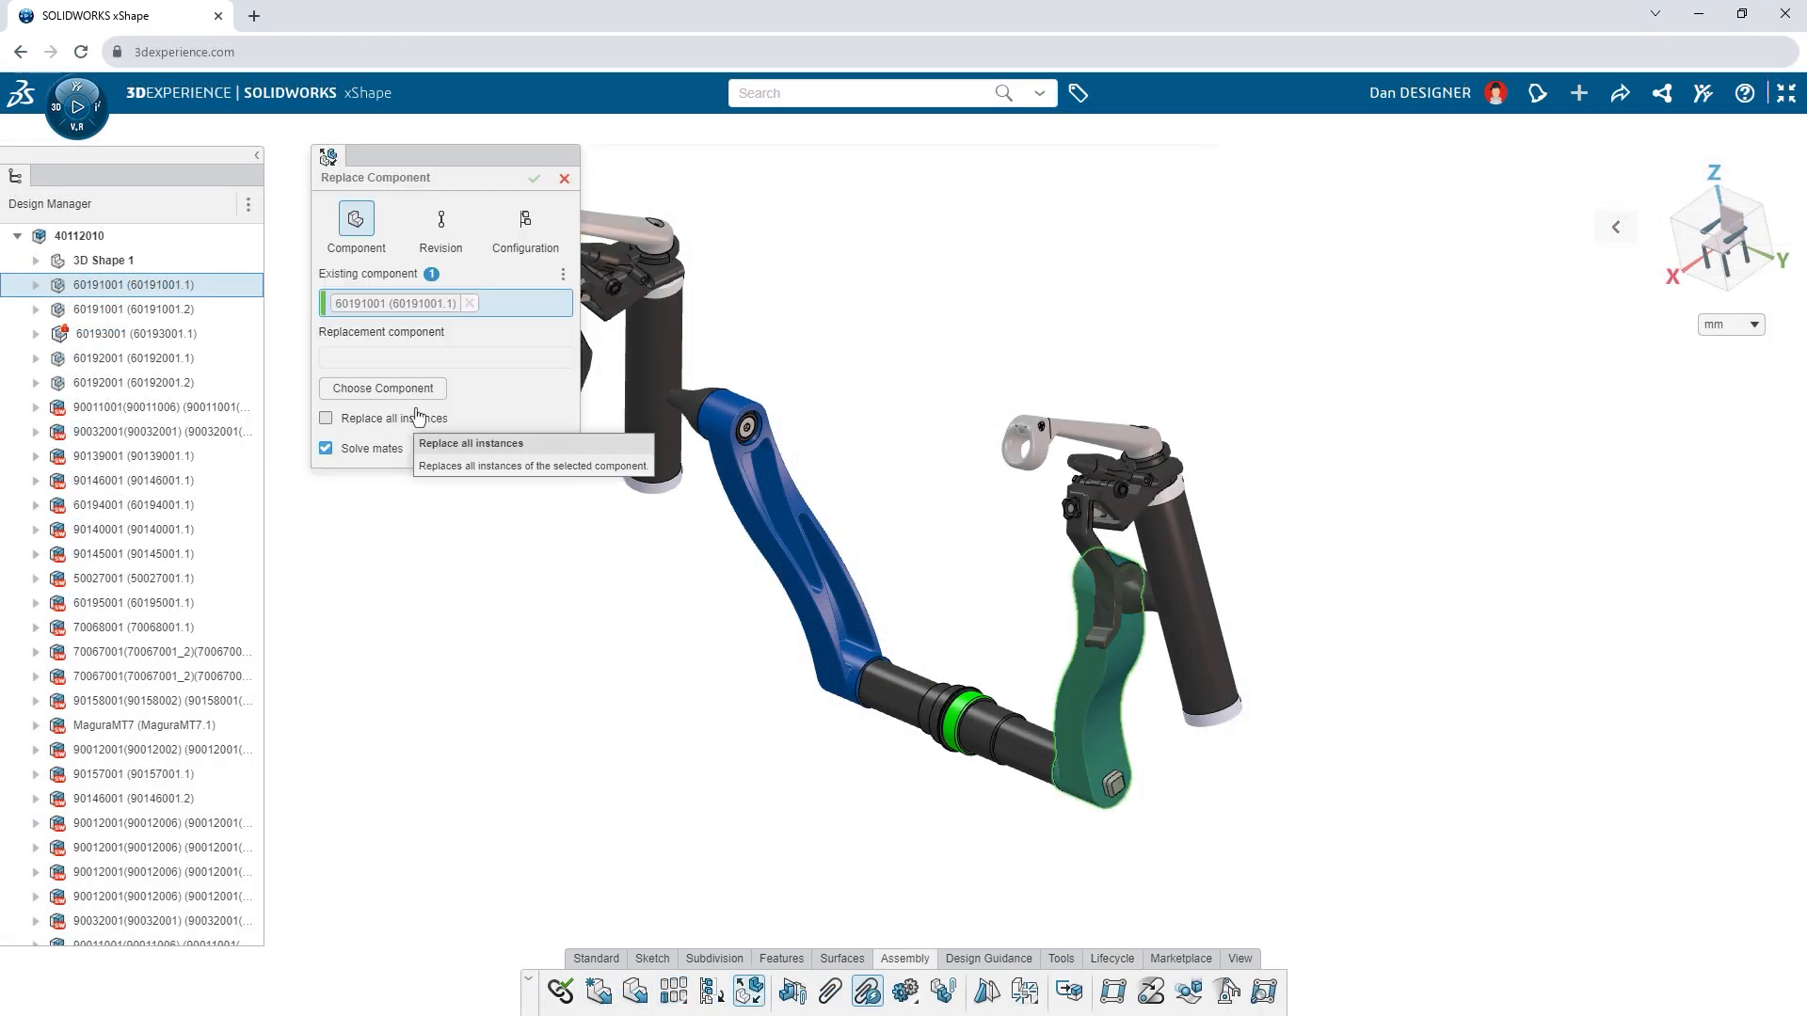
pyautogui.click(441, 225)
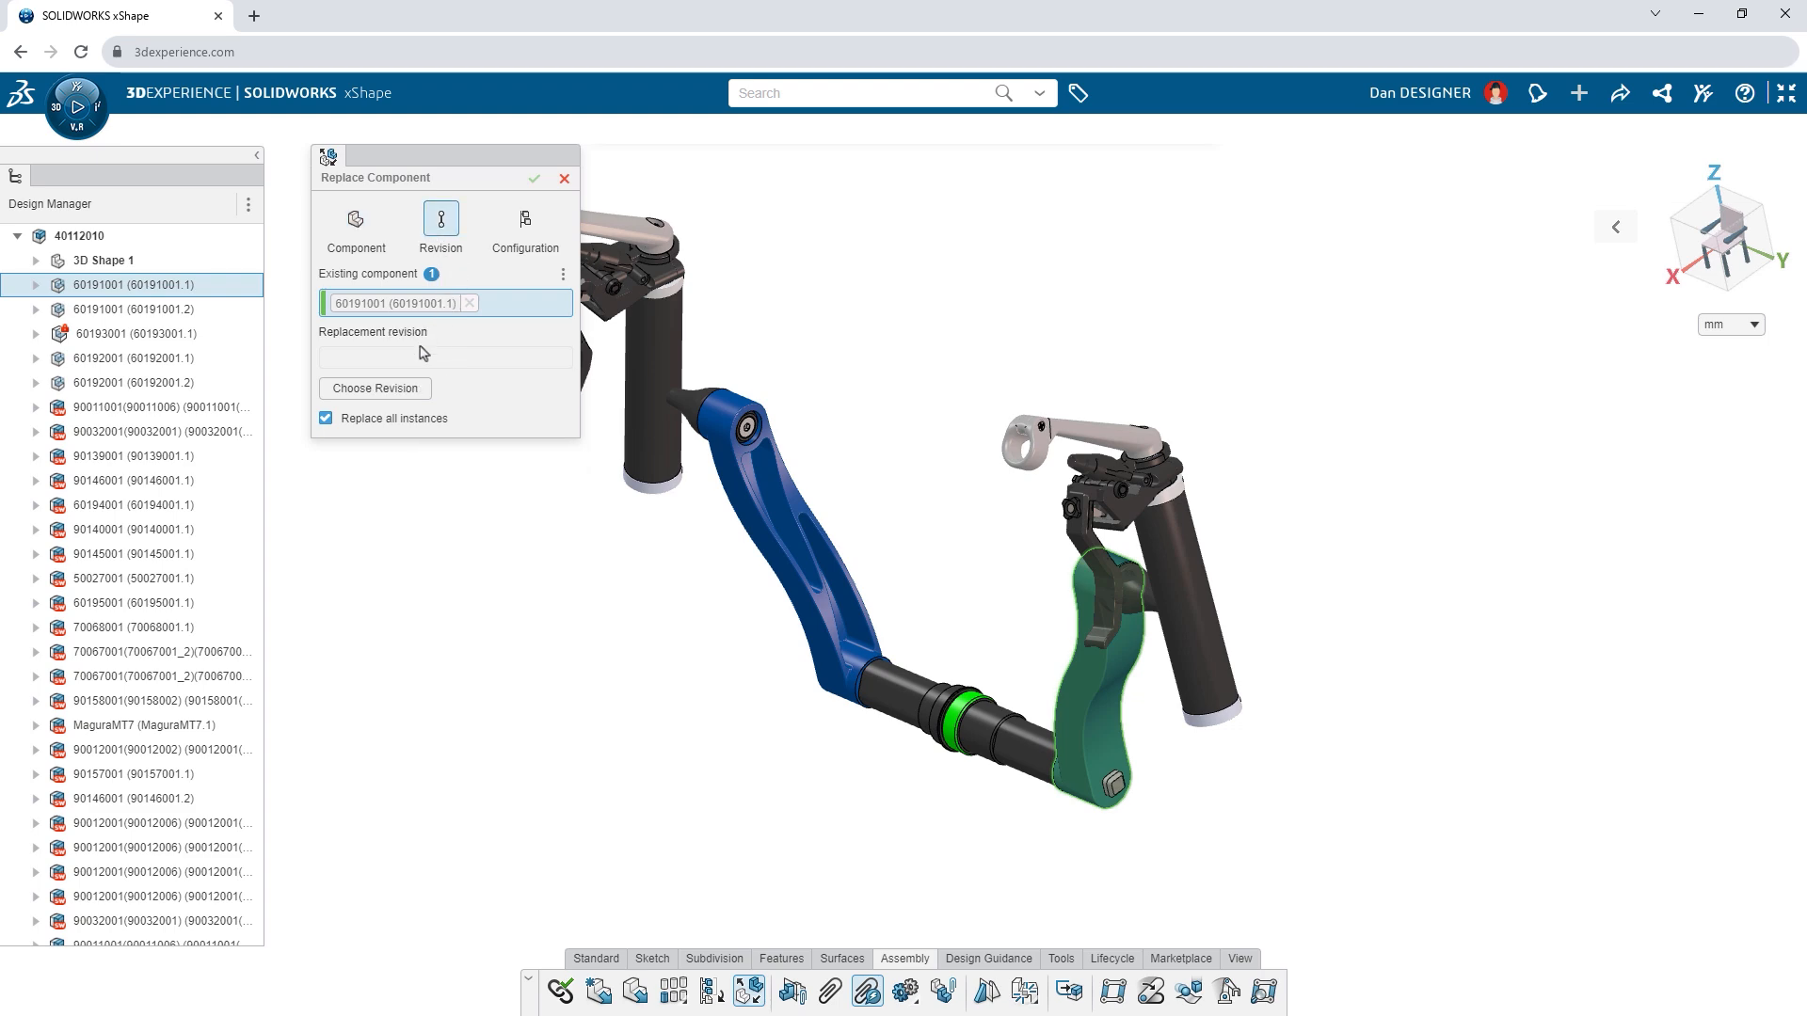
pyautogui.click(375, 389)
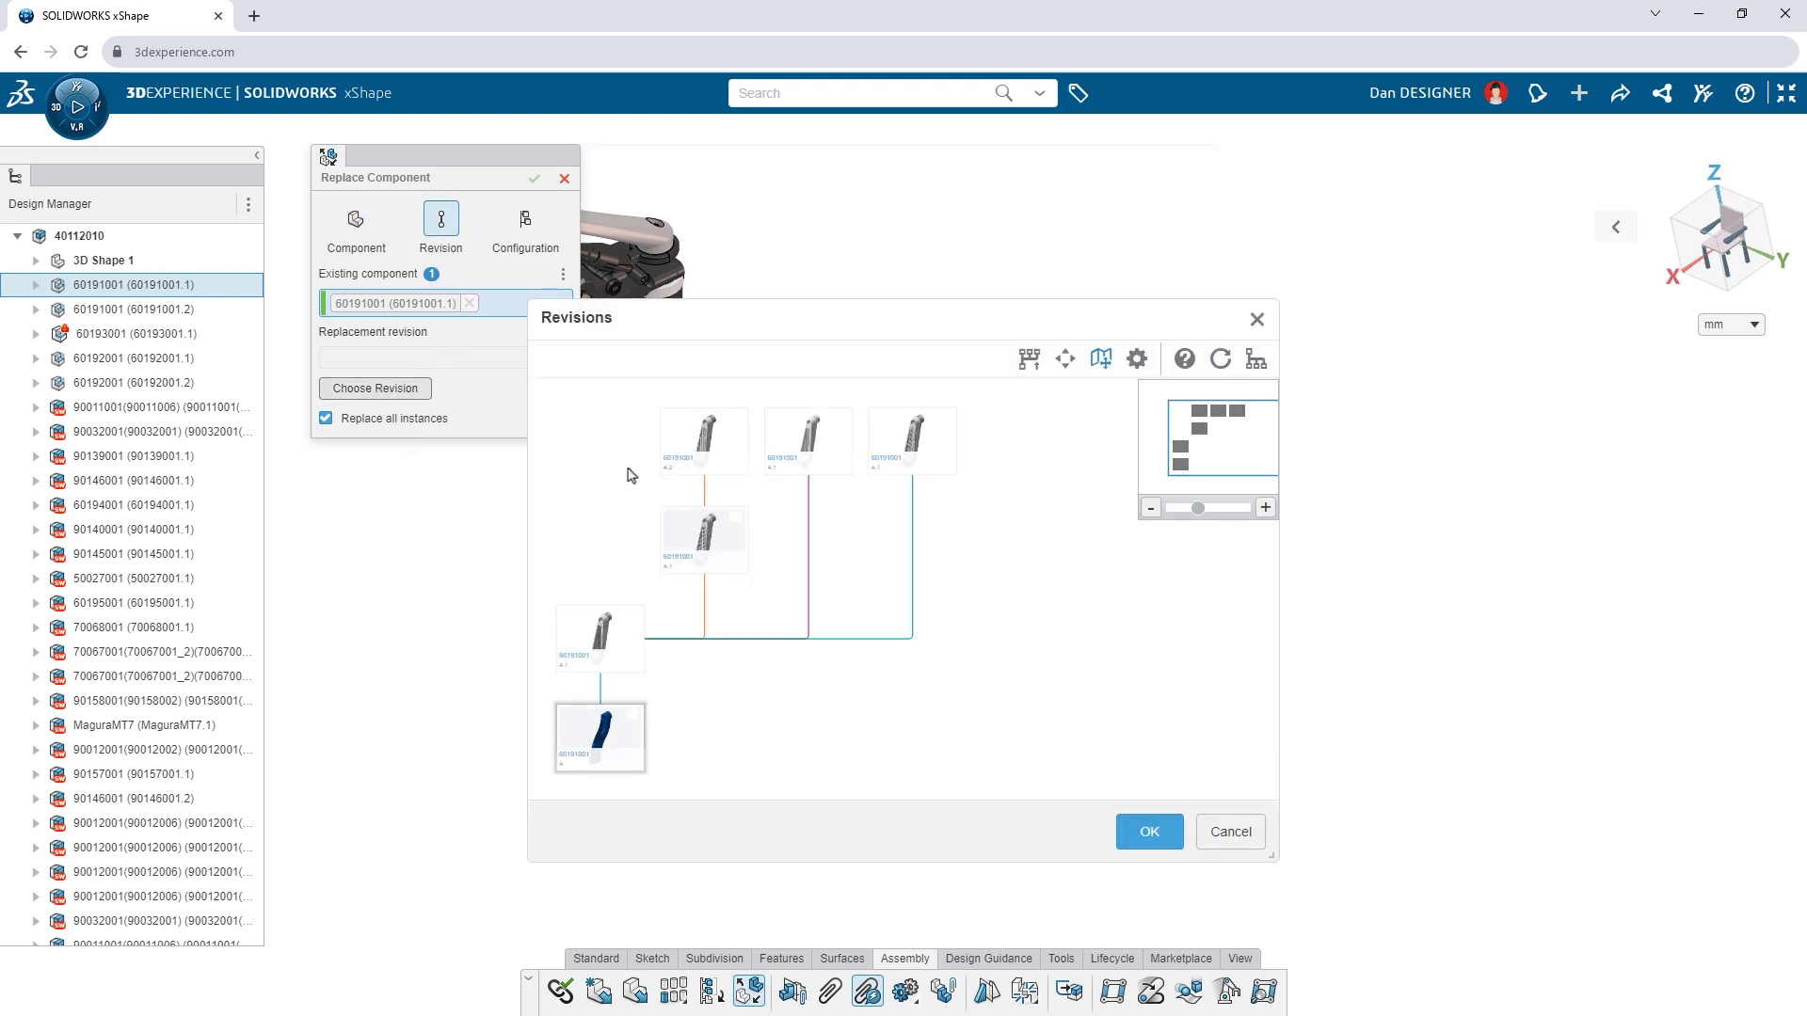
pyautogui.click(1146, 831)
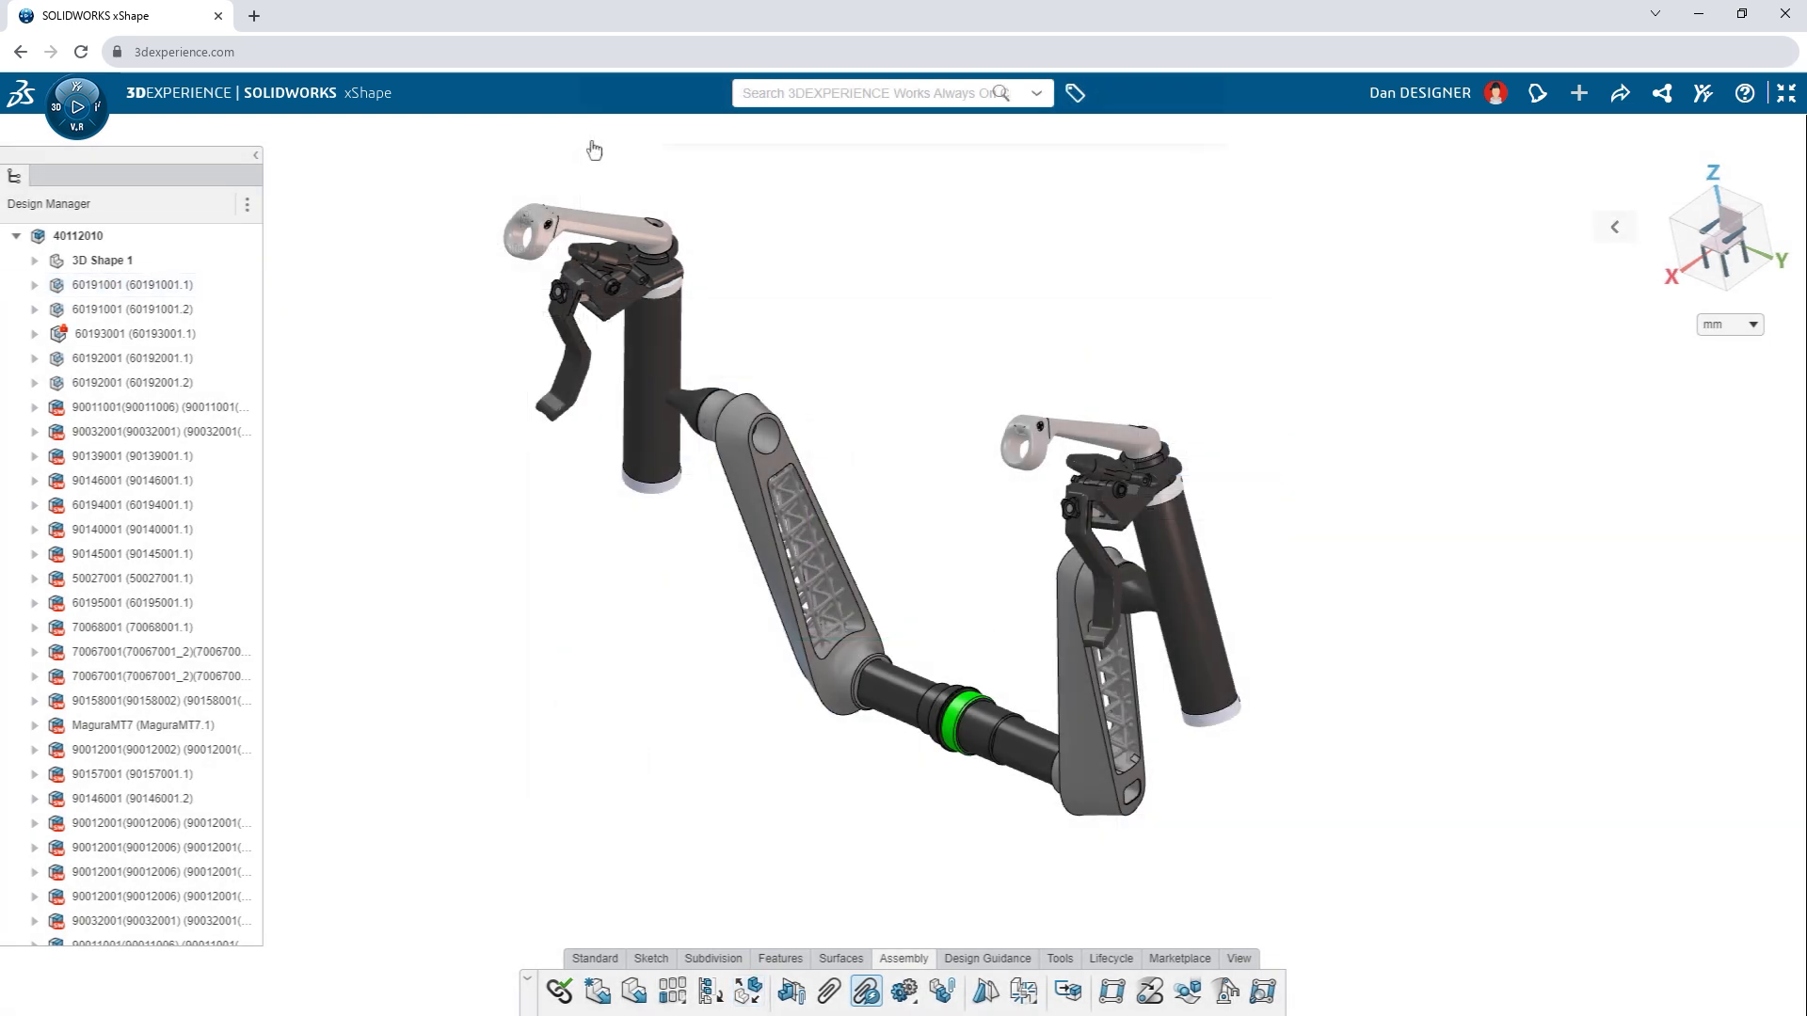
# Insert grip 60195004 from search and mirror it across Plane.1 onto the other handlebar.
pyautogui.write('60195004')
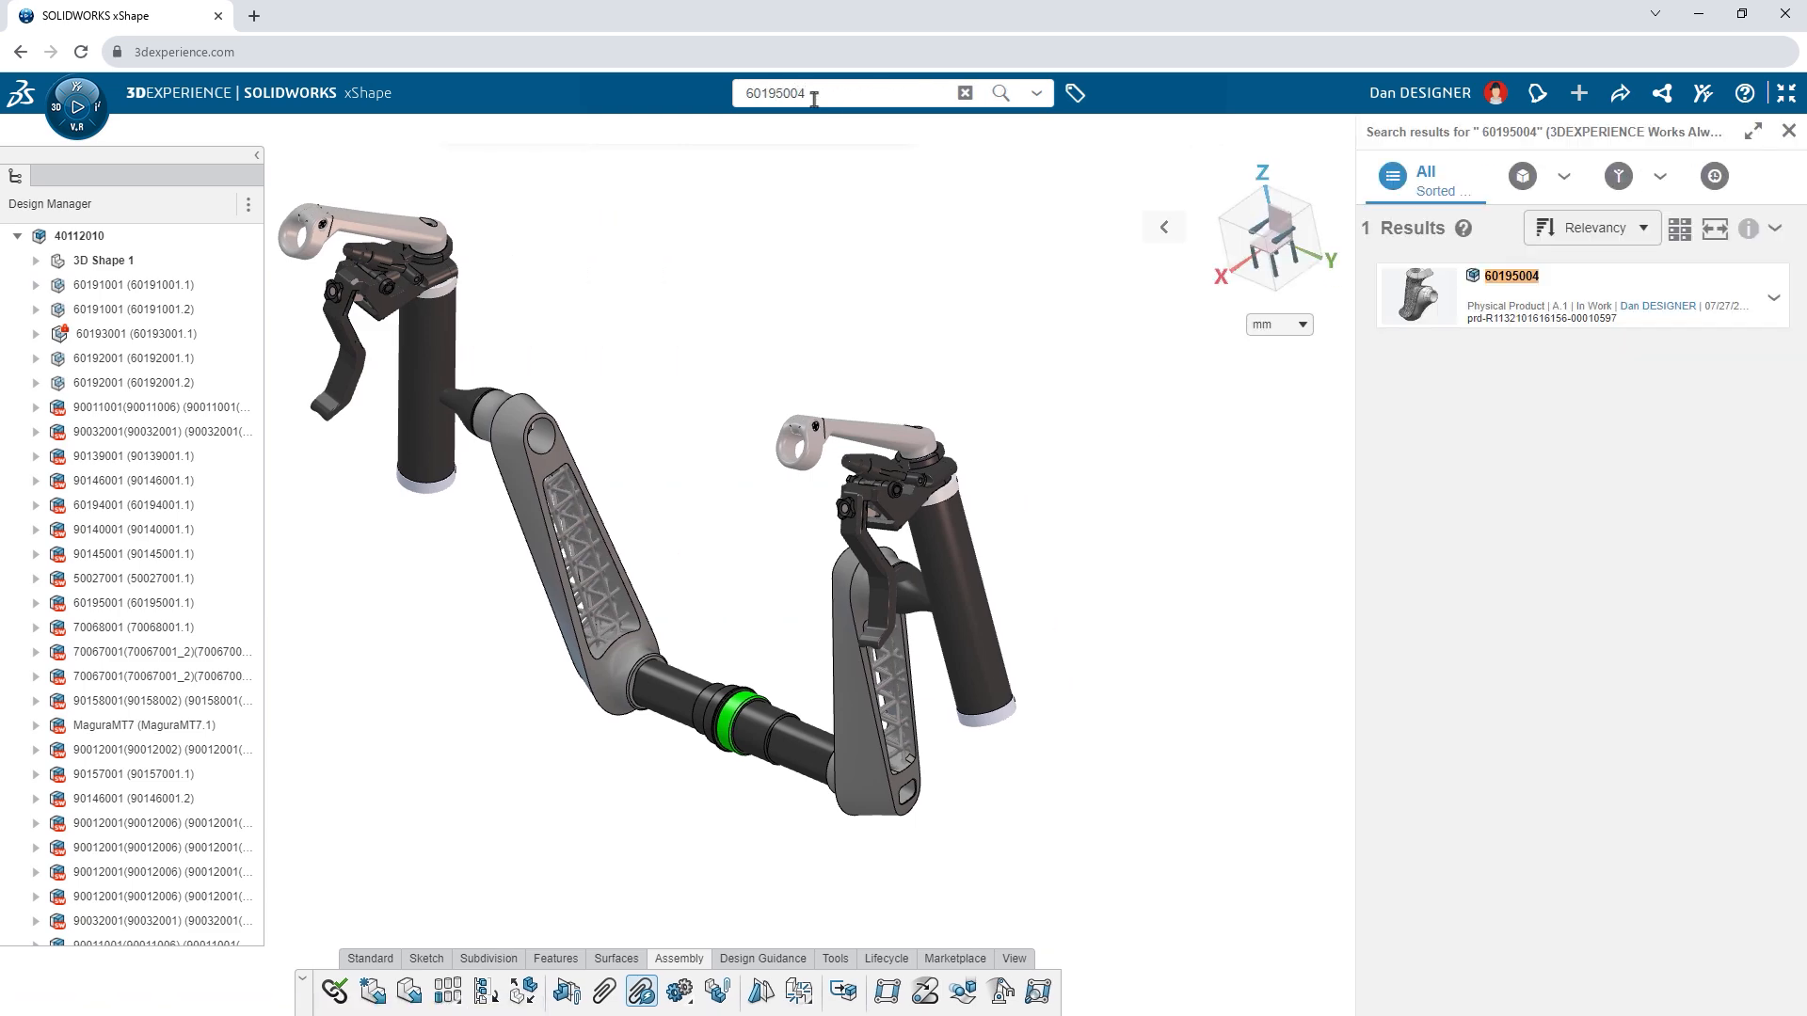
pyautogui.click(1417, 294)
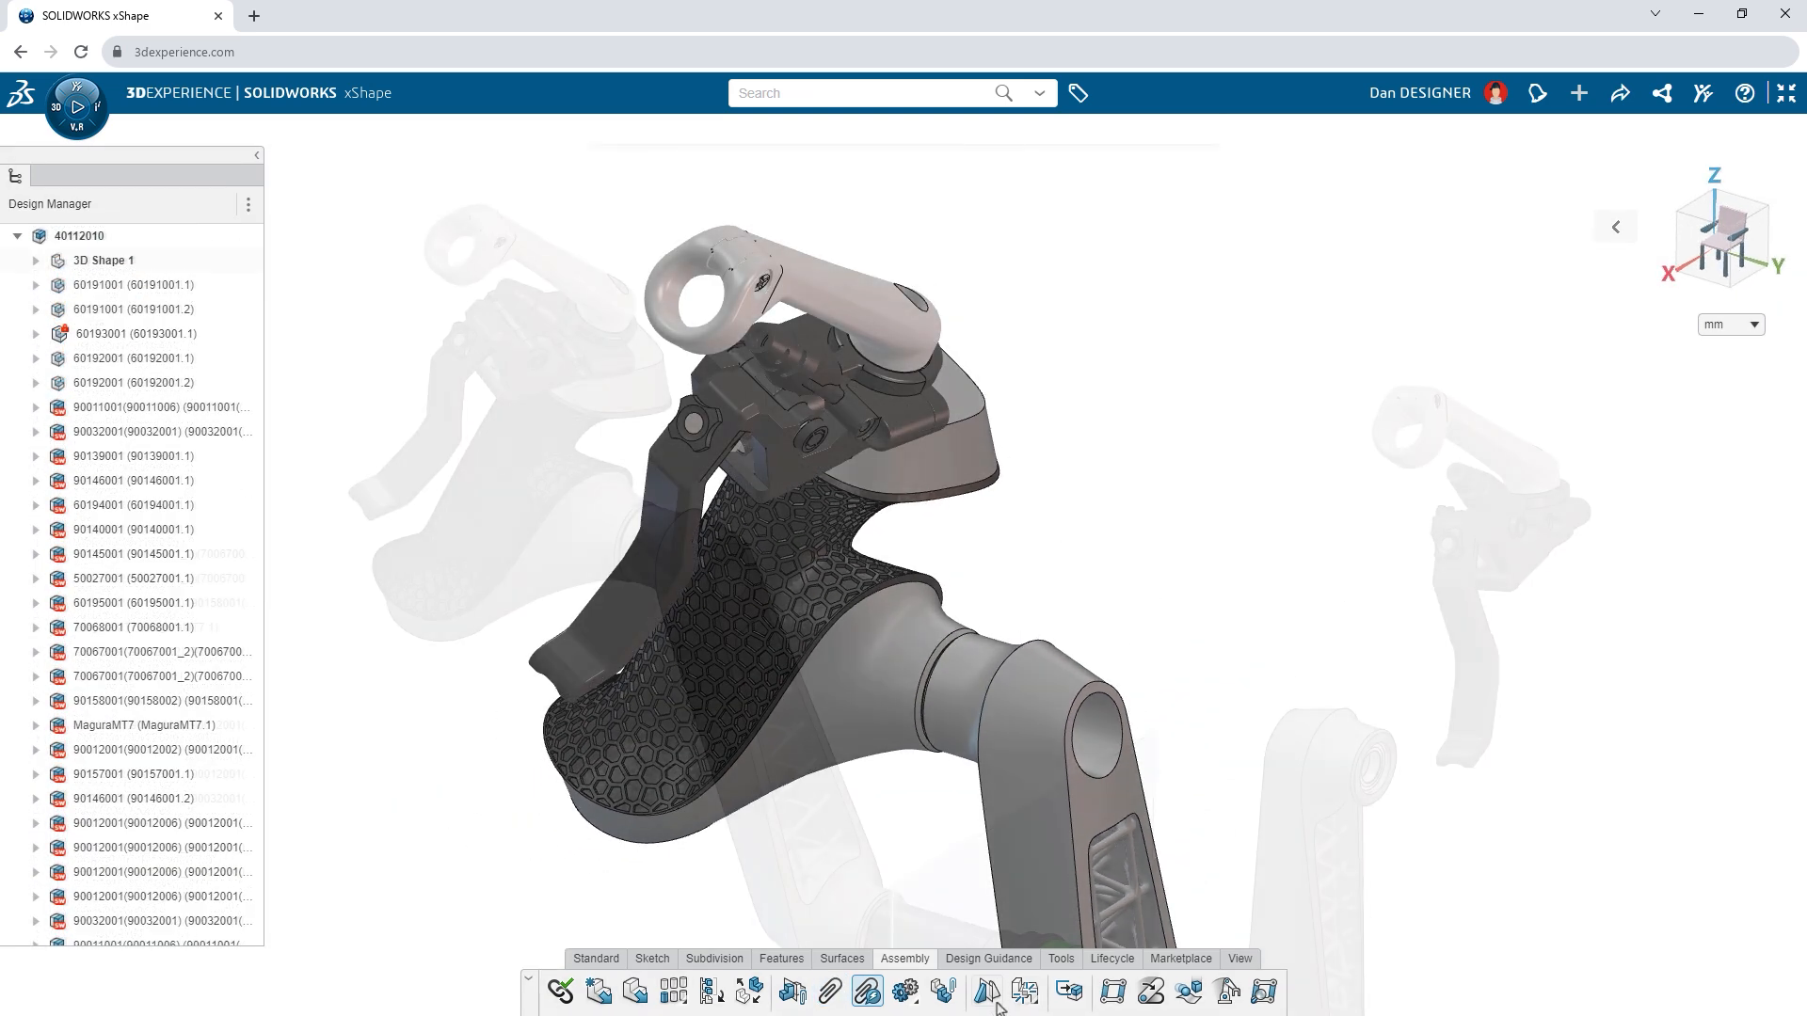
pyautogui.click(985, 991)
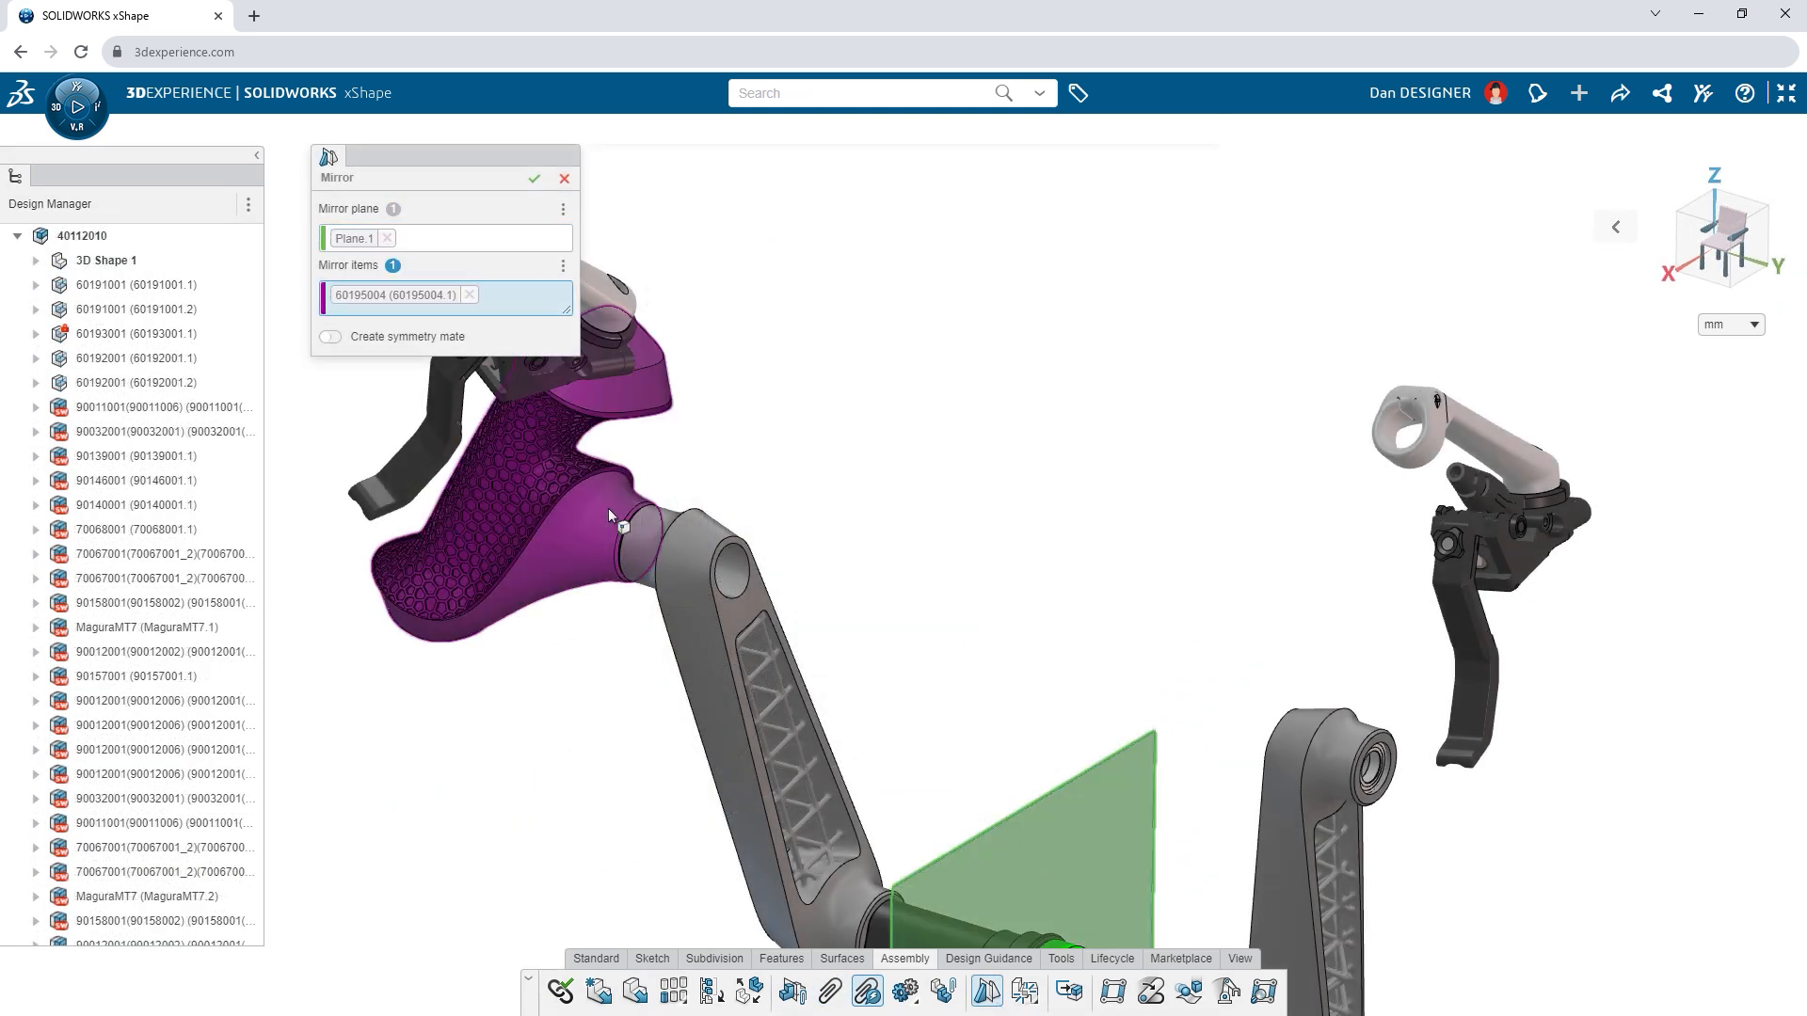
pyautogui.click(533, 179)
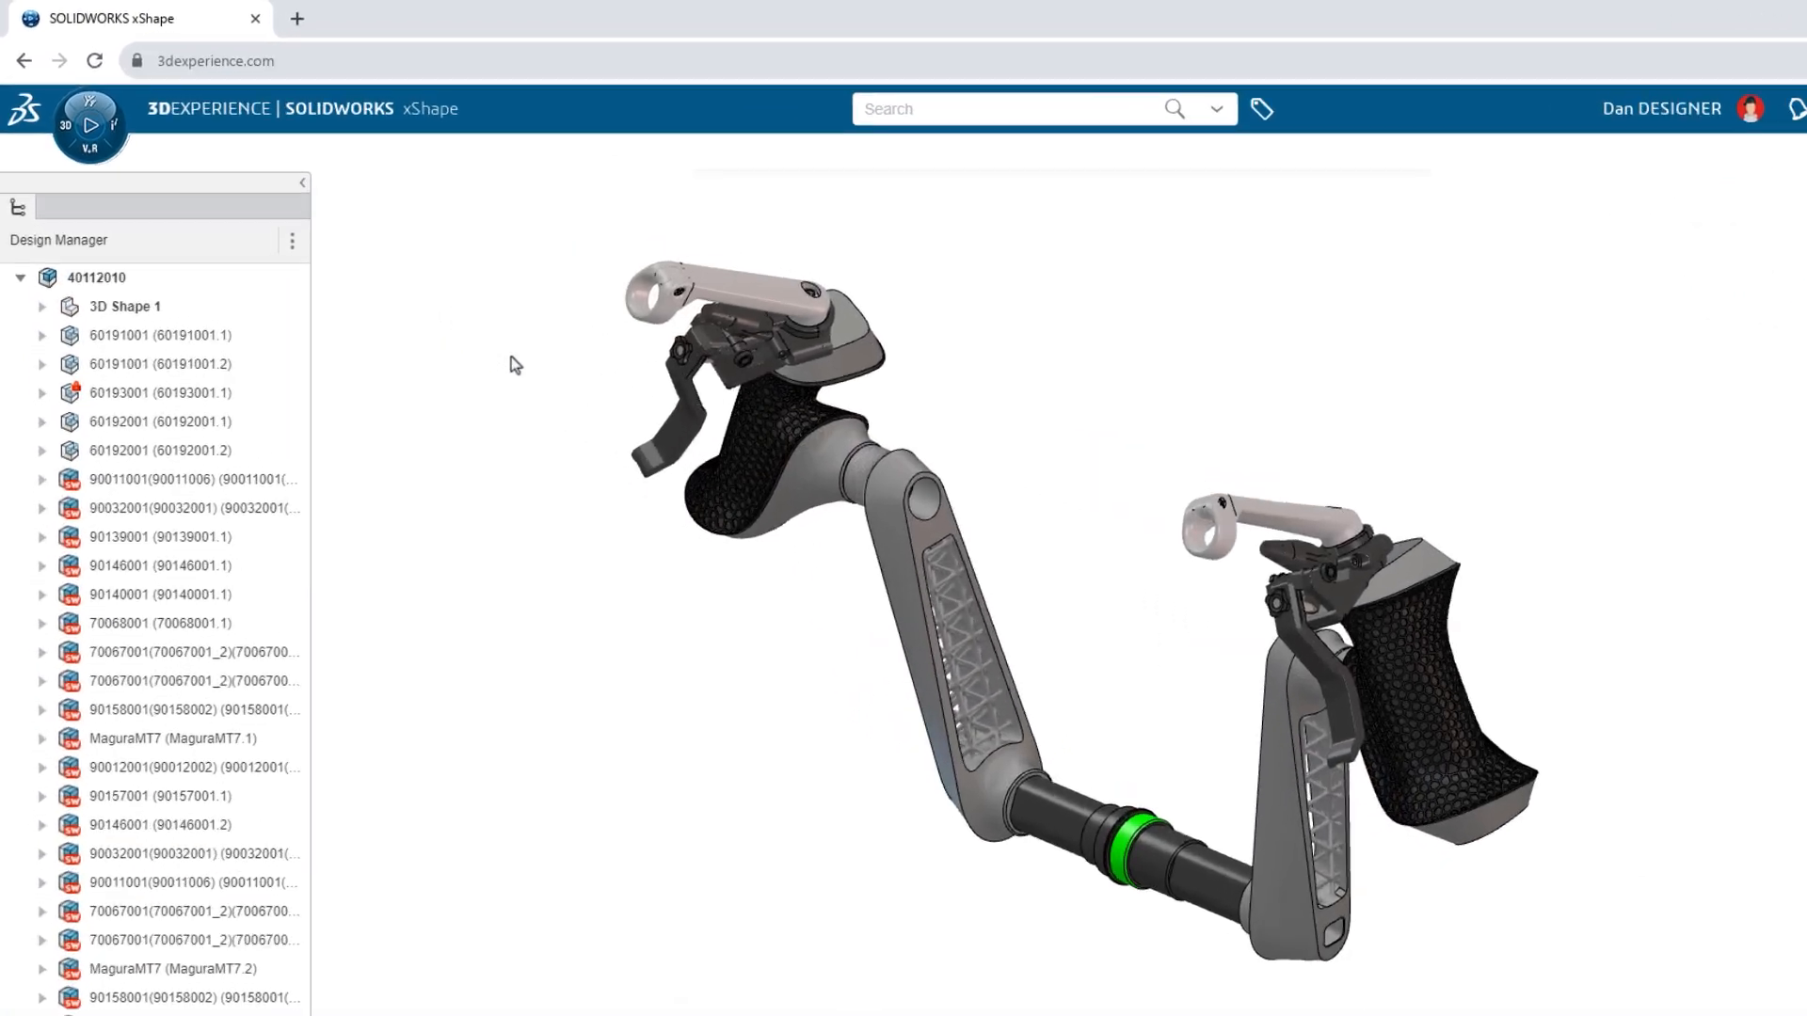
# Toggle the reserve lock on component 60193001 from its Design Manager context toolbox.
pyautogui.rightClick(159, 391)
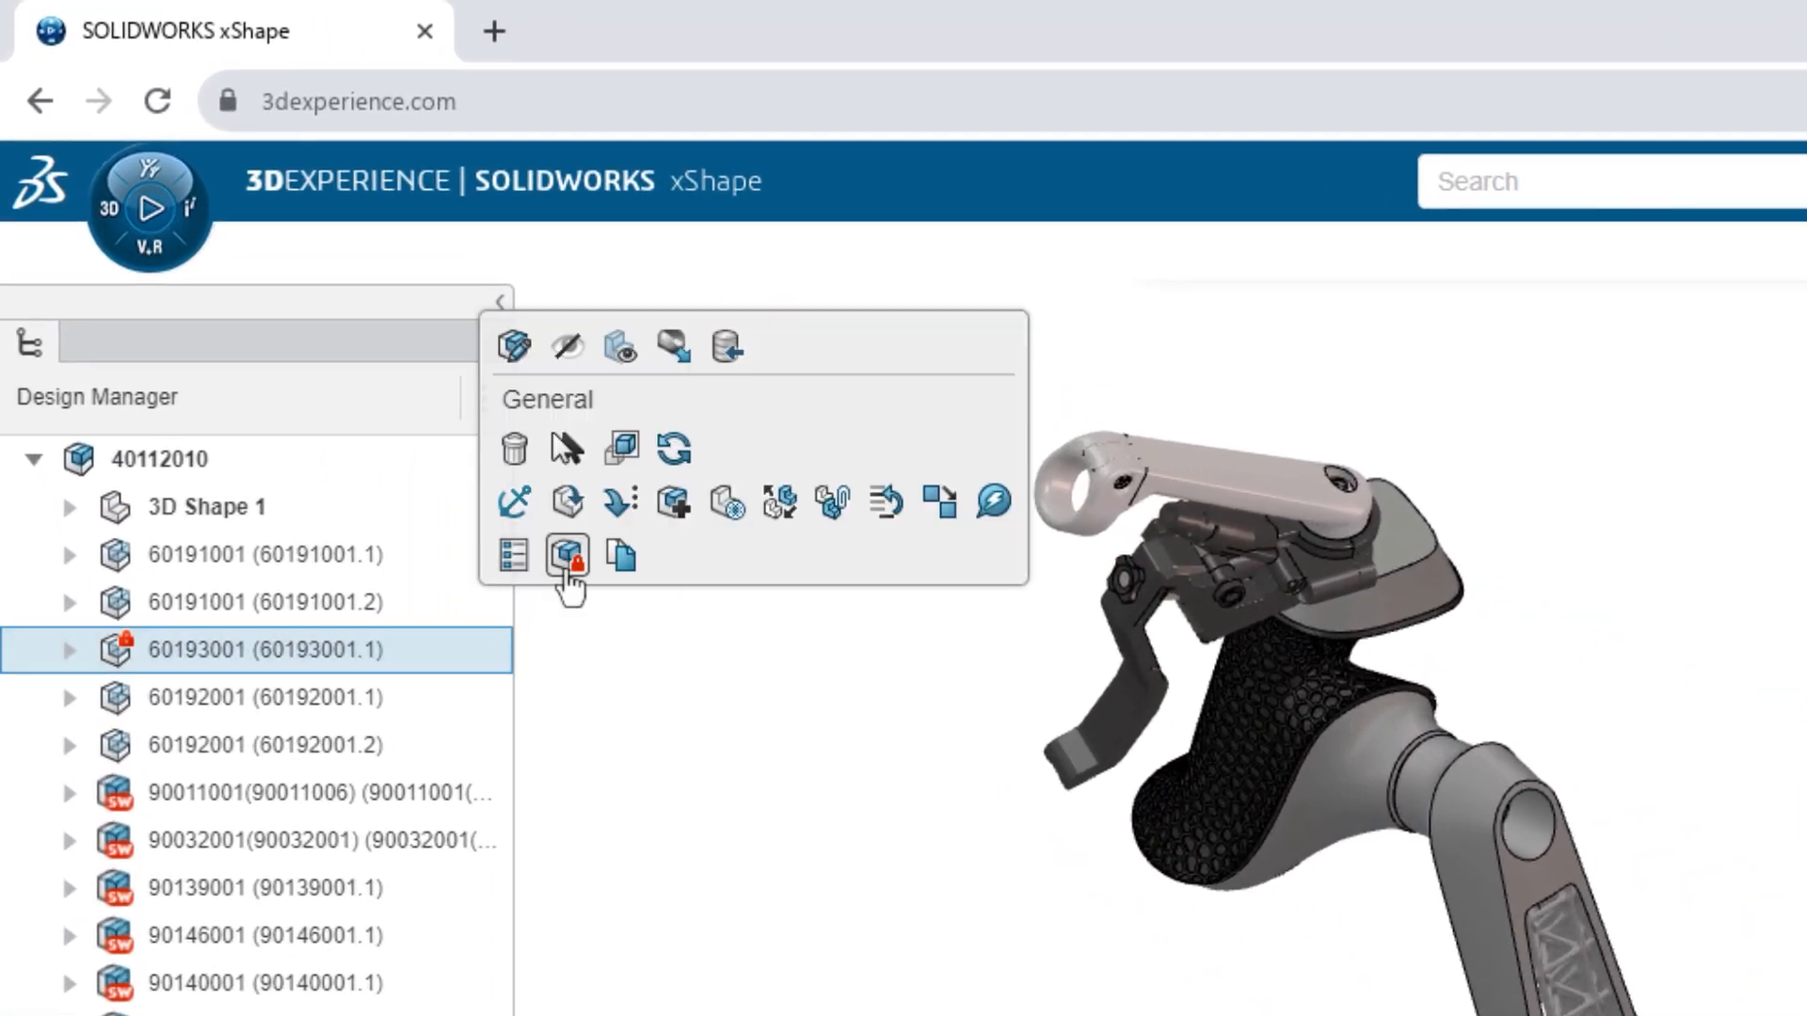
pyautogui.click(567, 555)
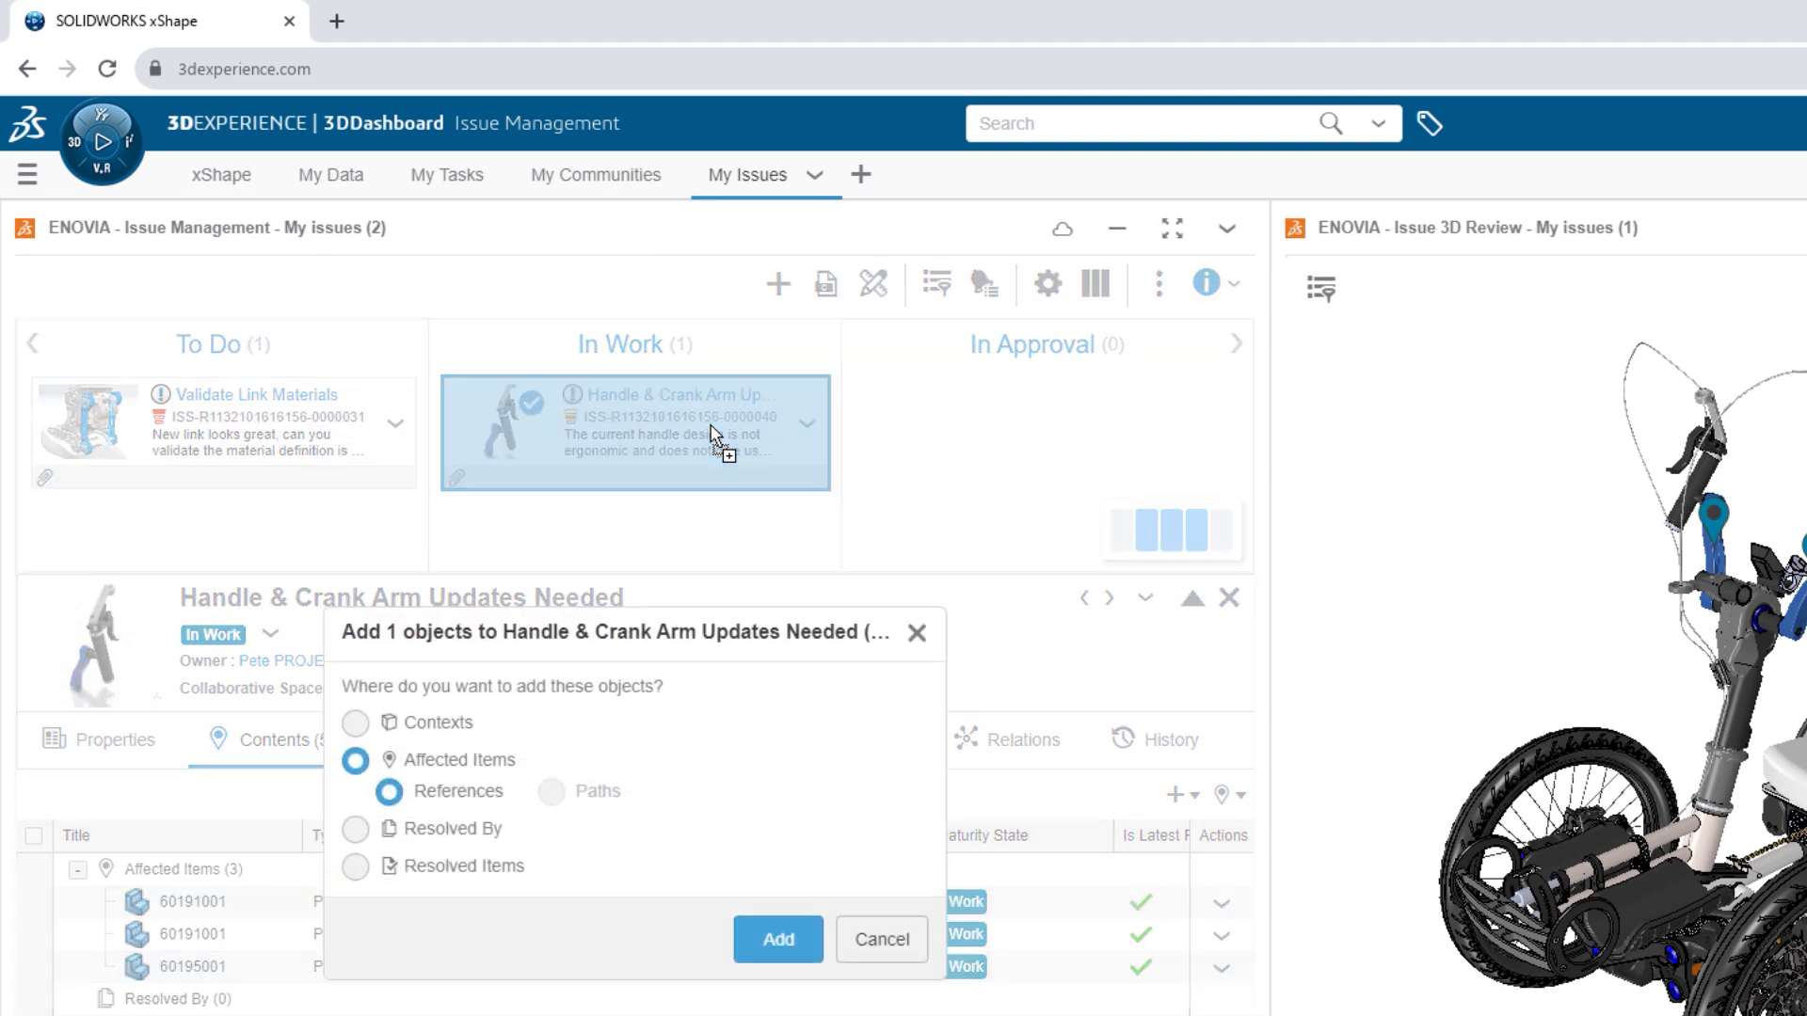
# Add the object as a Resolved Item, then drag the issue card from In Work to In Approval.
pyautogui.click(355, 866)
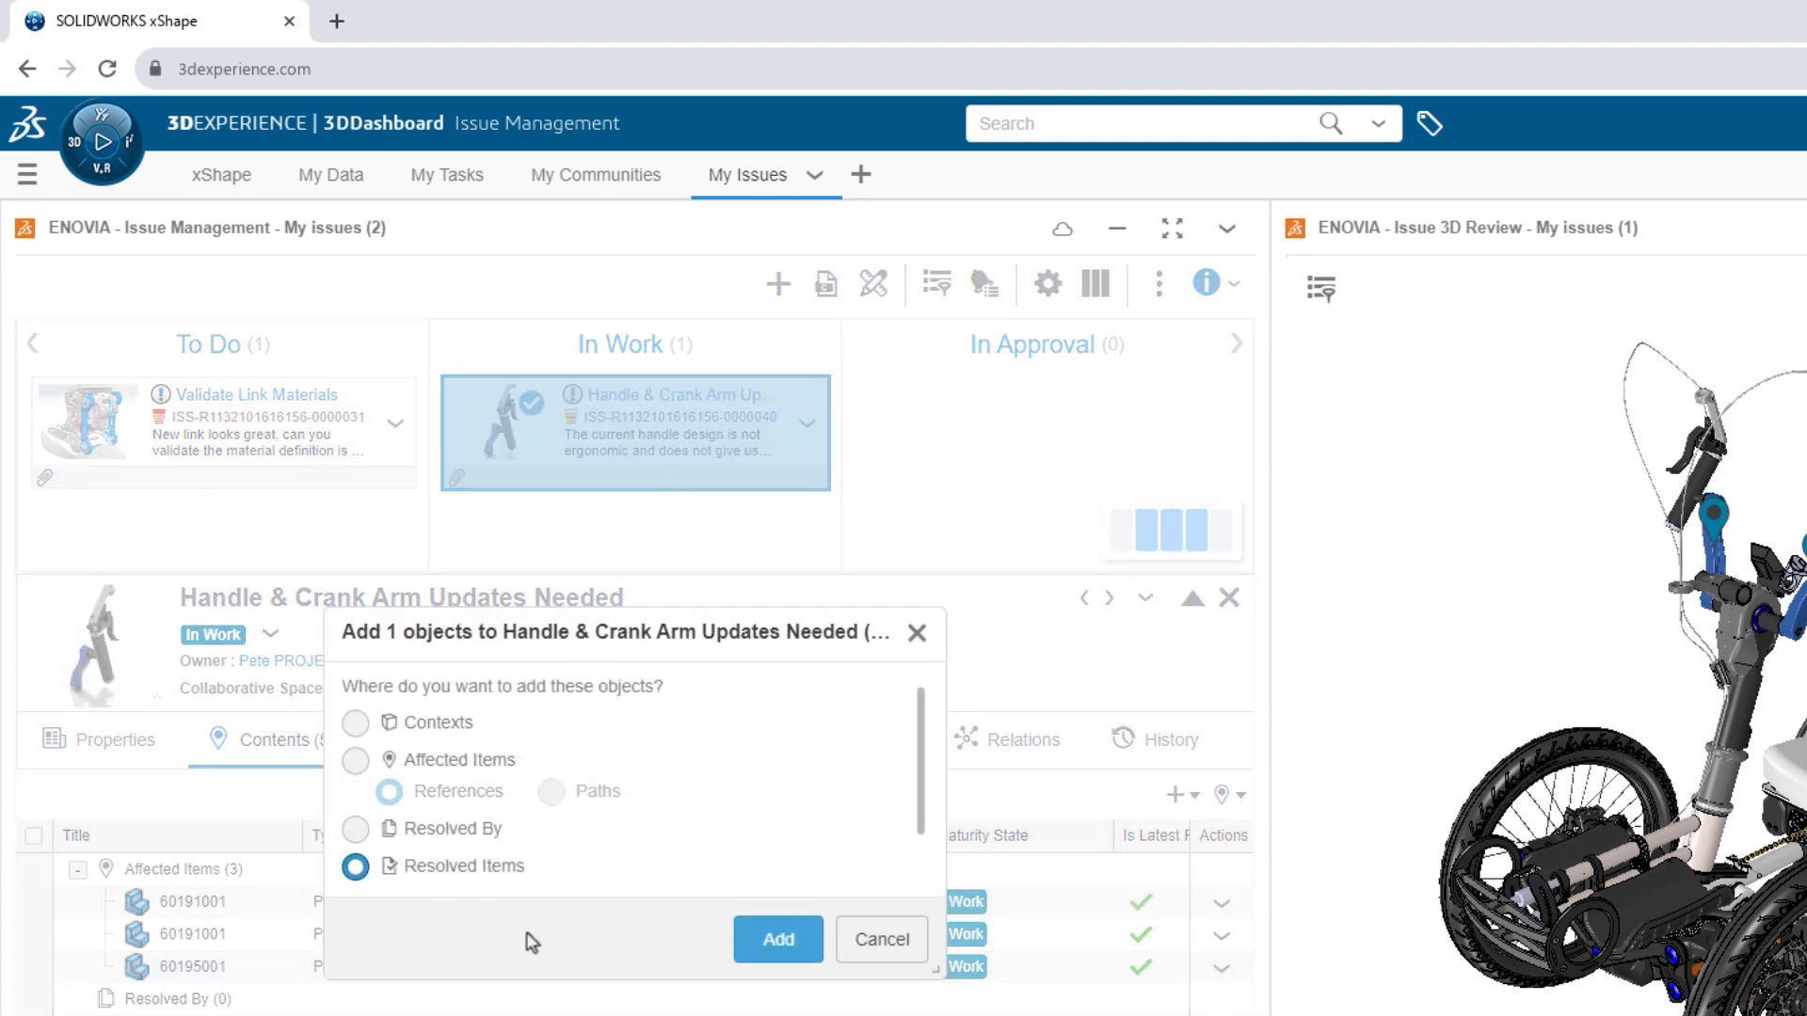
pyautogui.click(777, 940)
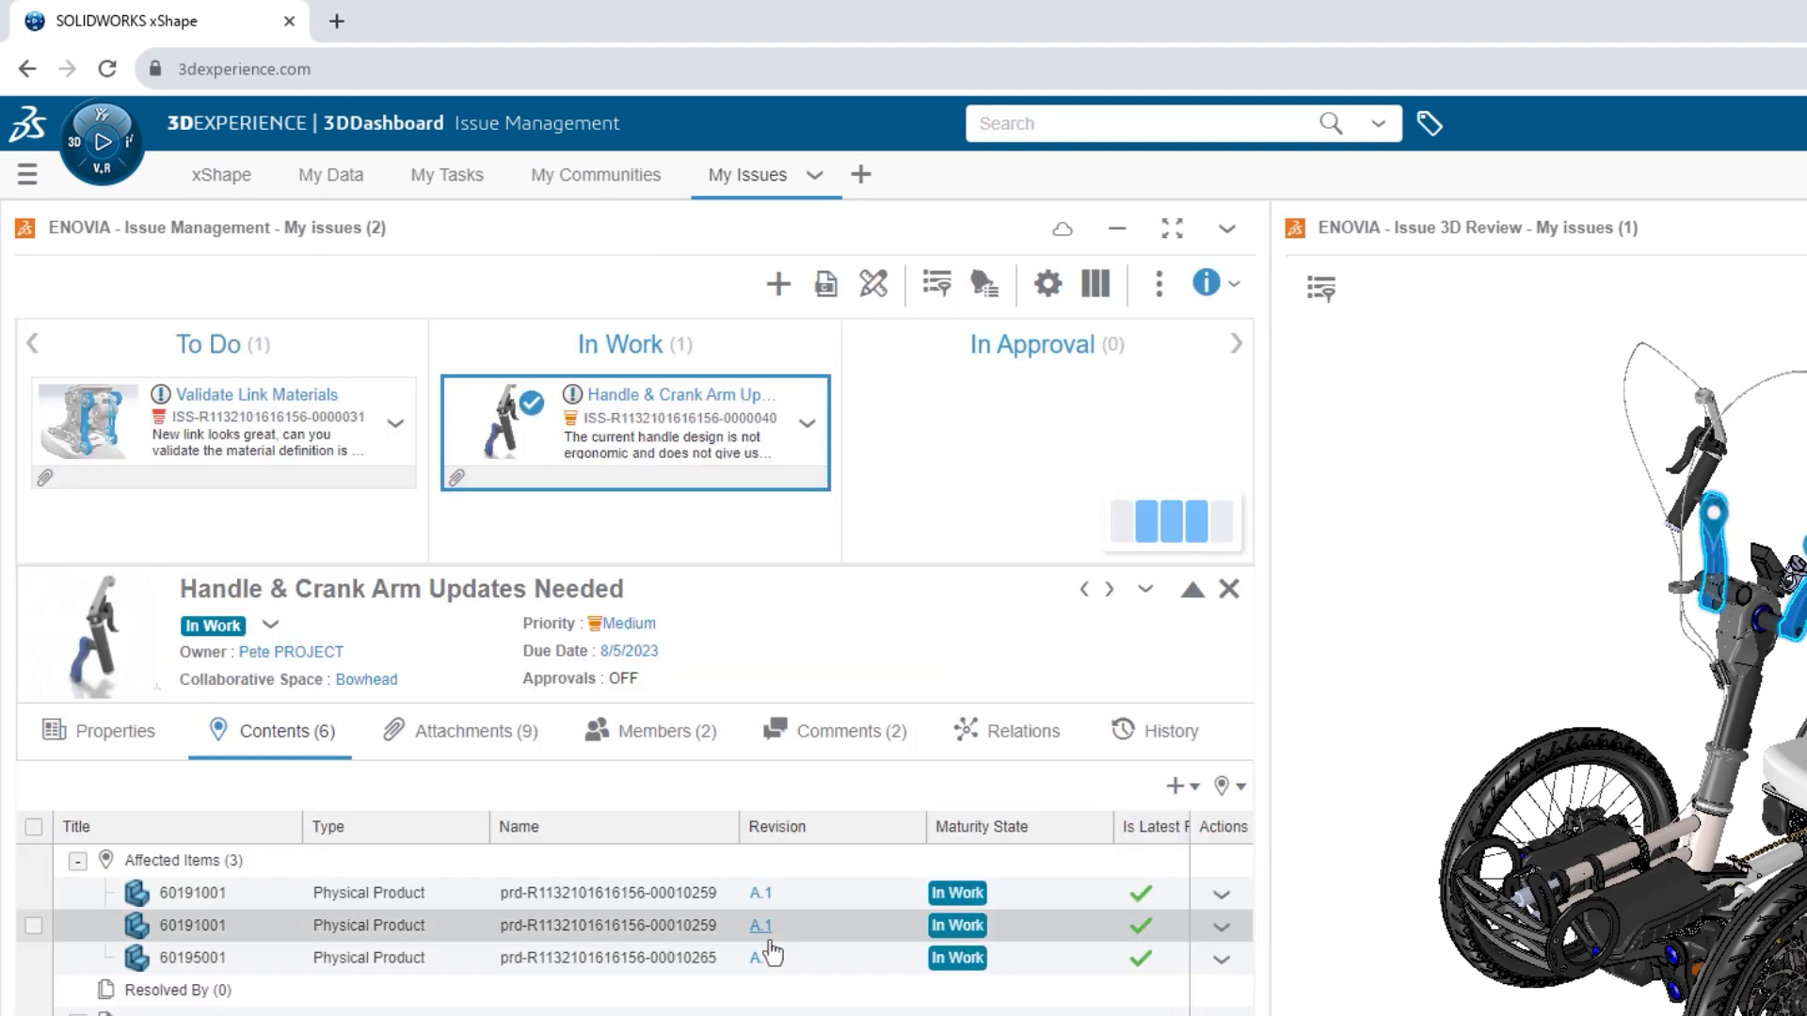
pyautogui.moveTo(633, 432); pyautogui.dragTo(933, 529)
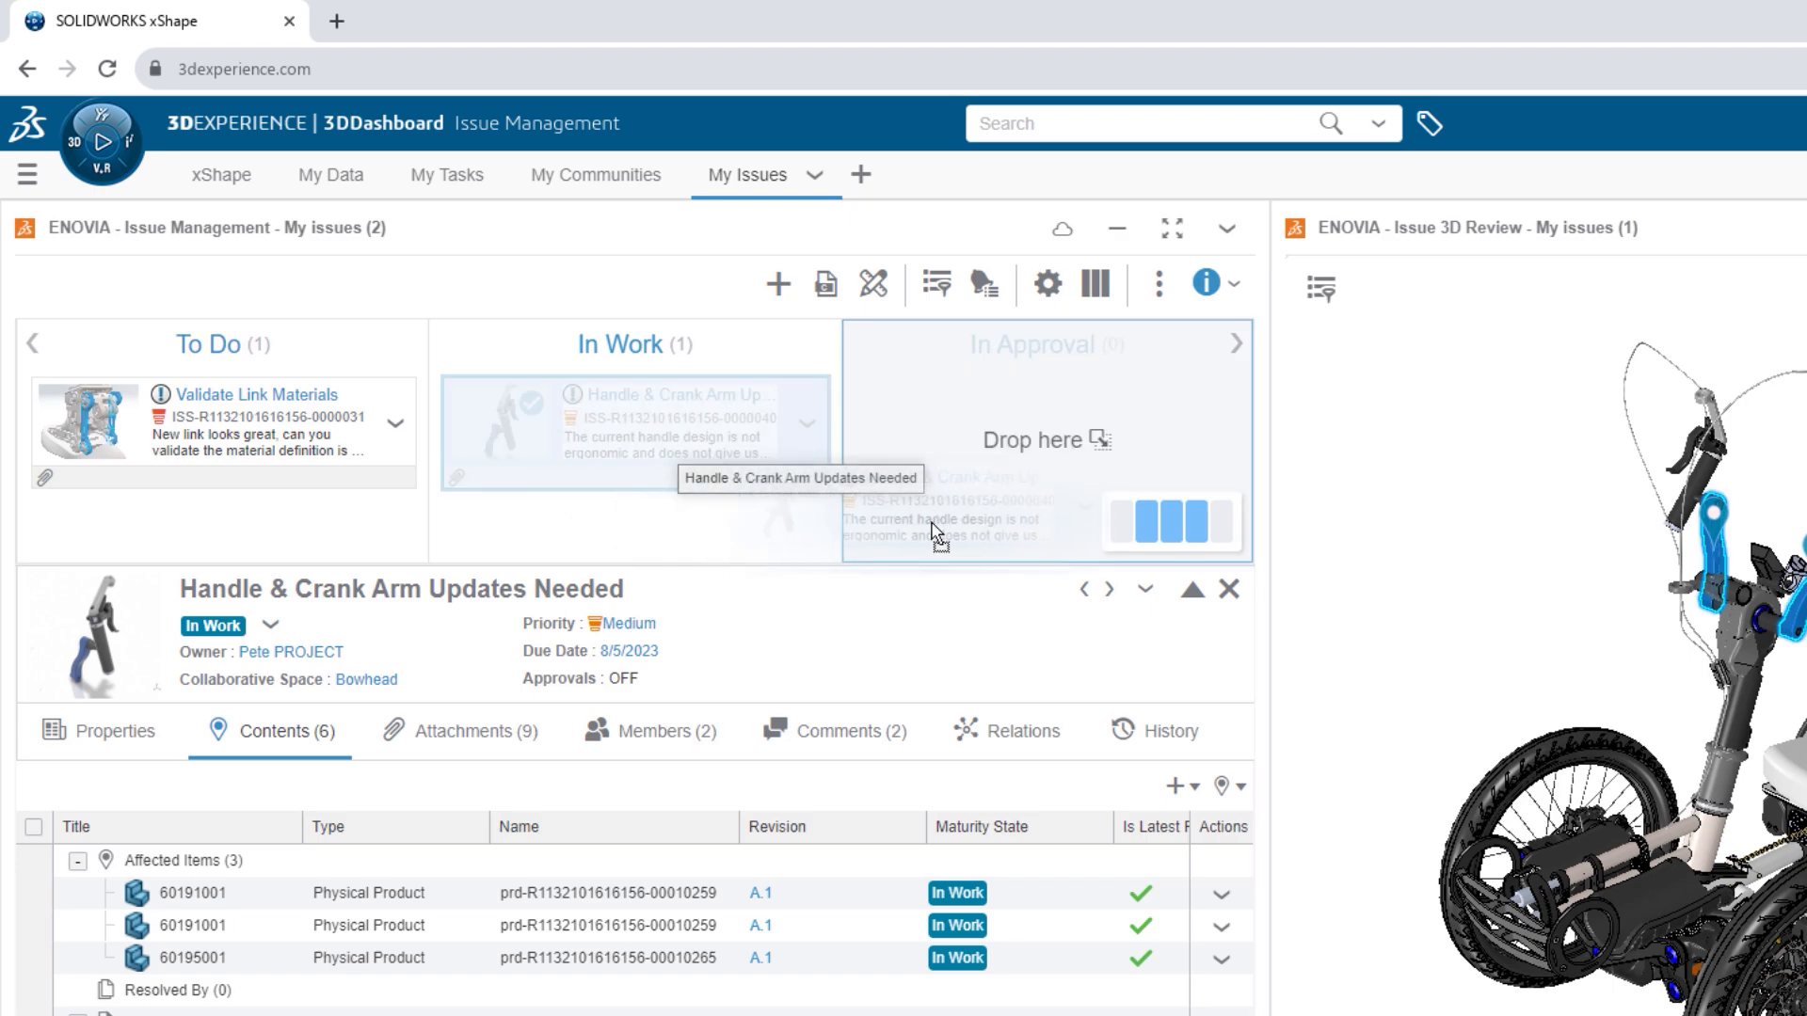
pyautogui.moveTo(633, 432); pyautogui.dragTo(1043, 432)
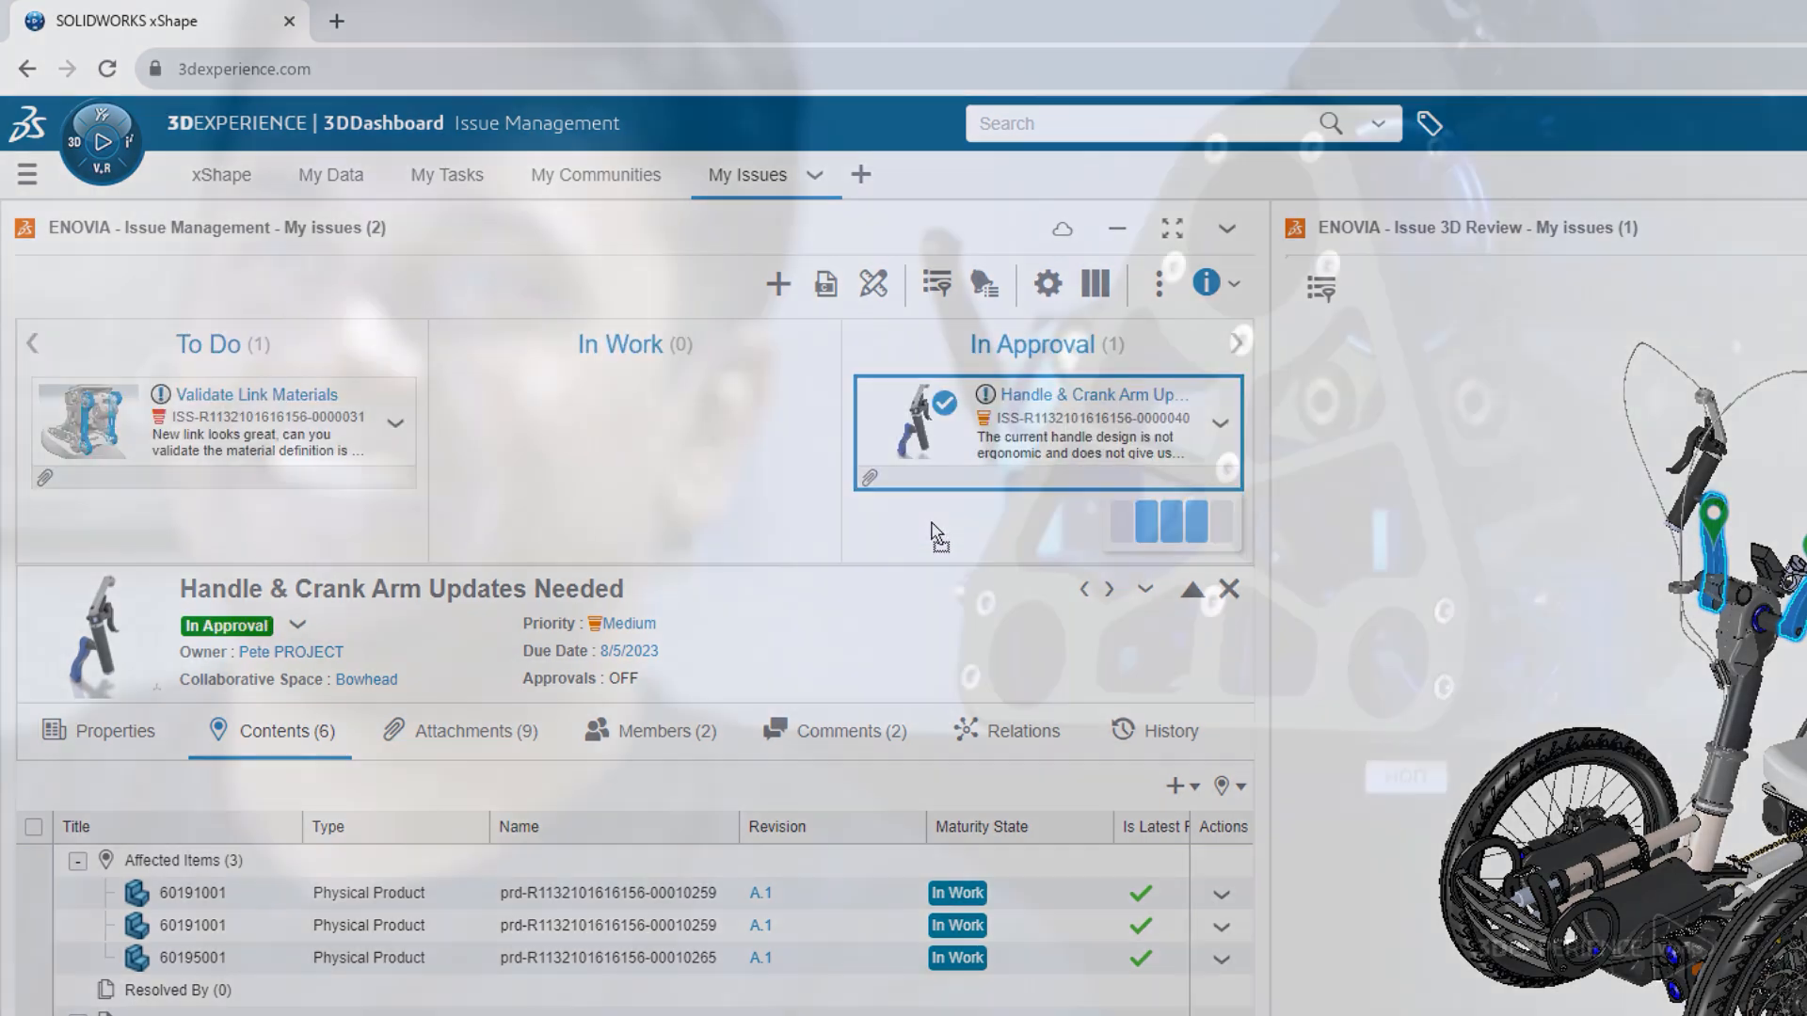